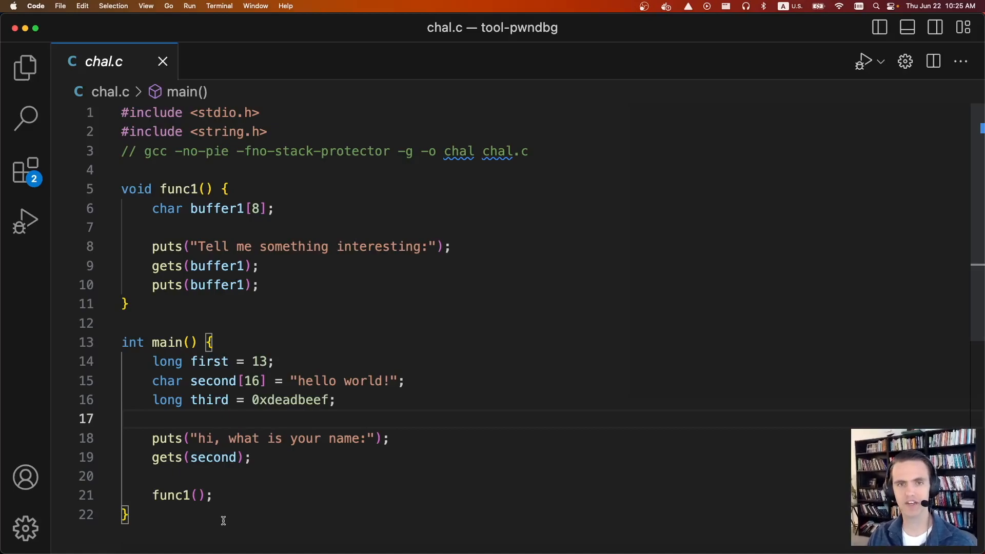
# Step: Highlight and then clear lines in main's body in the source editor
pyautogui.moveTo(152, 361); pyautogui.dragTo(129, 515)
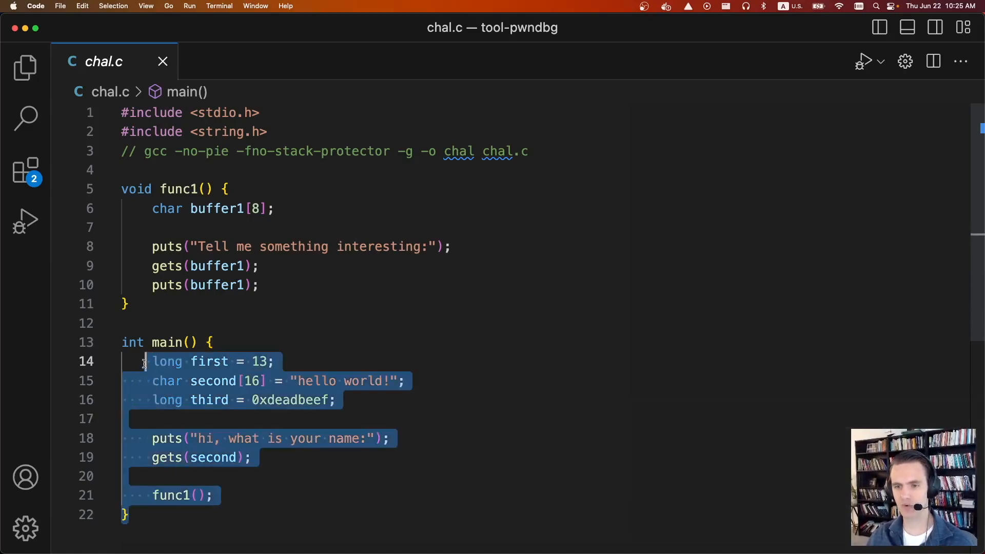
pyautogui.click(280, 361)
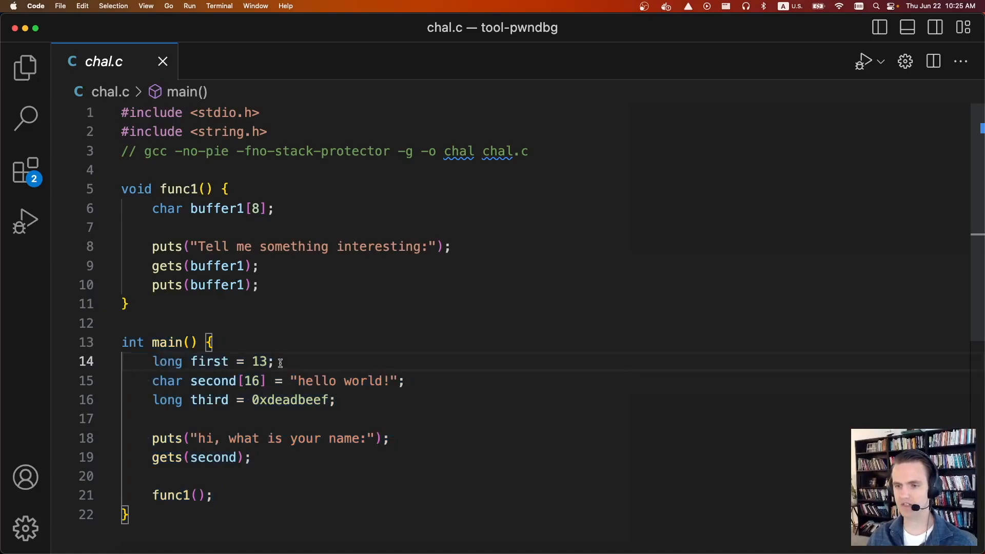
pyautogui.tripleClick(258, 439)
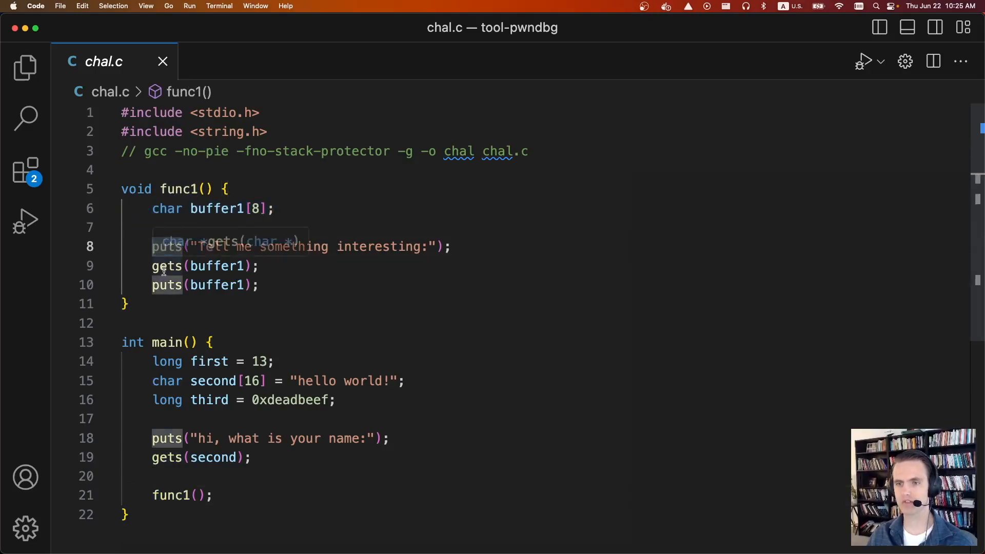
pyautogui.moveTo(168, 342)
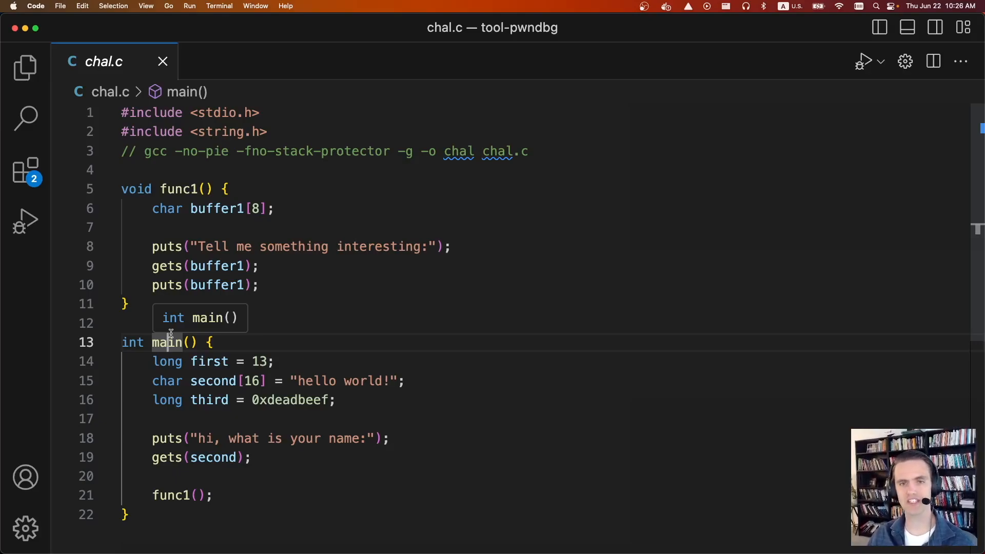
# Step: Switch to iTerm2 and start gdb on the chal binary
pyautogui.press('cmd+tab')
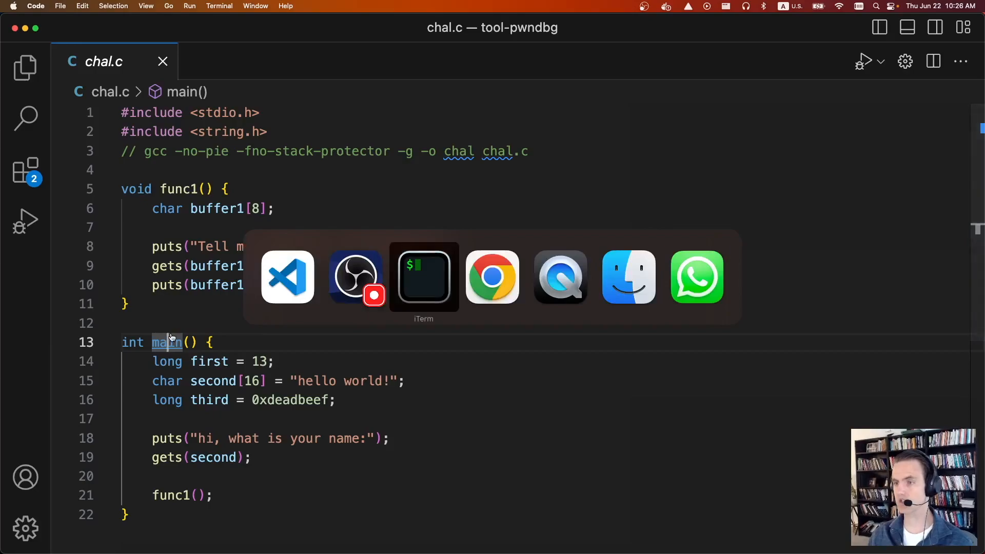
pyautogui.click(424, 276)
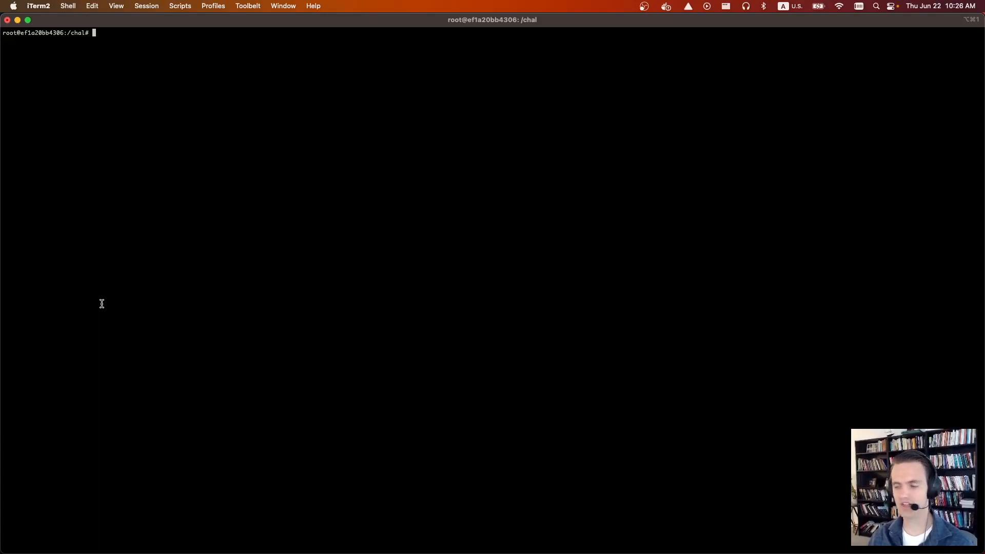
pyautogui.write('gdb ./chal')
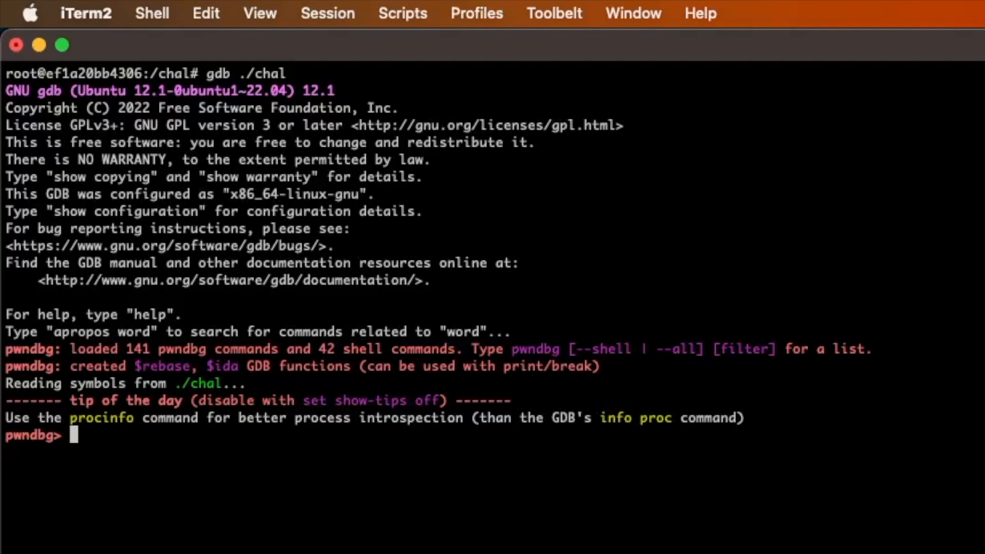
# Step: Set a breakpoint at main and run chal, stopping at line 14
pyautogui.write('b')
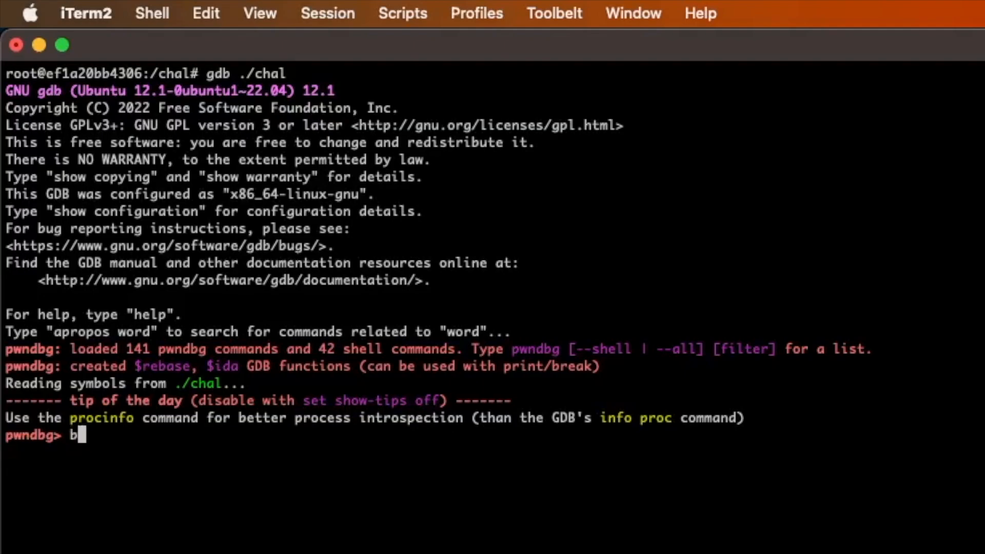
pyautogui.write('reak')
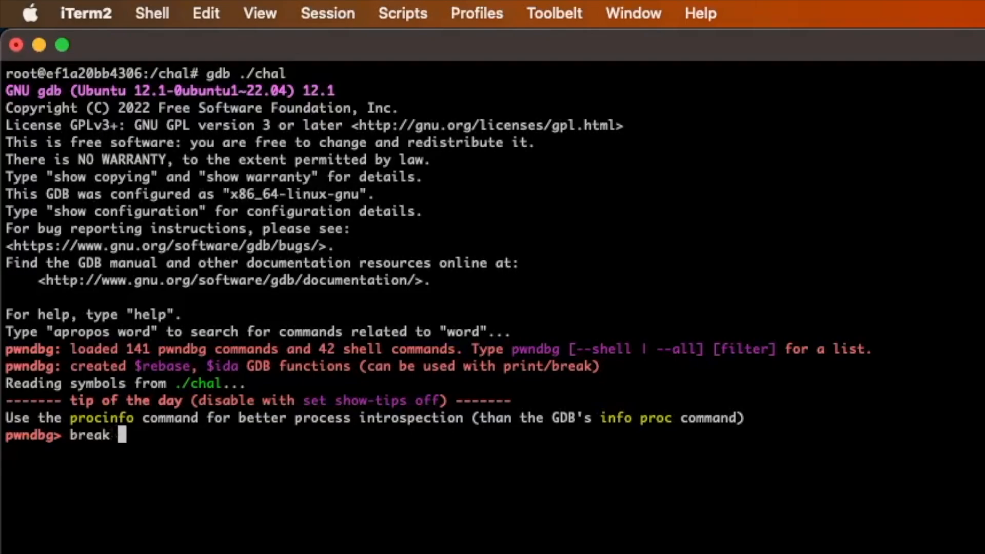
pyautogui.write('main')
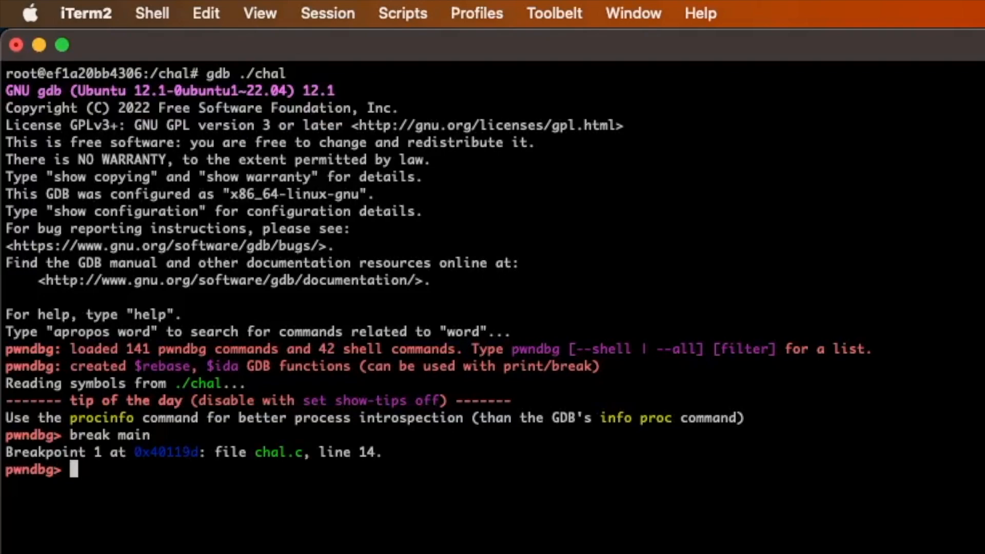
pyautogui.write('run')
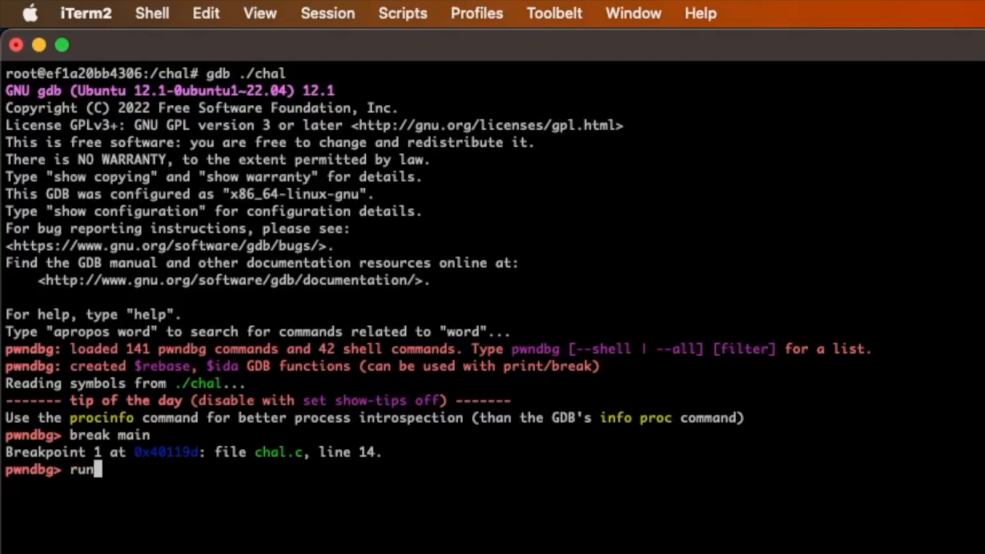
pyautogui.press('Return')
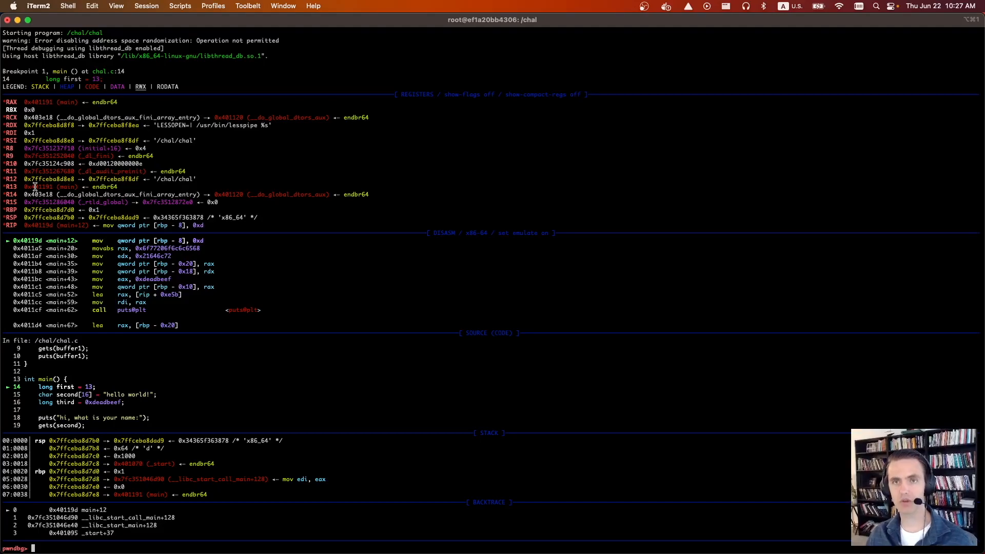
pyautogui.moveTo(55, 338)
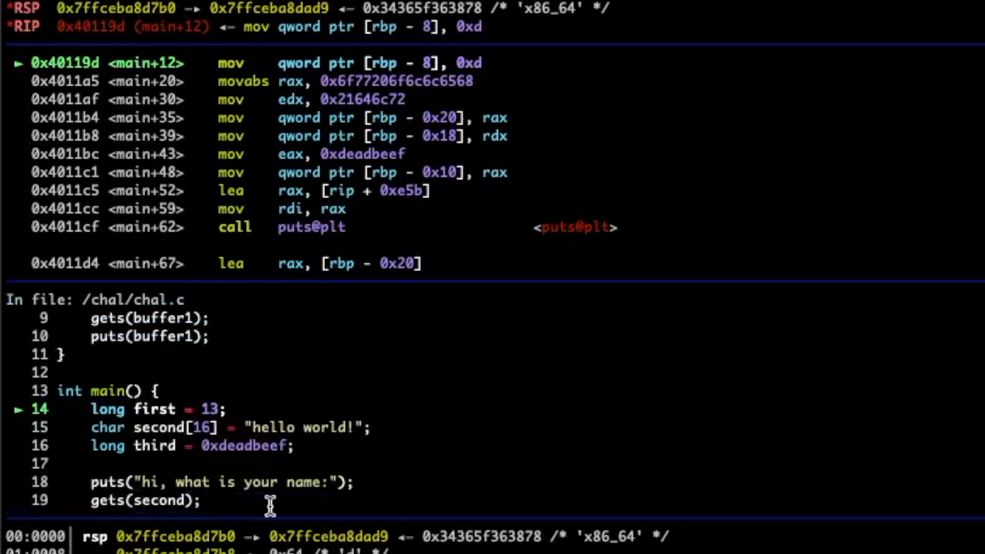
pyautogui.moveTo(22, 409)
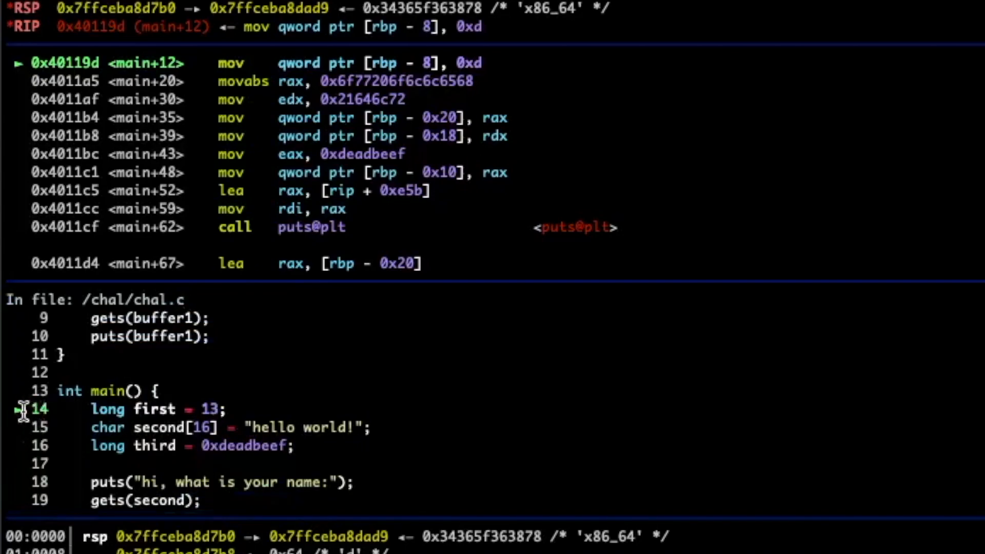
pyautogui.moveTo(226, 409)
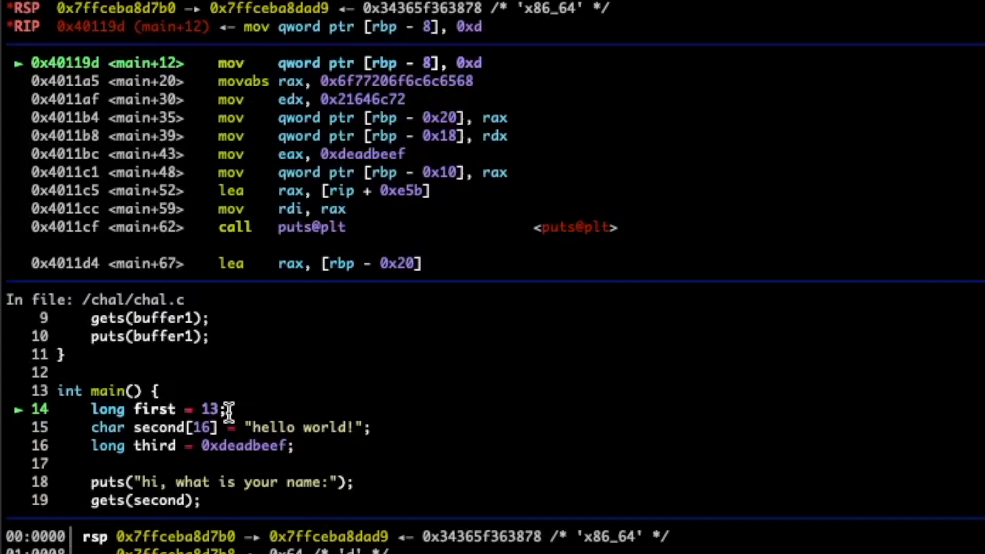
pyautogui.doubleClick(205, 409)
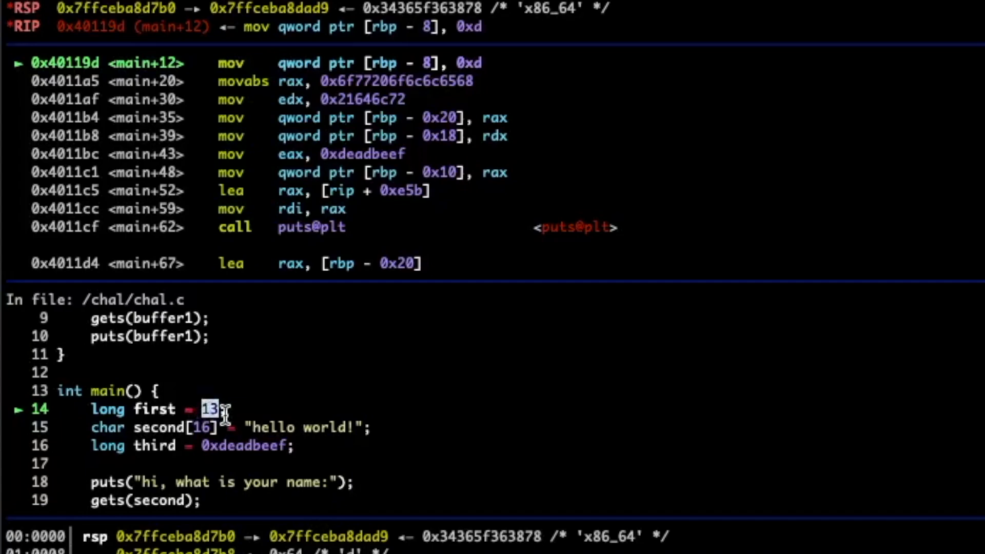
pyautogui.moveTo(156, 390)
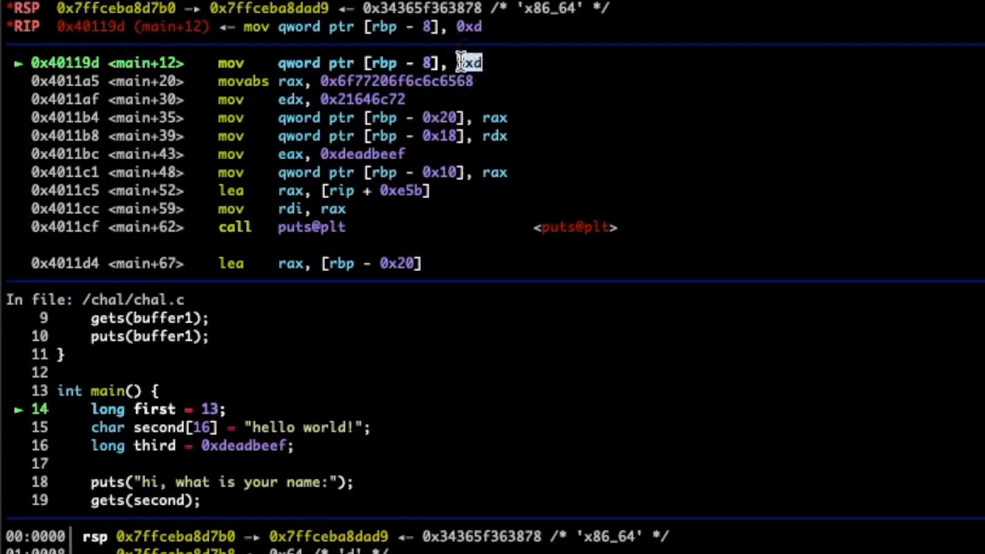
pyautogui.moveTo(370, 80)
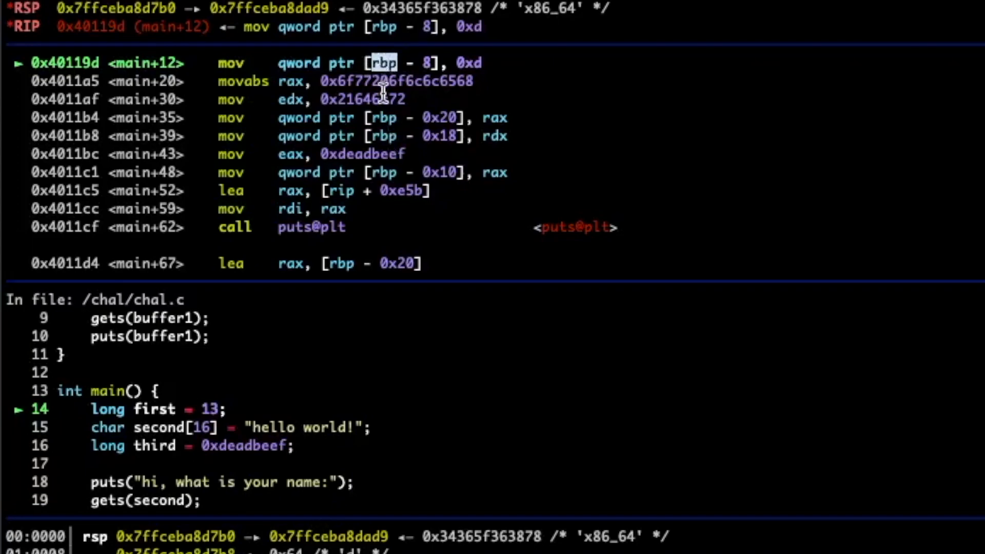
pyautogui.moveTo(440, 62)
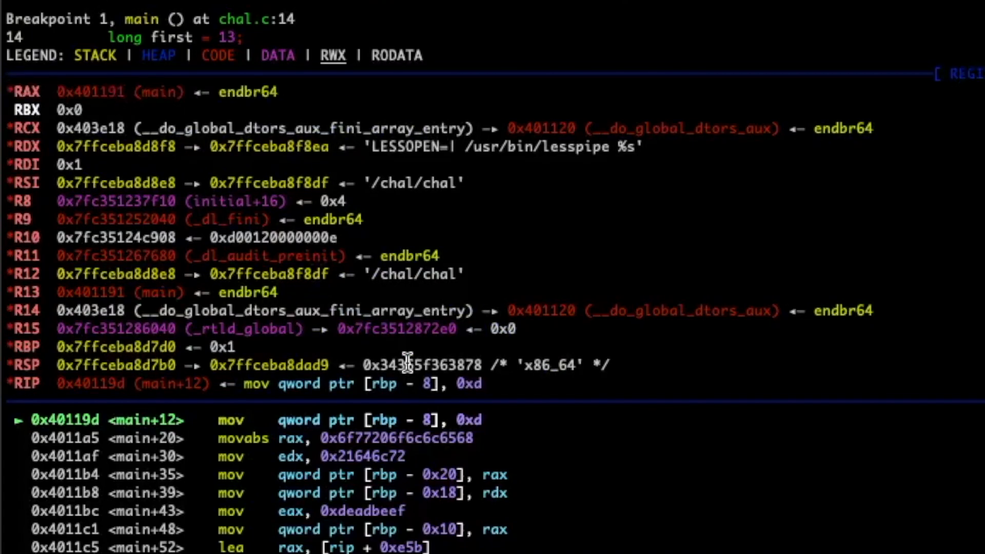
pyautogui.moveTo(352, 281)
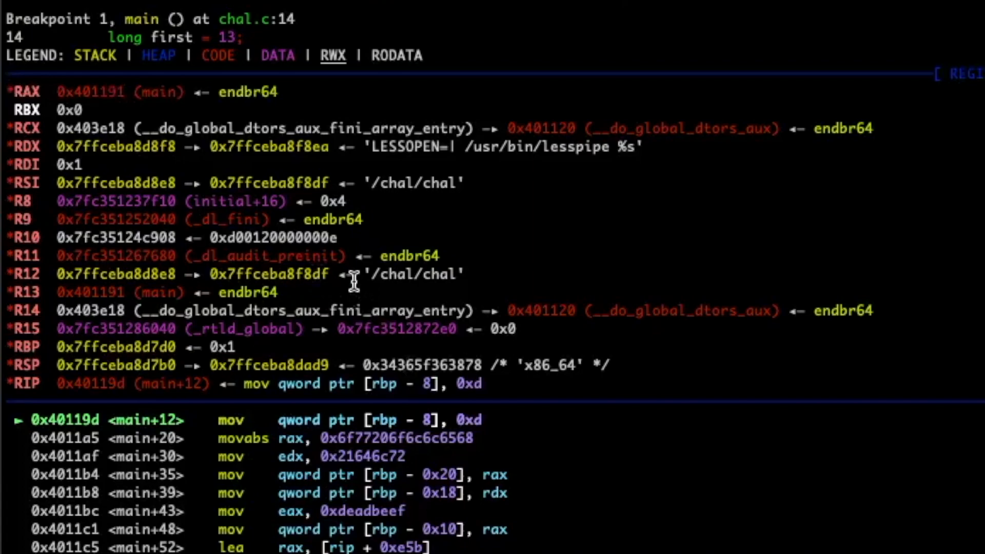
pyautogui.moveTo(173, 75)
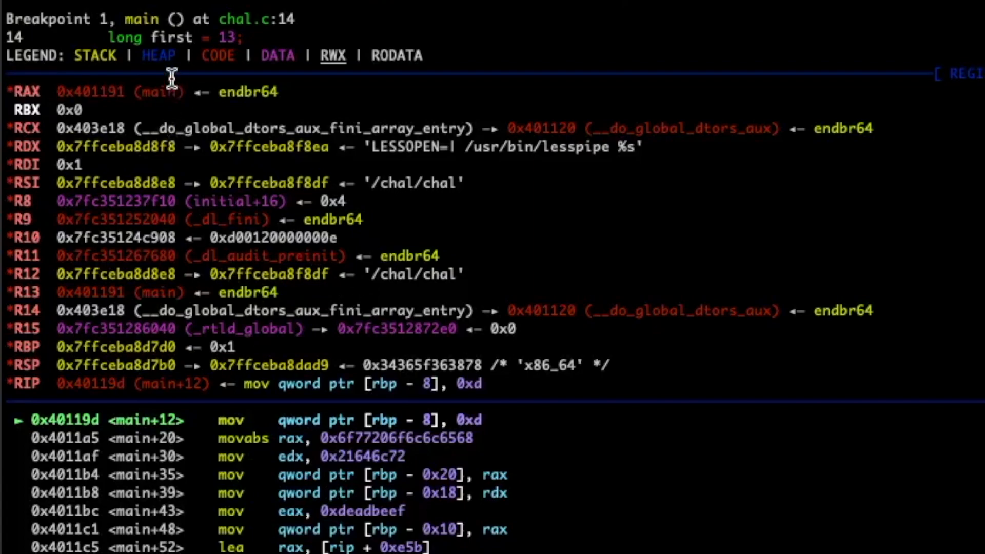
pyautogui.moveTo(137, 182)
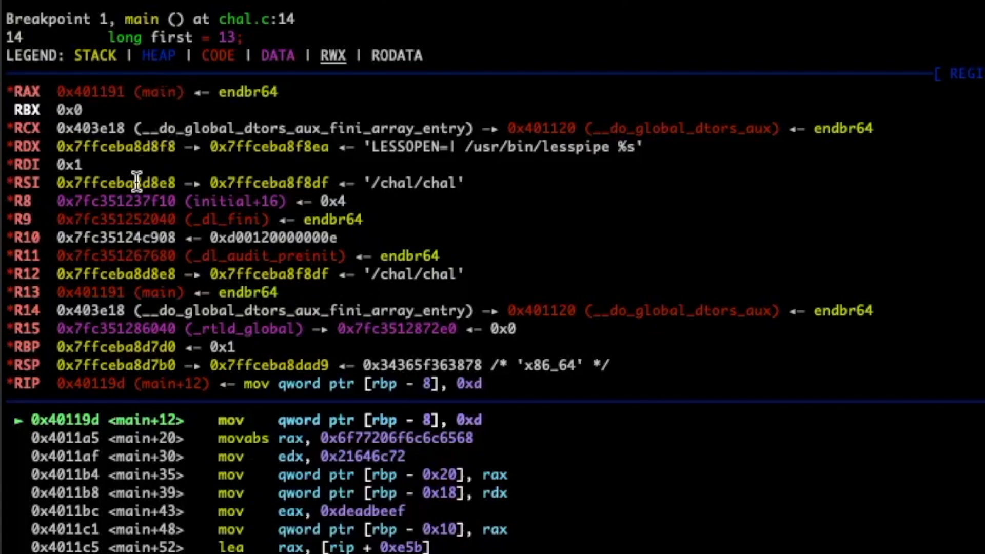
pyautogui.moveTo(119, 138)
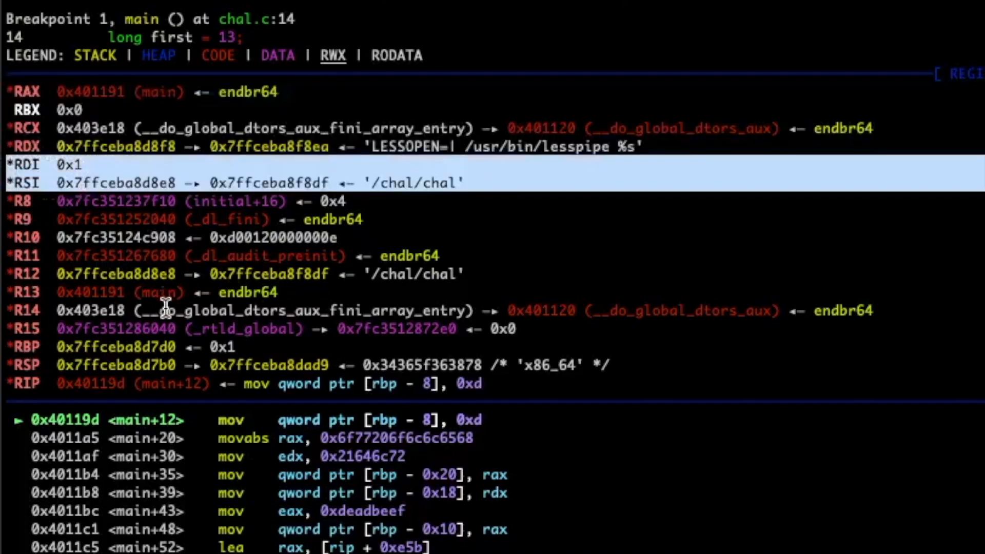
pyautogui.moveTo(3, 173)
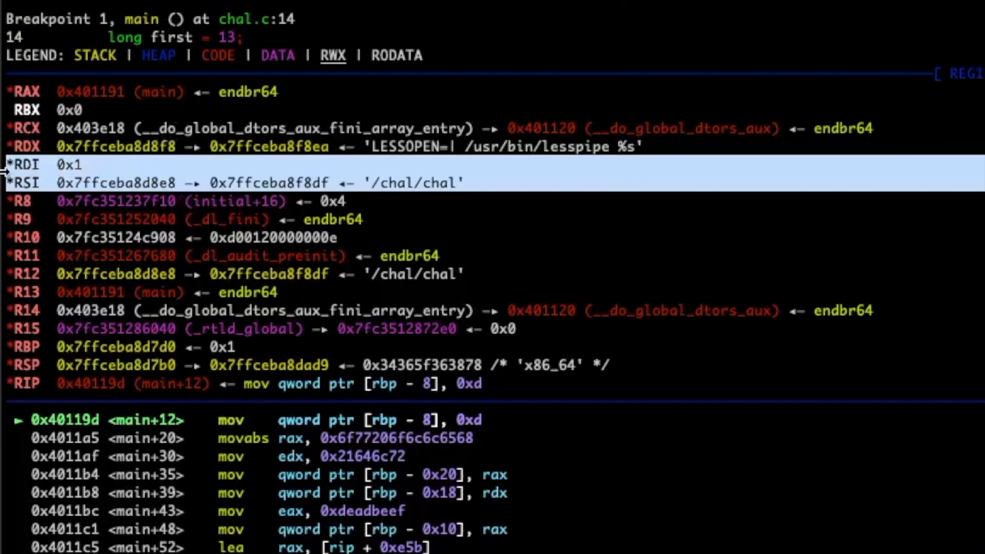
pyautogui.moveTo(21, 186)
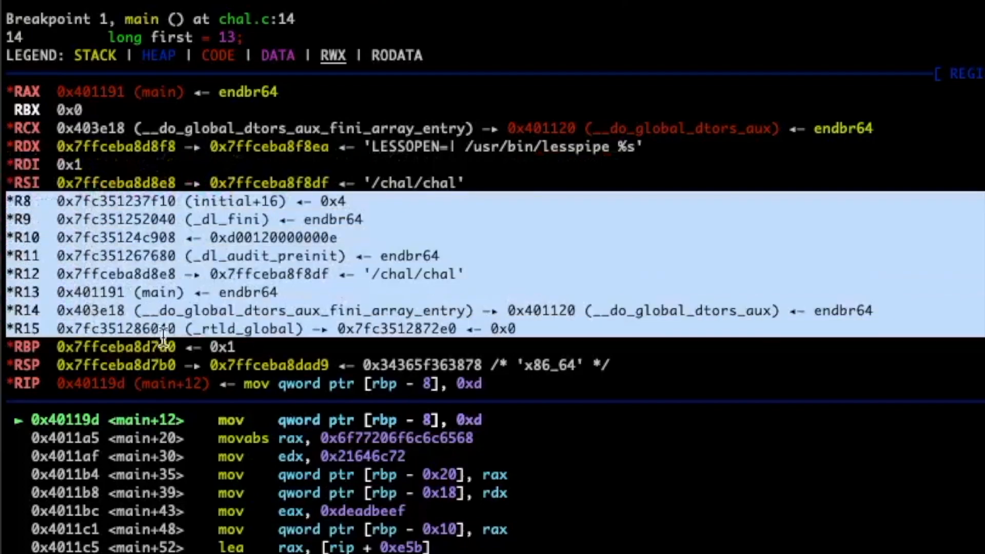
pyautogui.moveTo(129, 283)
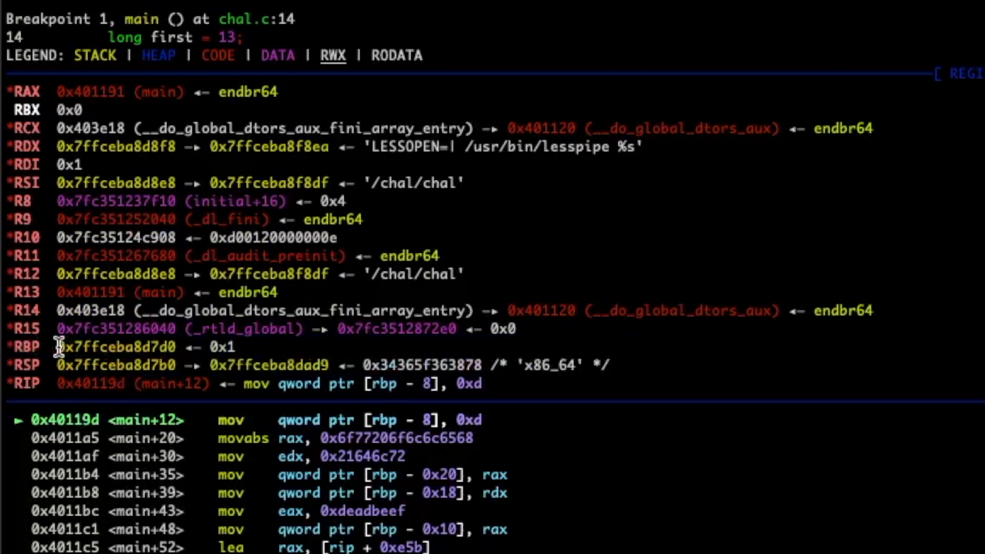
pyautogui.click(81, 347)
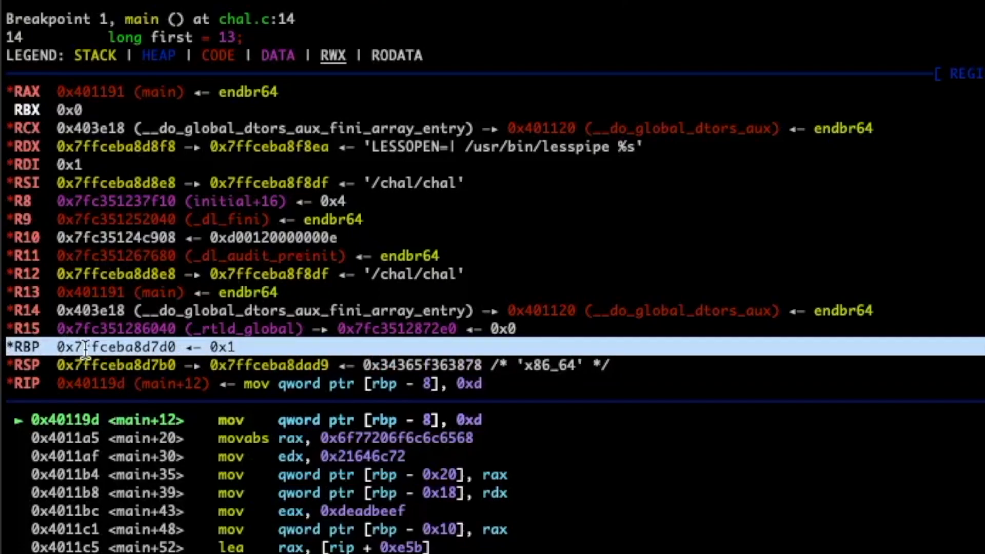
pyautogui.moveTo(105, 364)
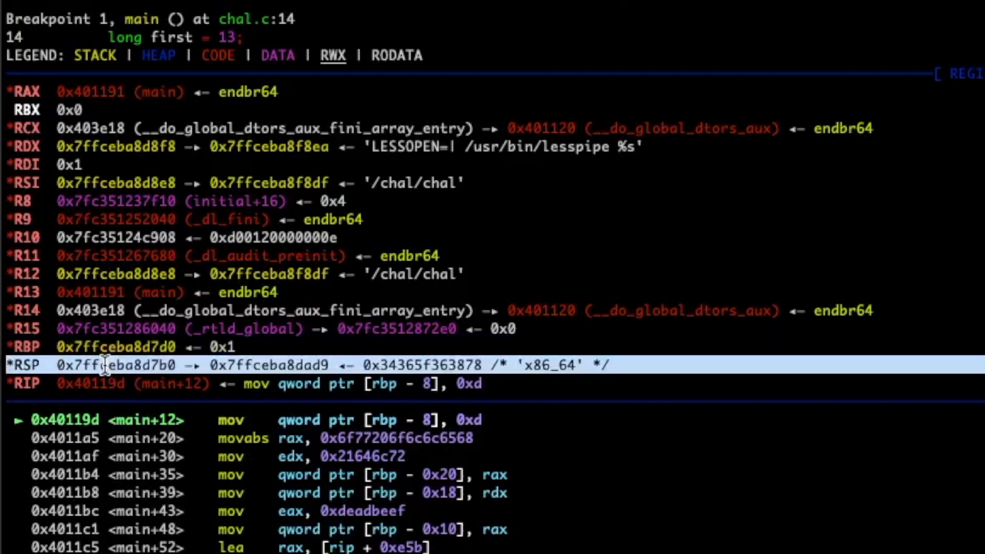
pyautogui.moveTo(90, 322)
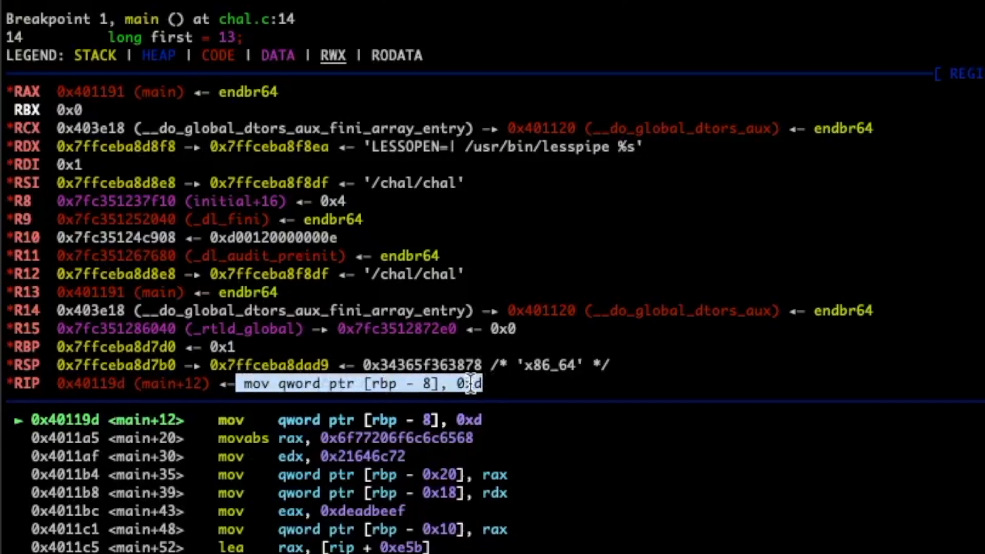
pyautogui.moveTo(313, 402)
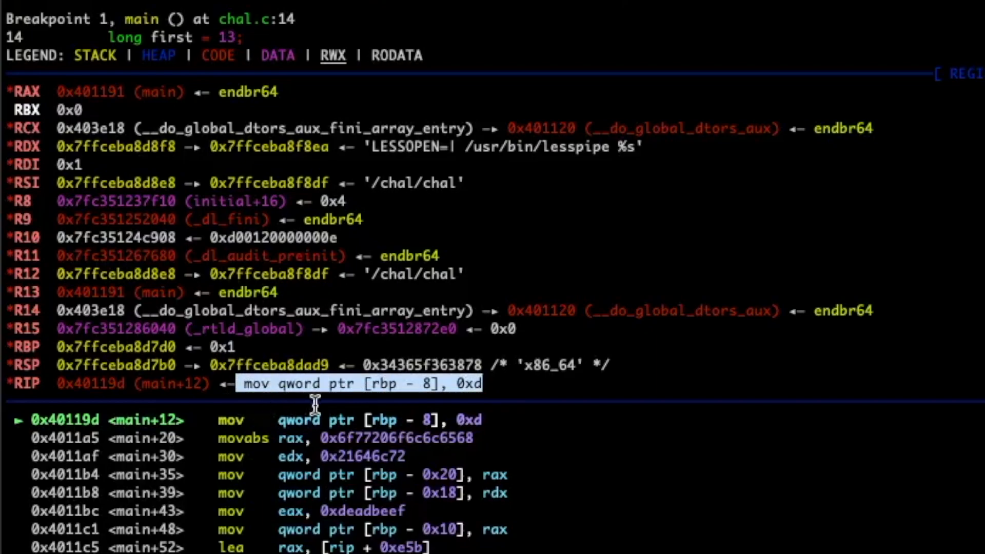
pyautogui.moveTo(107, 146)
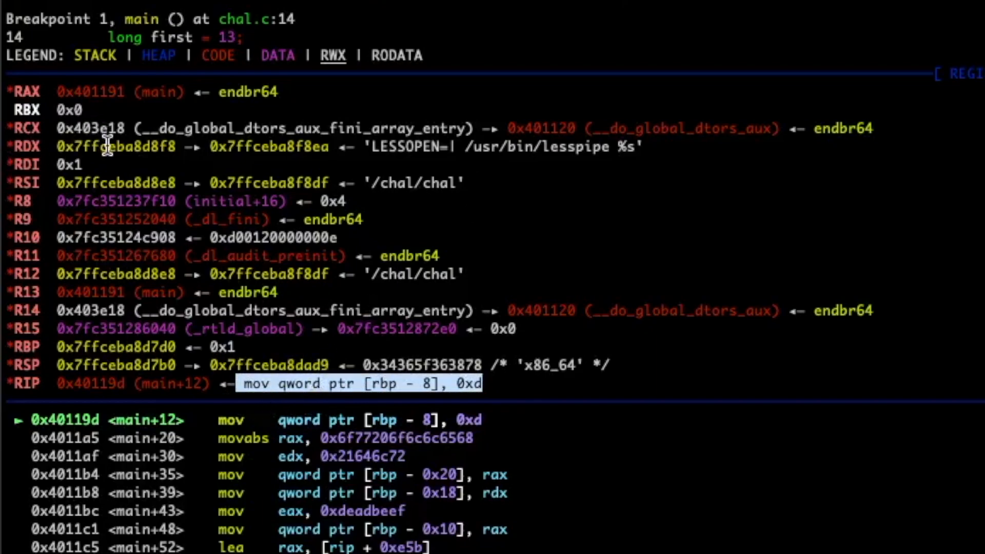
pyautogui.moveTo(224, 188)
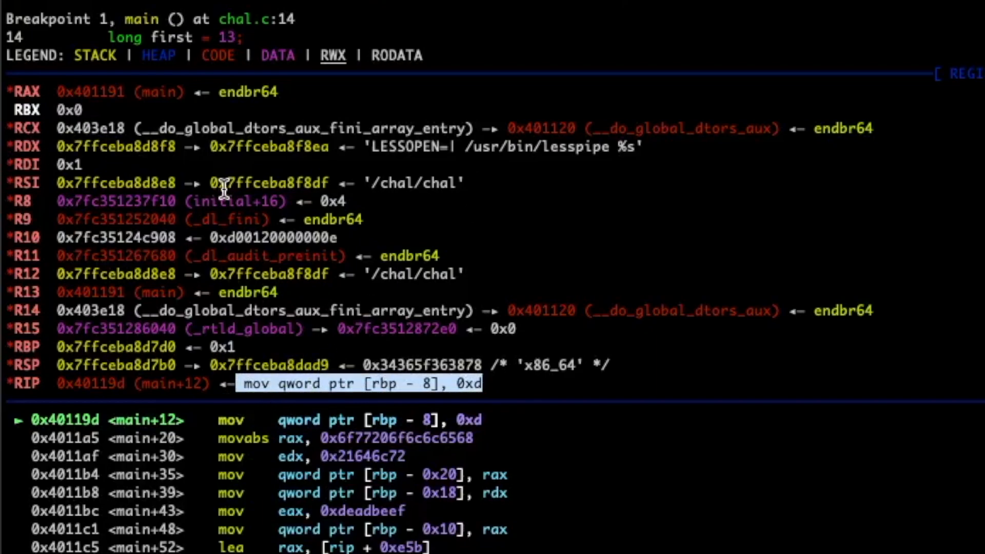
pyautogui.moveTo(235, 108)
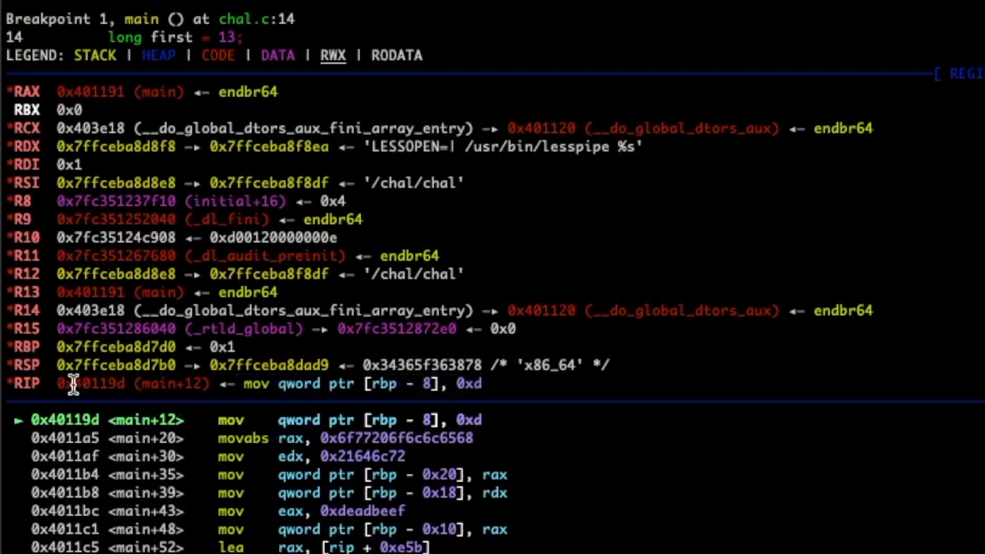
pyautogui.moveTo(112, 418)
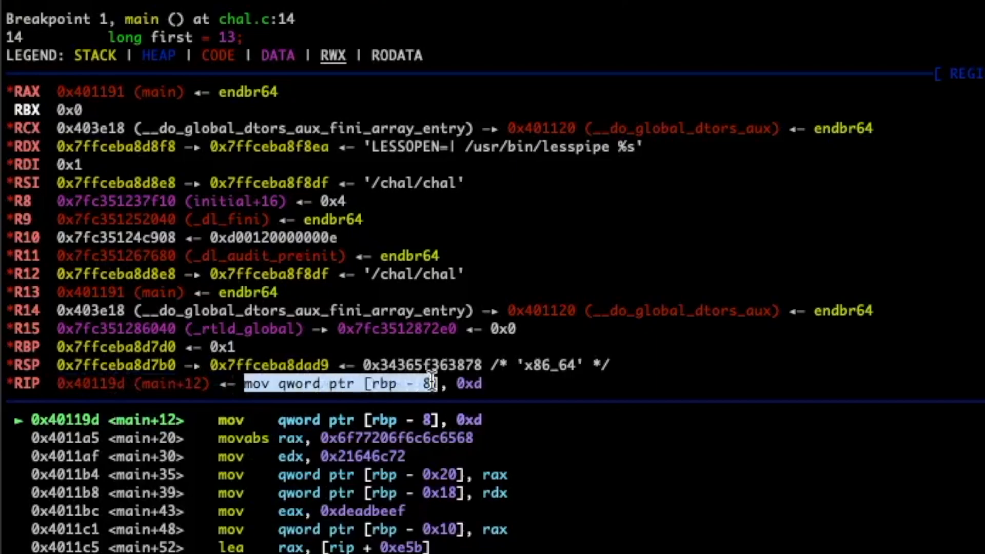
pyautogui.moveTo(116, 392)
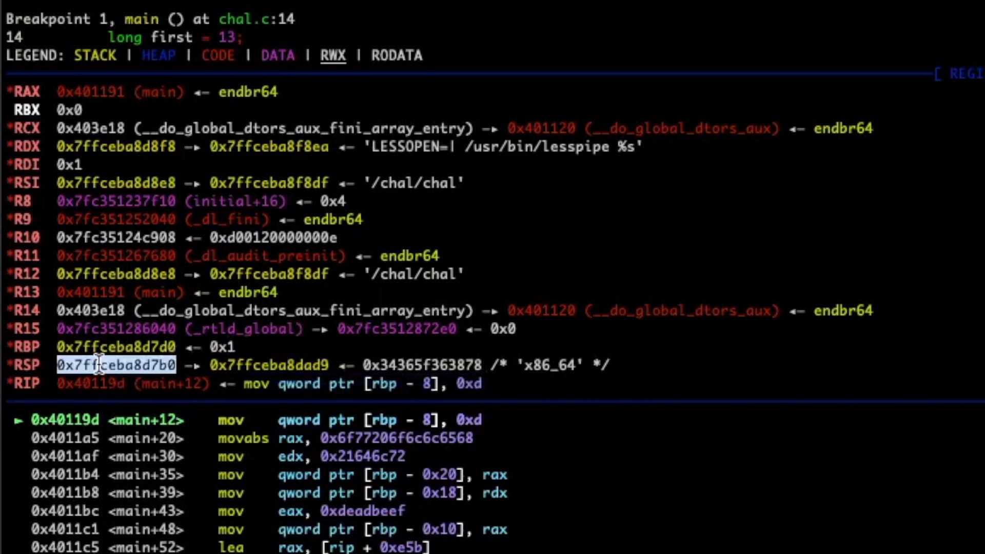
pyautogui.moveTo(160, 366)
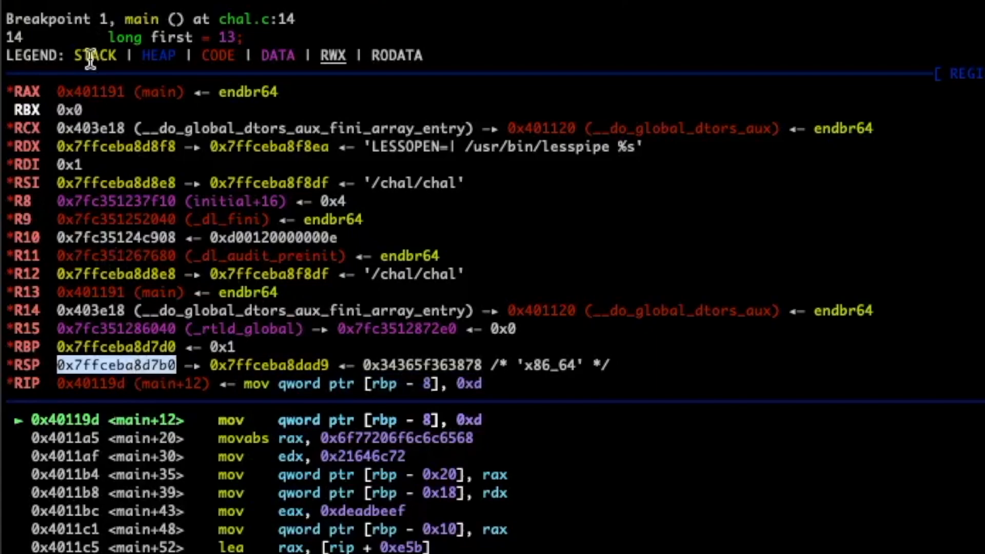
pyautogui.moveTo(90, 368)
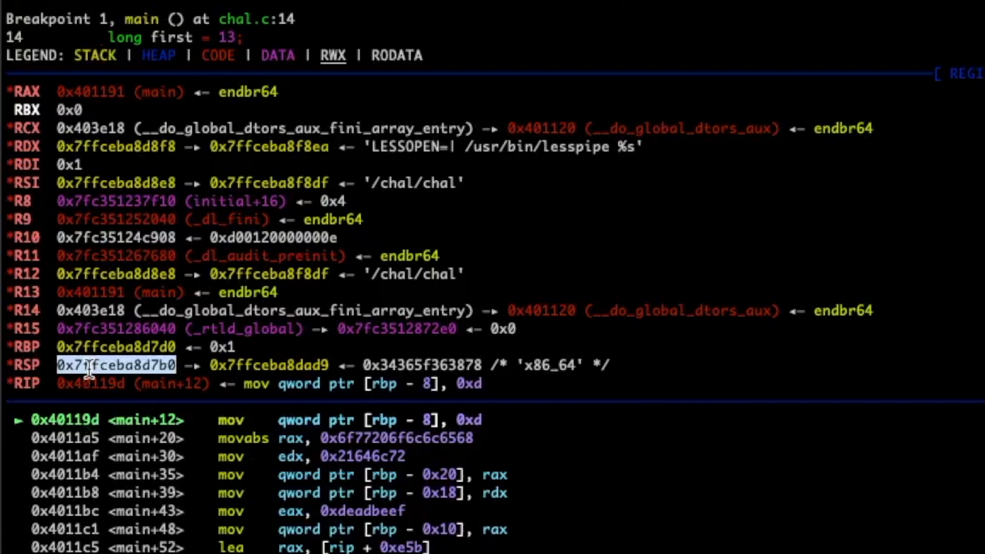
pyautogui.moveTo(87, 371)
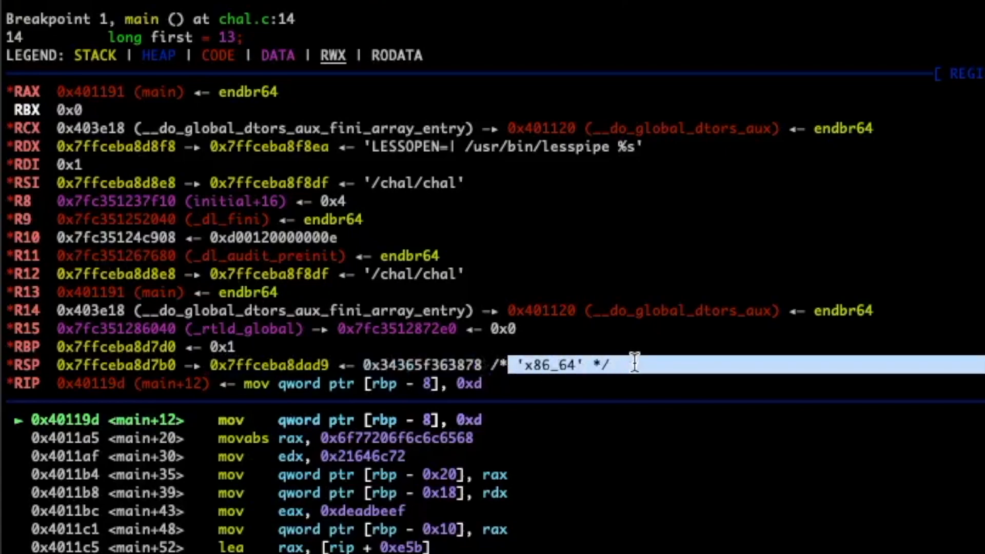
pyautogui.moveTo(320, 363)
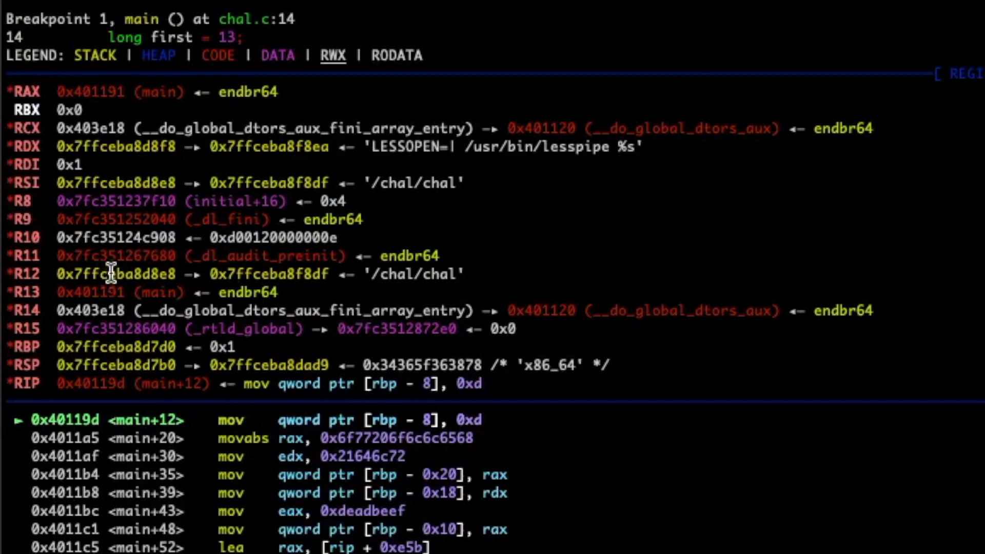
pyautogui.doubleClick(269, 273)
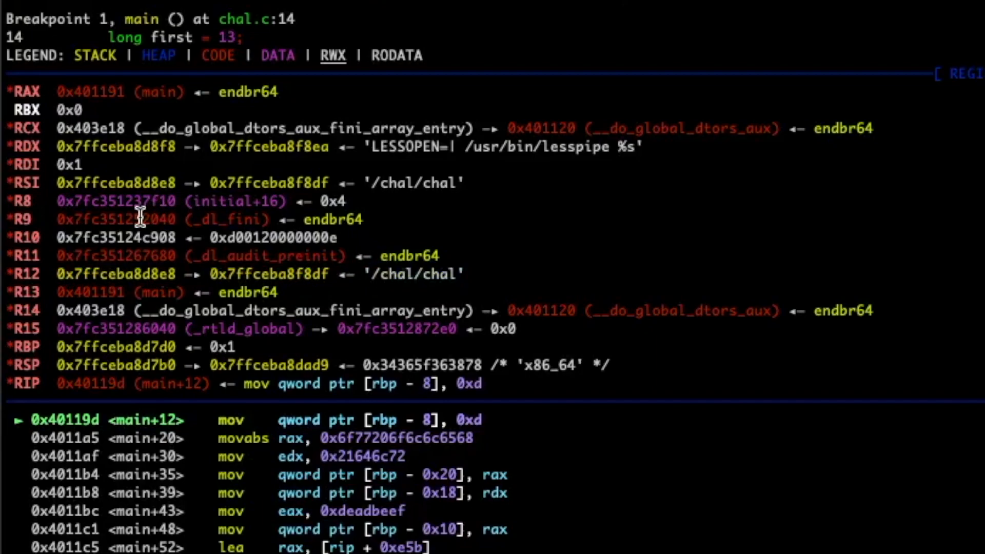
pyautogui.doubleClick(117, 219)
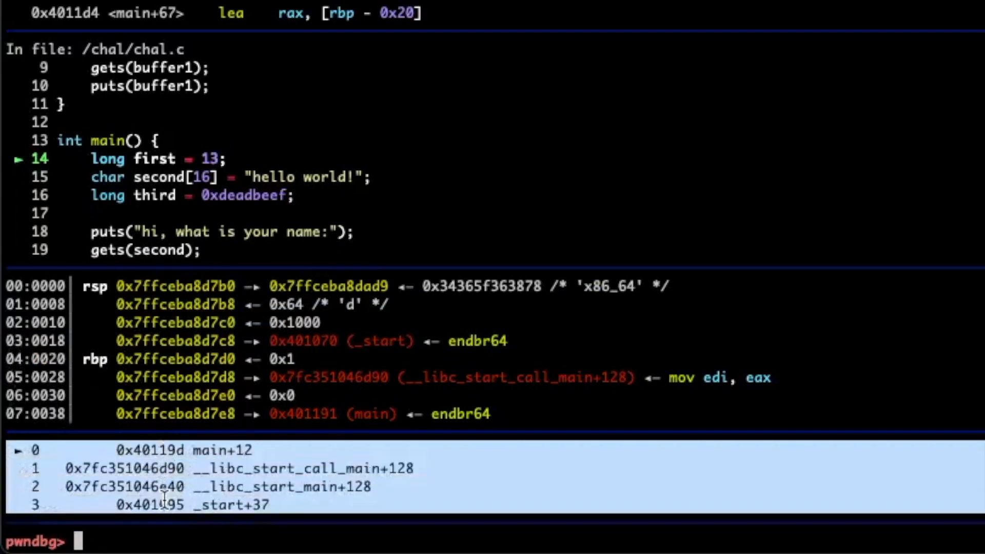
pyautogui.moveTo(157, 449)
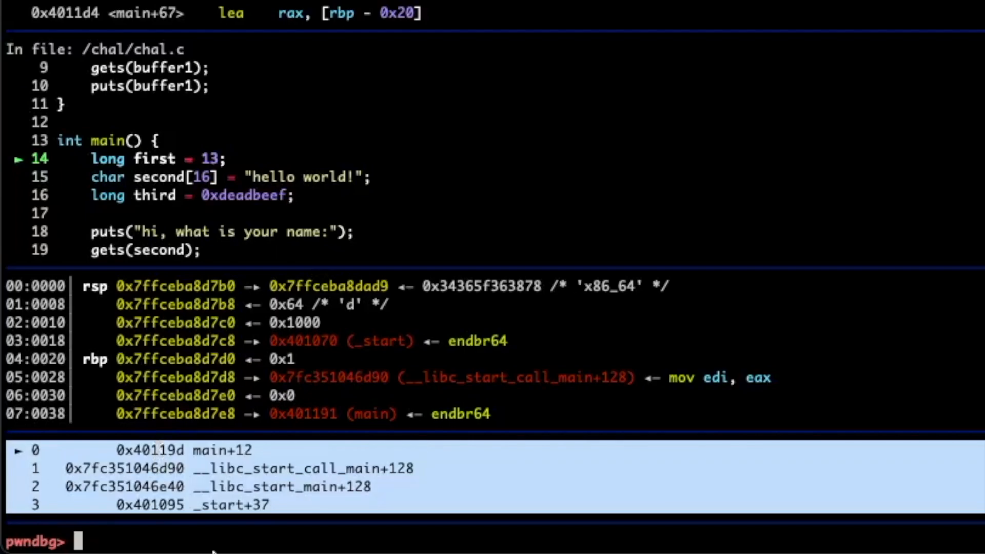
pyautogui.moveTo(149, 451)
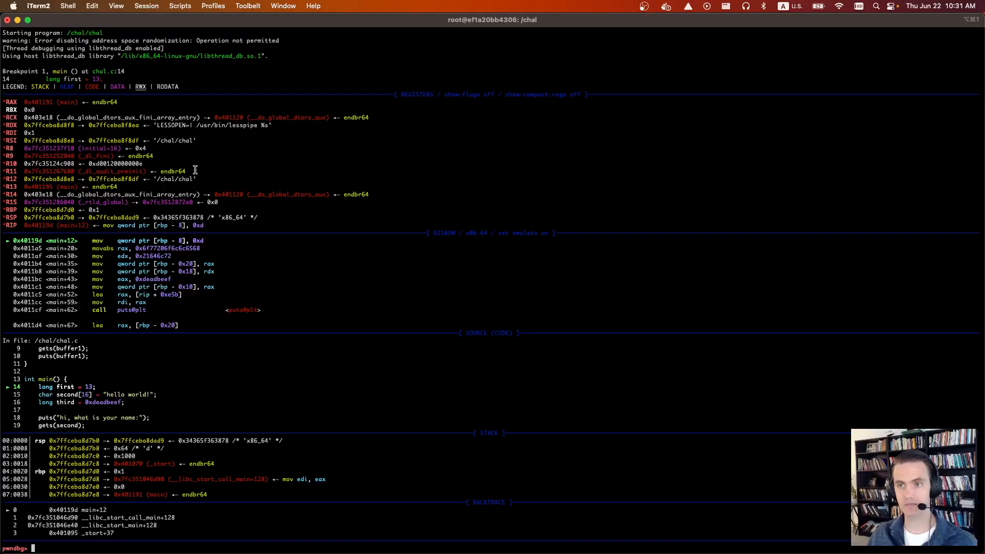
pyautogui.moveTo(213, 331)
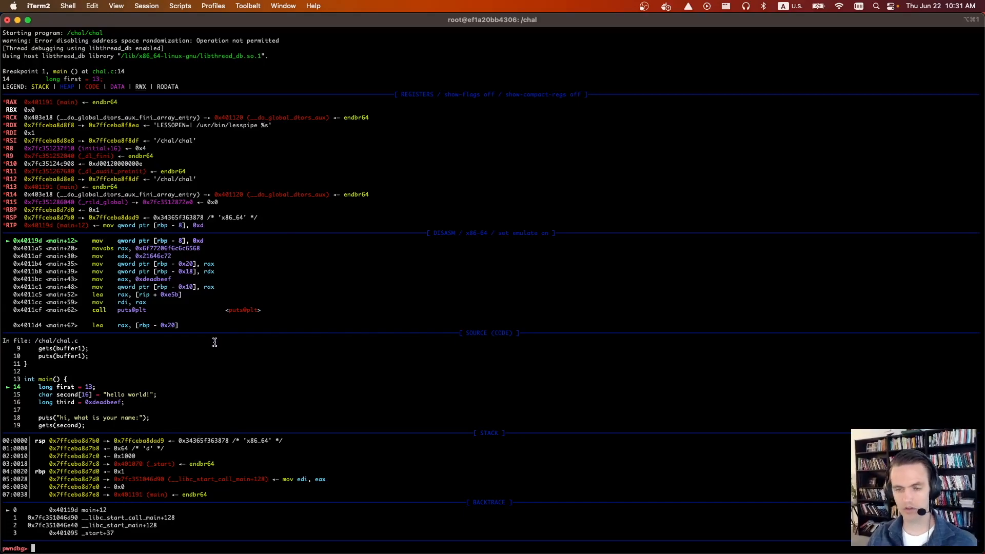
pyautogui.moveTo(216, 344)
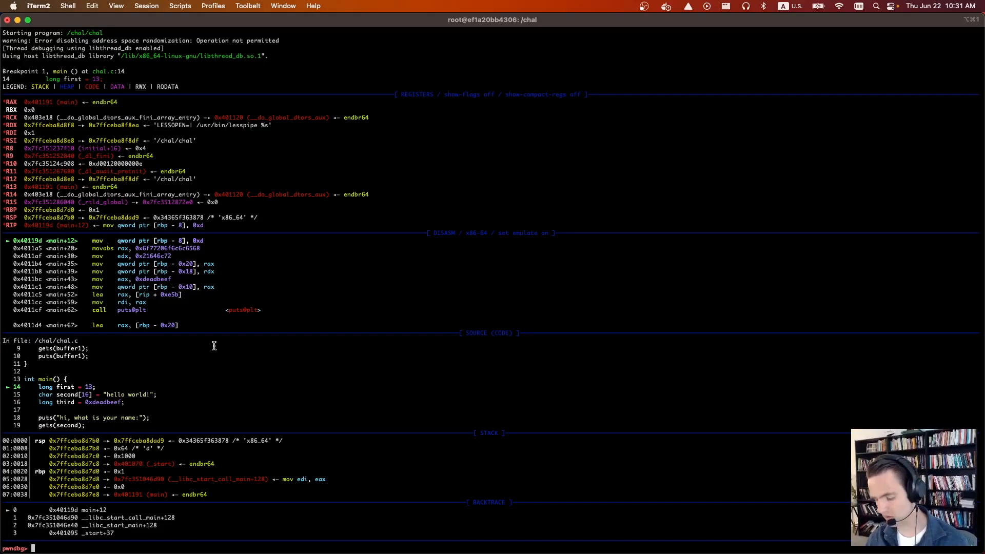
# Step: Single-step one instruction to main+20, storing 0xd at rbp-8
pyautogui.write('si')
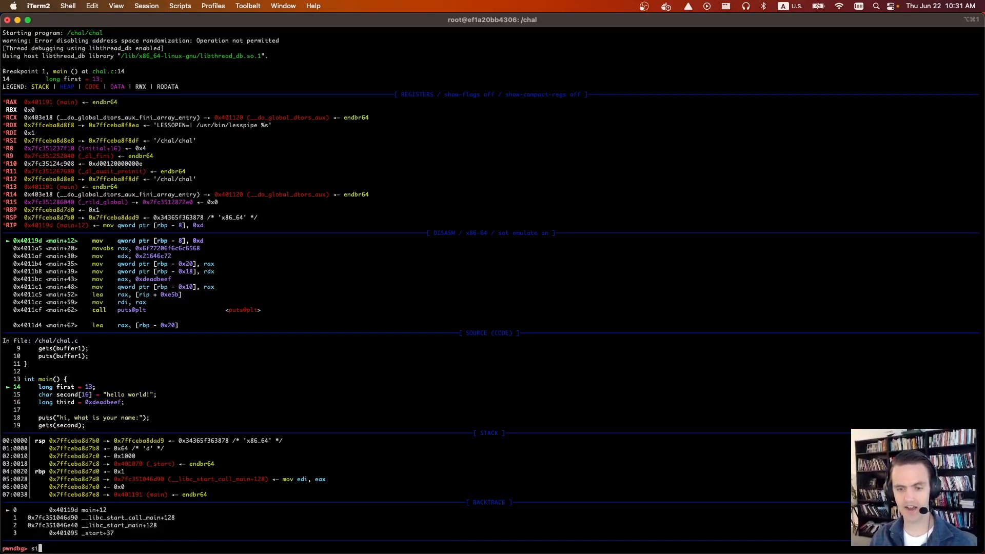
pyautogui.press('Return')
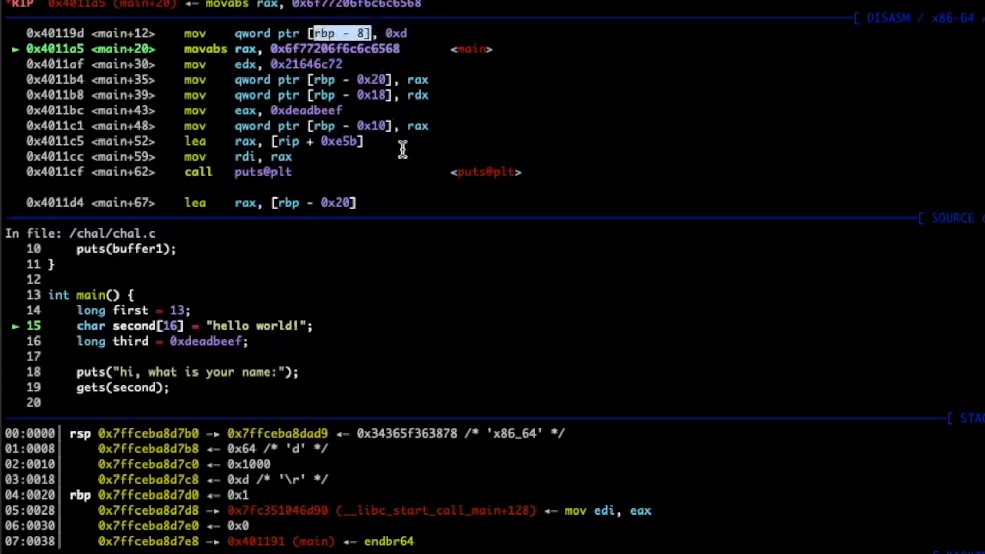
pyautogui.moveTo(243, 490)
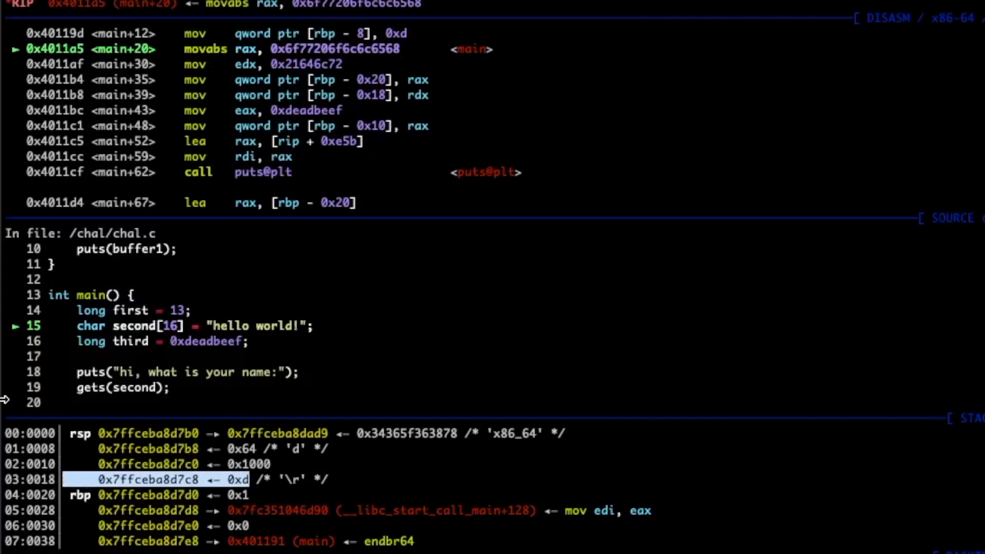
# Step: Print first (13) and its address 0x7ffceba8d7c8
pyautogui.write('p first')
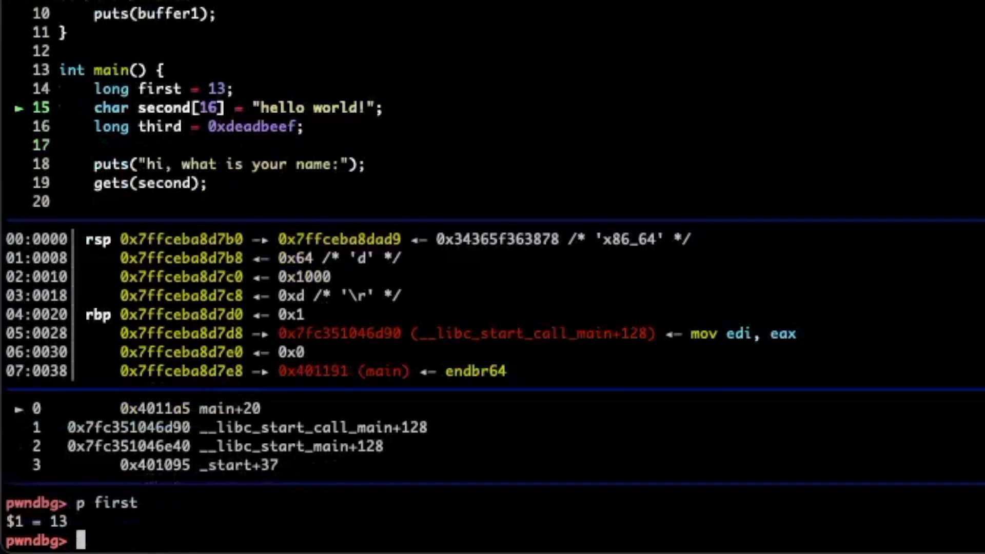
pyautogui.moveTo(786, 108)
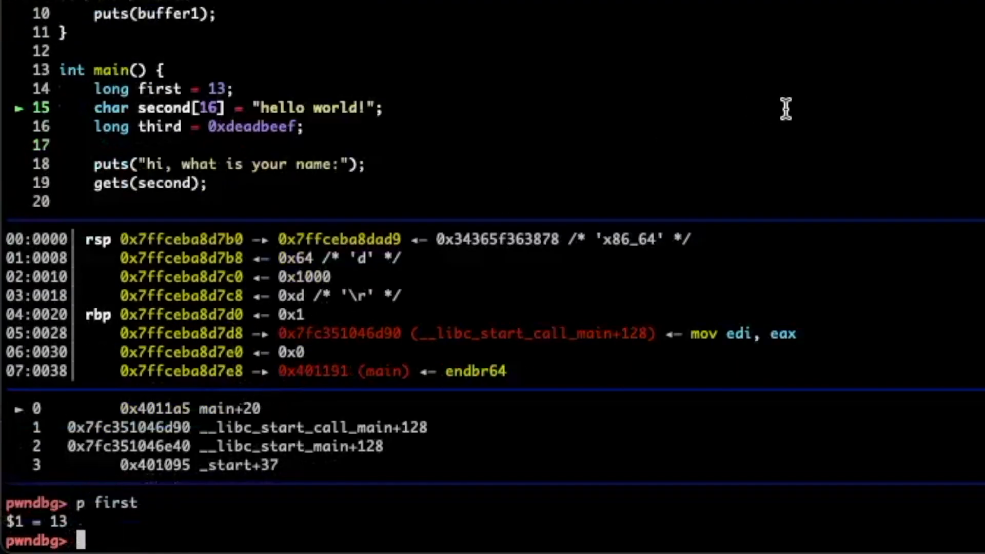
pyautogui.write('p first')
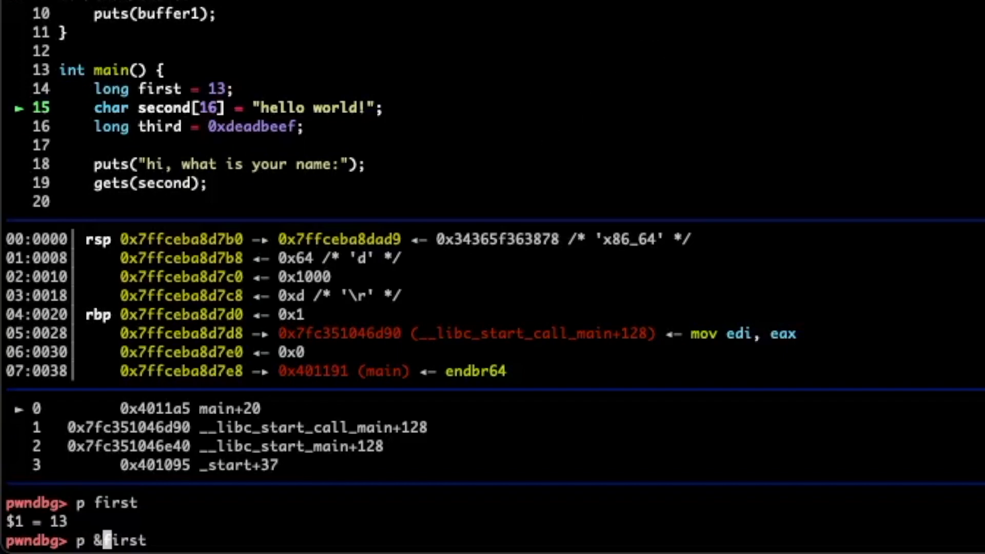
pyautogui.press('Return')
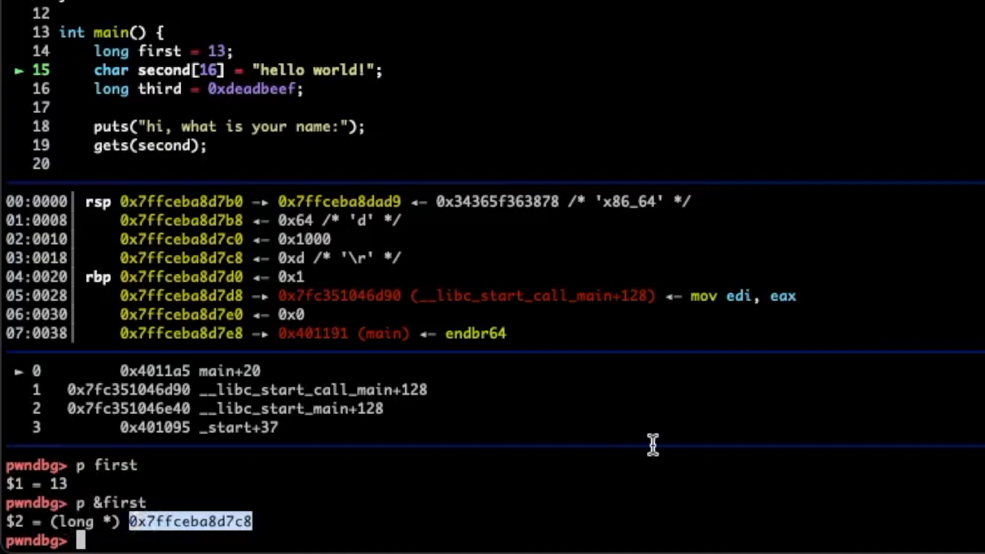
pyautogui.moveTo(272, 502)
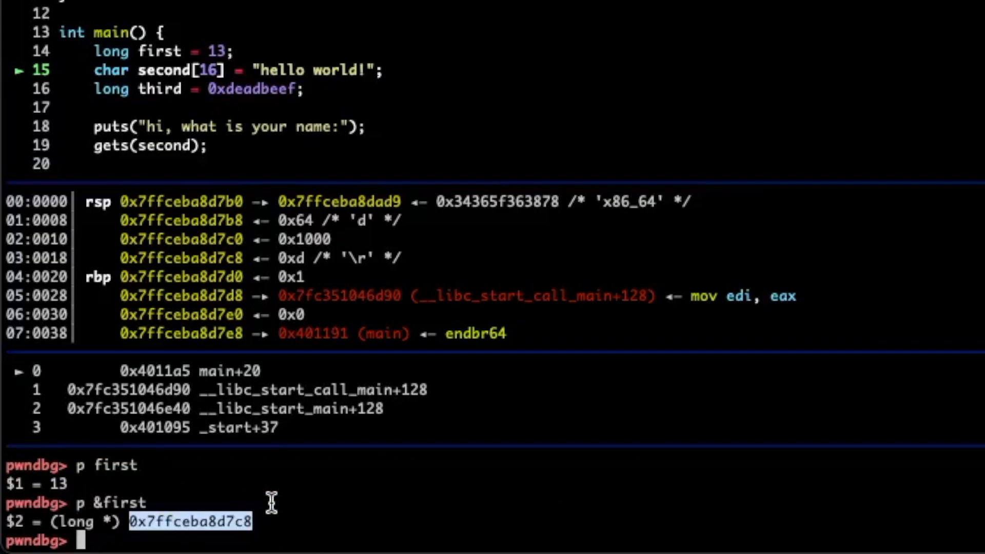
# Step: Examine 0x7ffceba8d7c8 as hex (0xd) and as a character (13 '\r'), then enter context
pyautogui.write('x')
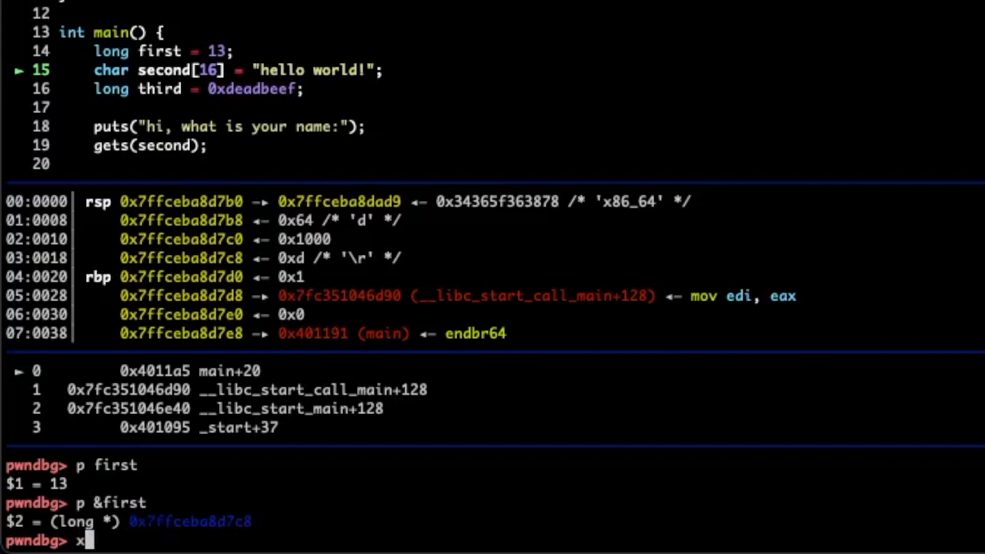
pyautogui.write('/x 0x7ffceba8d7c8')
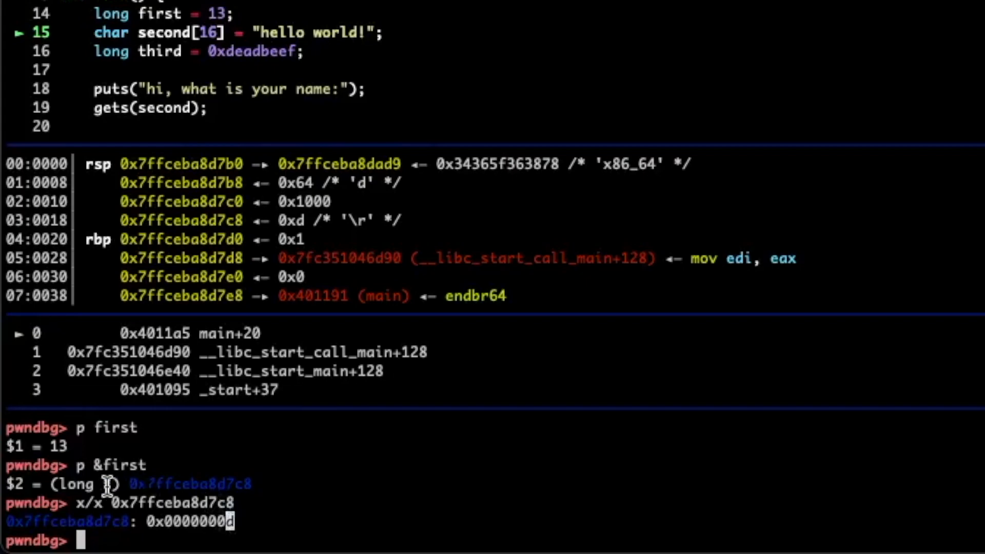
pyautogui.write('x/x 0x7ffceba8d7c8')
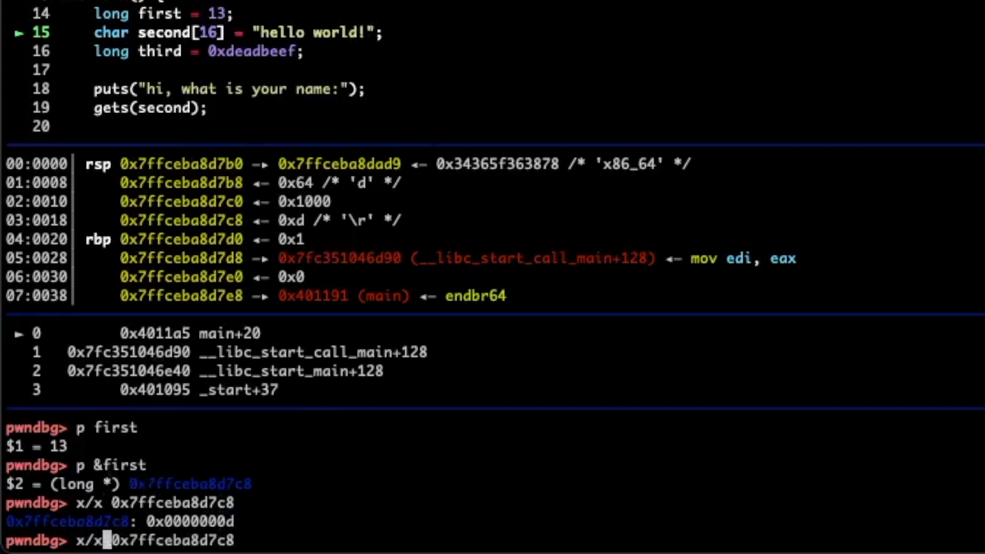
pyautogui.write('c')
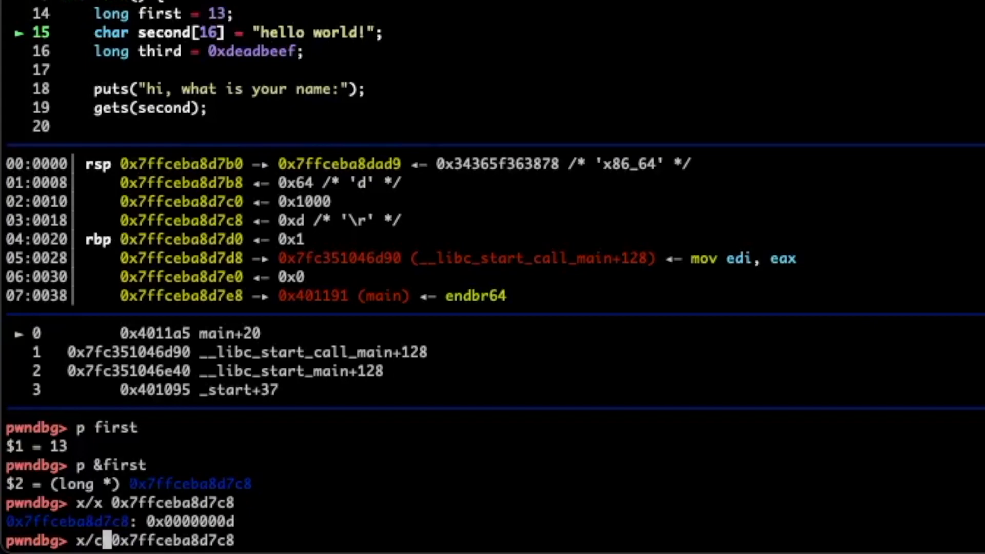
pyautogui.press('Return')
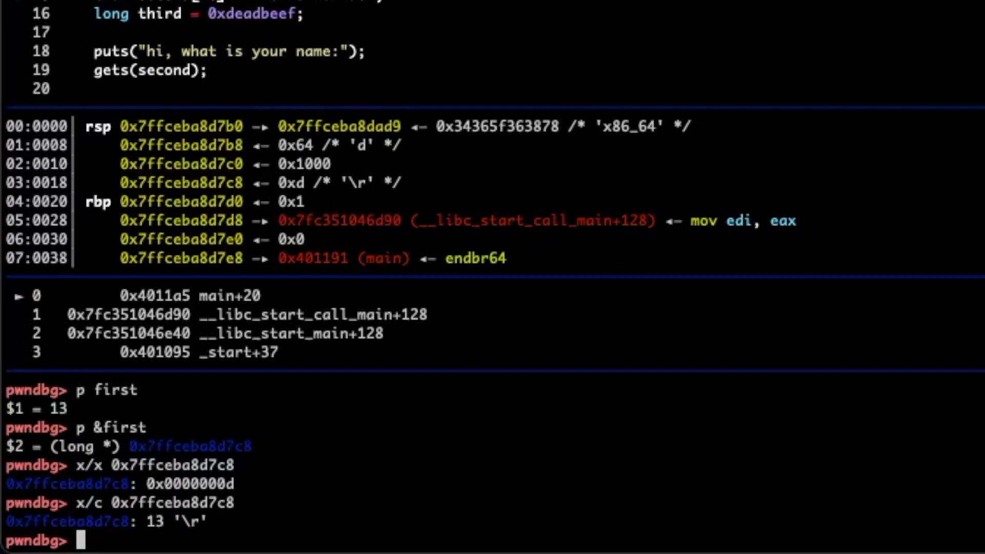
pyautogui.write('context')
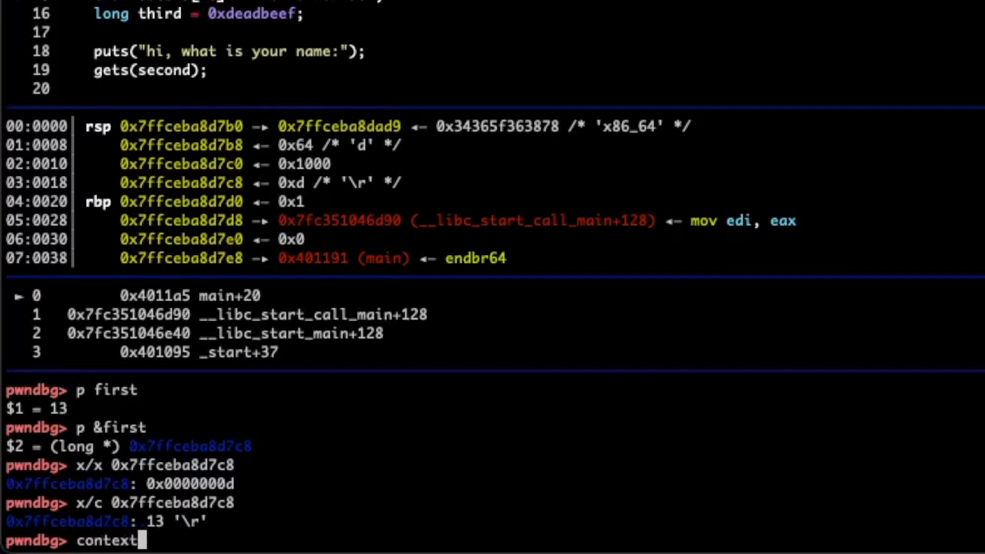
# Step: Redisplay context, step to main+30, and highlight RAX 0x6f77206f6c6c6568
pyautogui.press('Return')
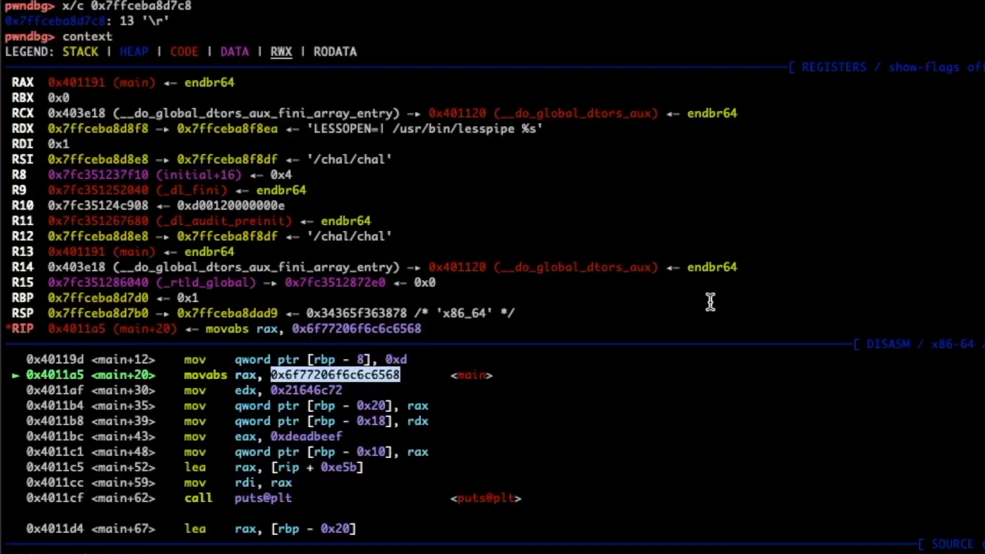
pyautogui.write('si')
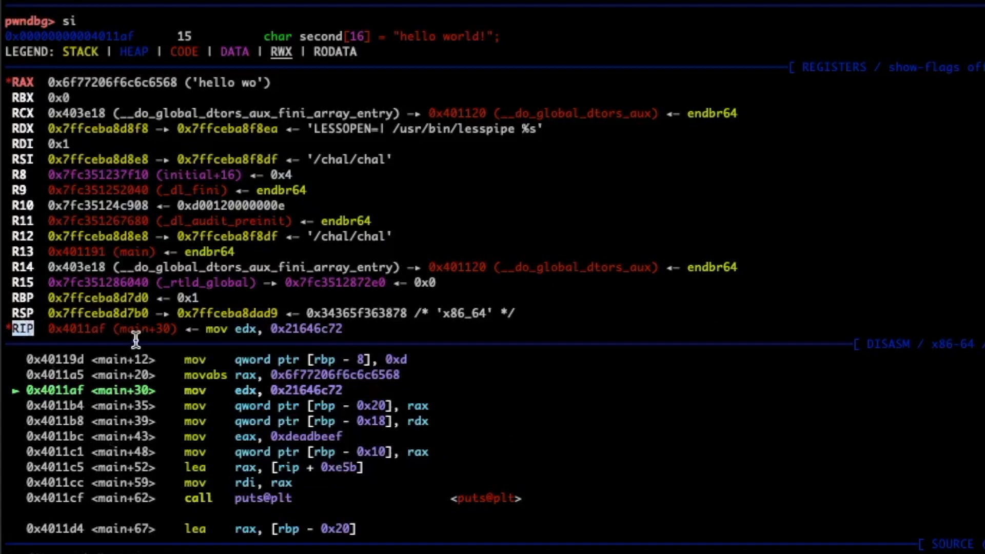
pyautogui.moveTo(91, 333)
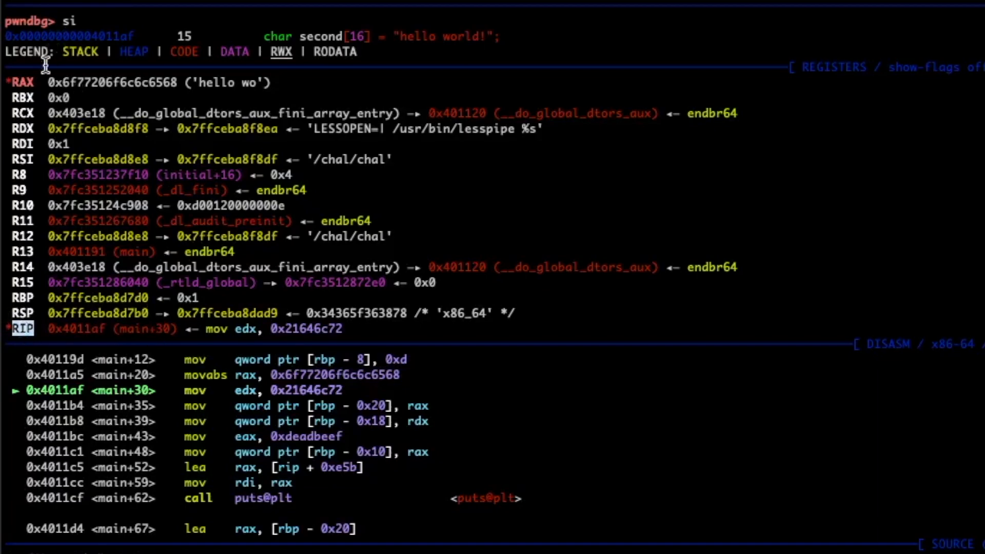
pyautogui.doubleClick(110, 81)
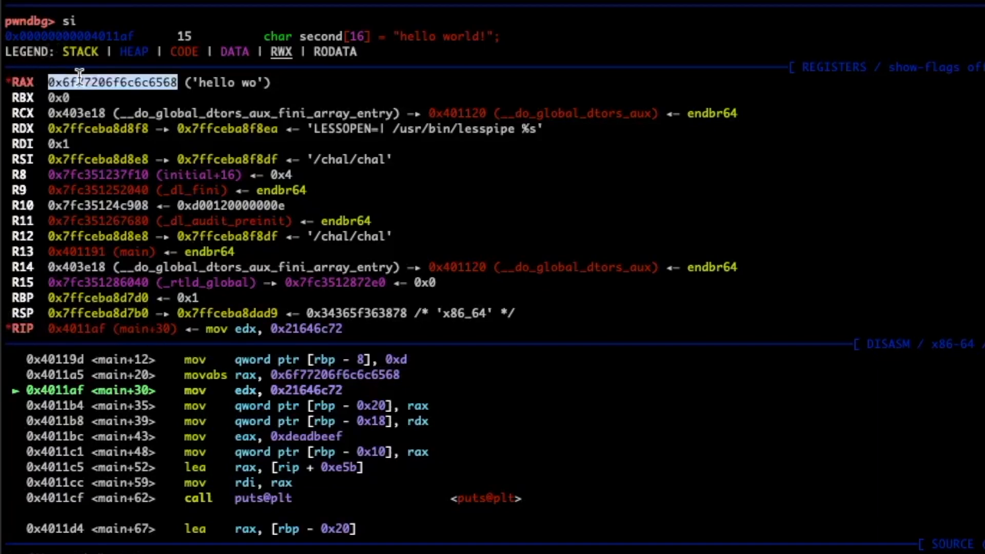
pyautogui.moveTo(98, 104)
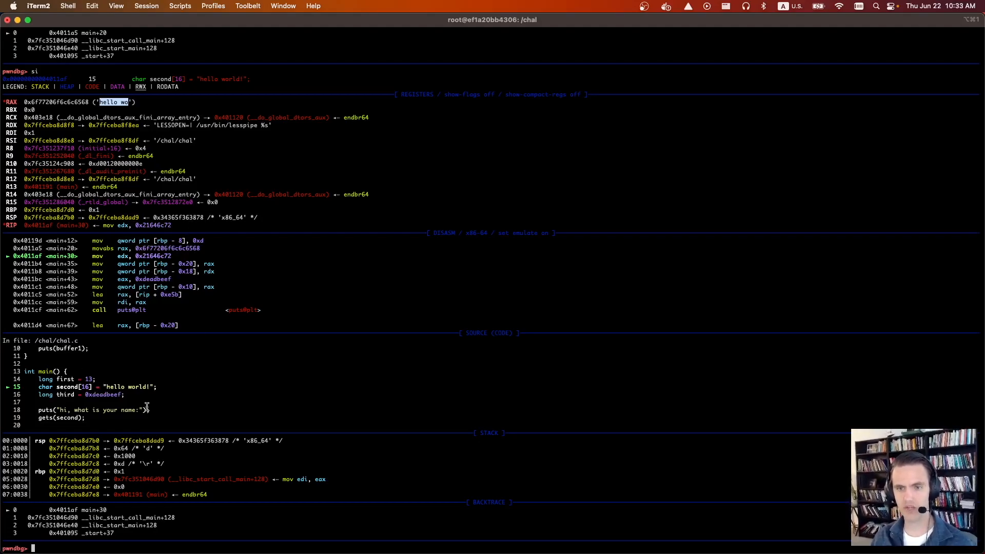
# Step: Repeat si twice to reach main+43 with 'hello world!' at rsp
pyautogui.press('Return')
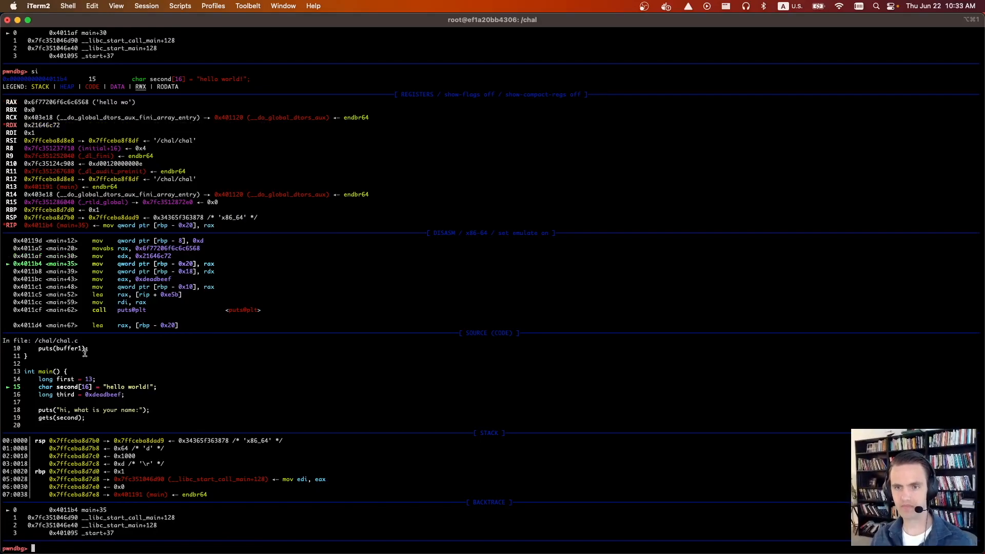
pyautogui.moveTo(126, 255)
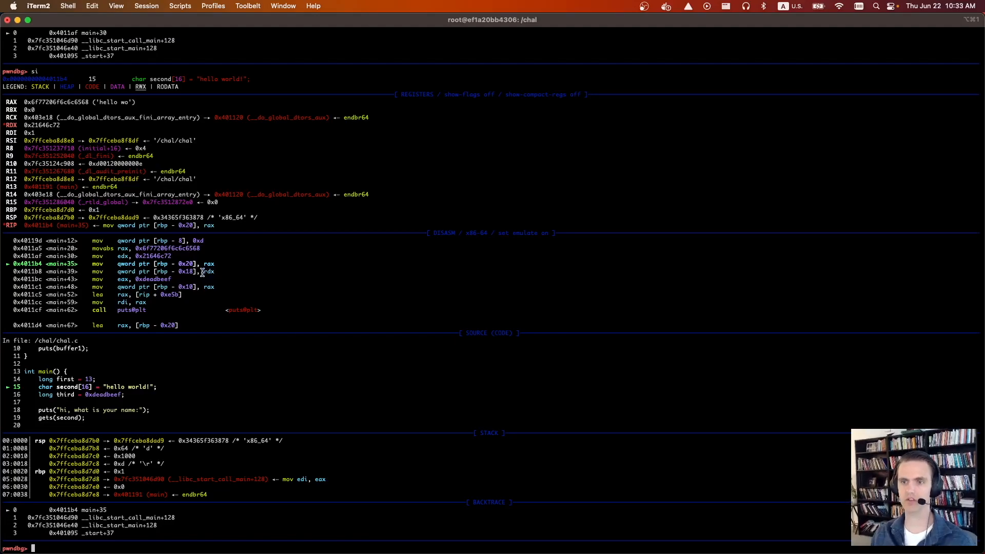
pyautogui.press('Return')
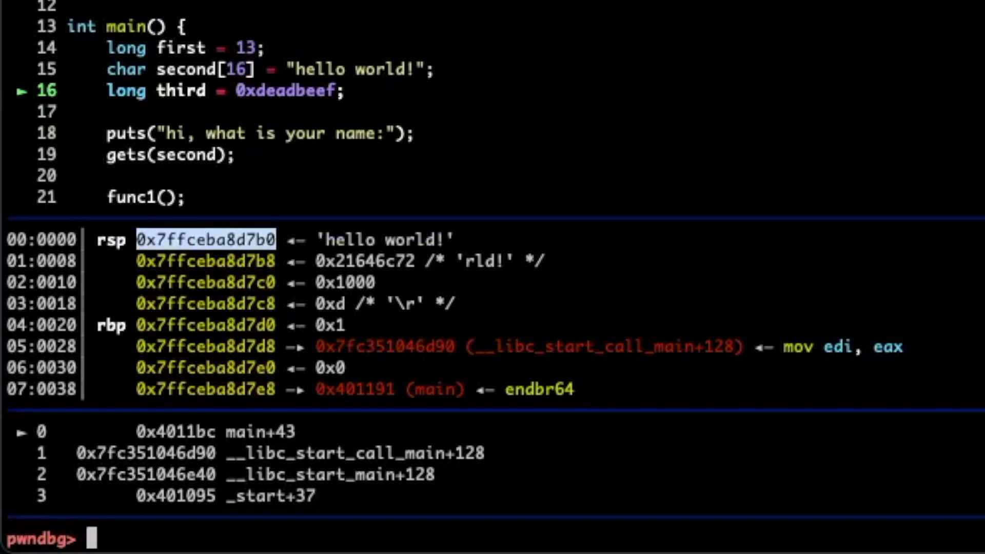
# Step: Examine 0x7ffceba8d7b0 as a string, hex bytes and an 8-byte quad
pyautogui.write('x')
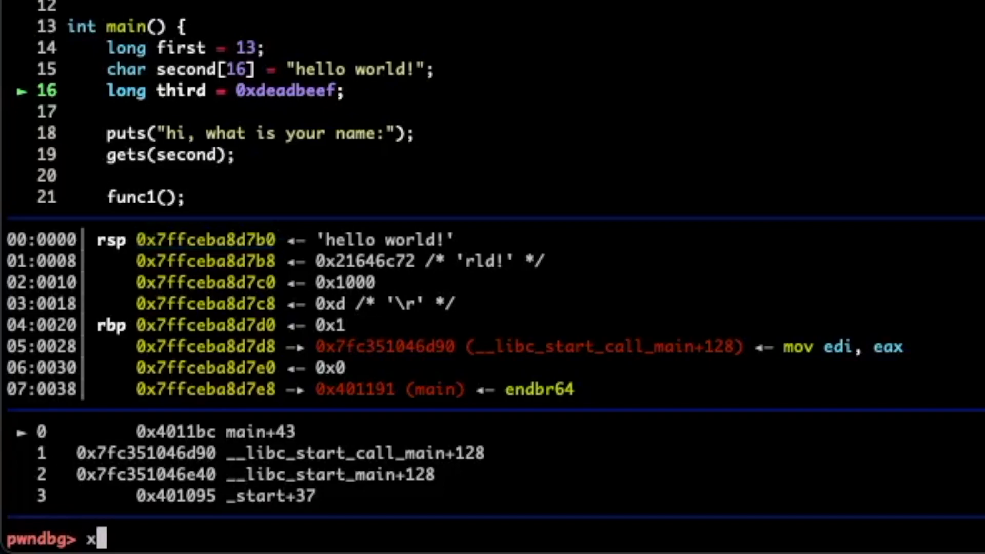
pyautogui.write('/s 0x7ffceba8d7b0')
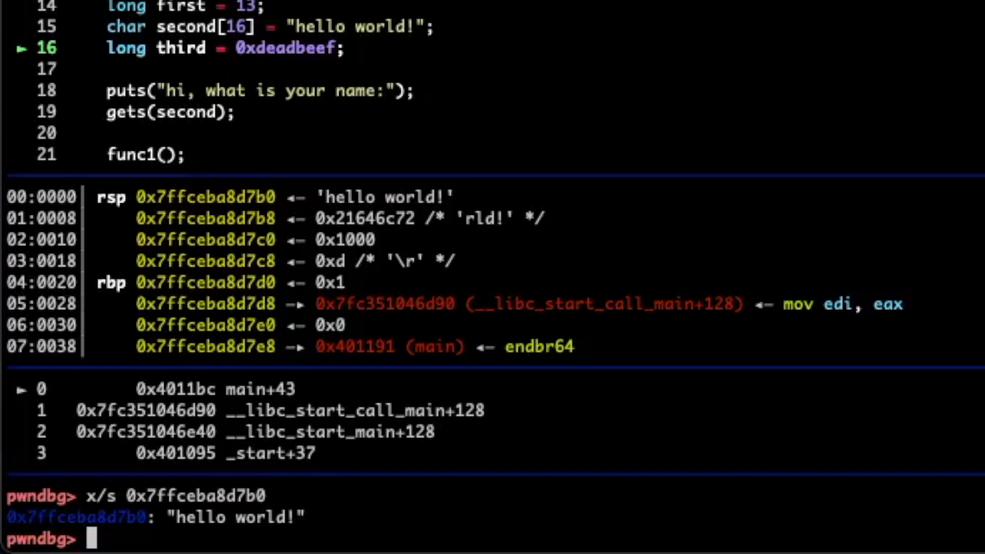
pyautogui.write('x')
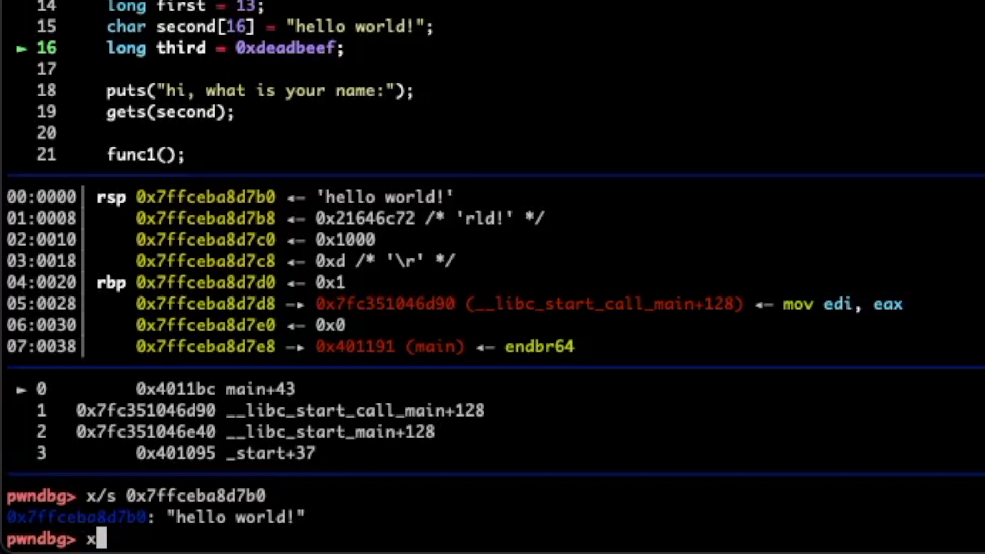
pyautogui.write('/x 0x7ffceba8d7b0')
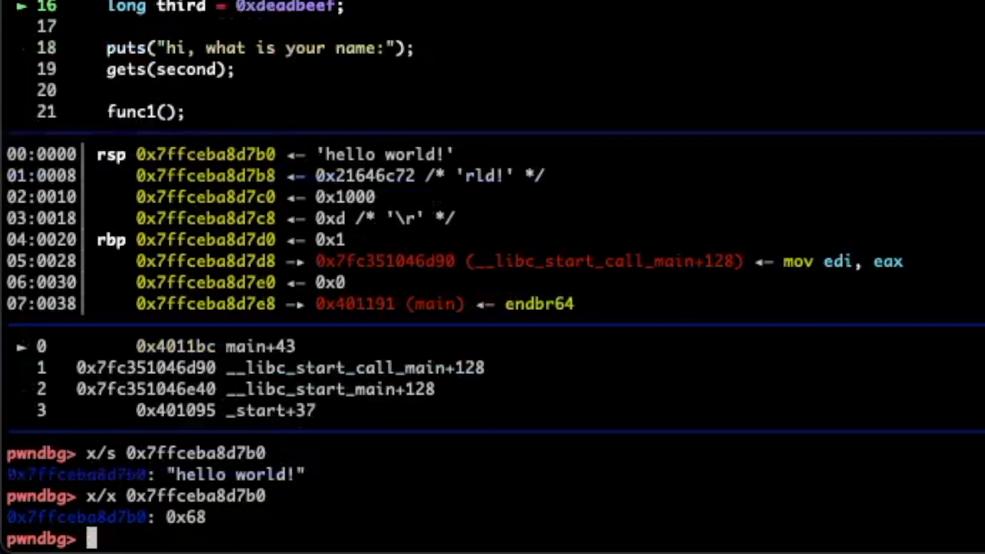
pyautogui.write('x/ 0x7ffceba8d7b0')
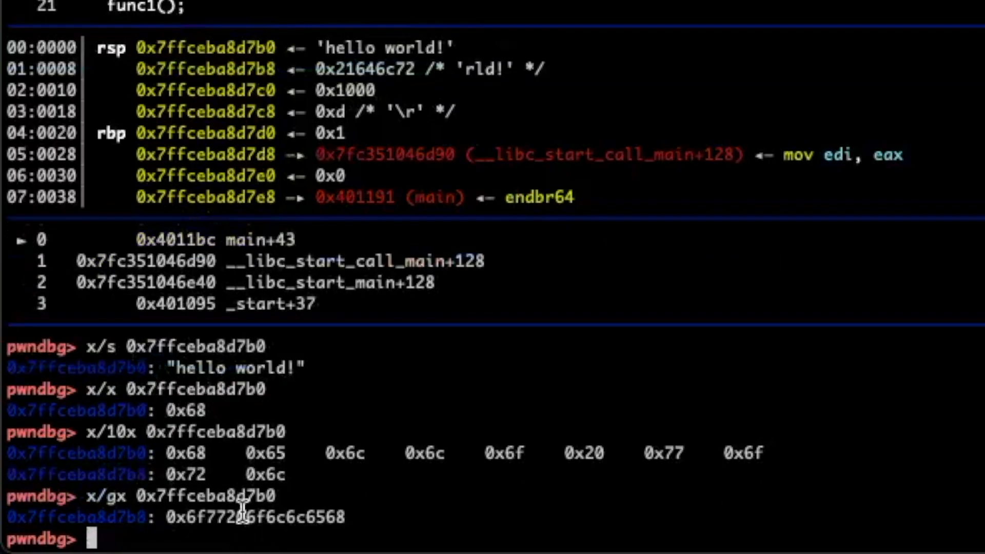
pyautogui.moveTo(298, 518)
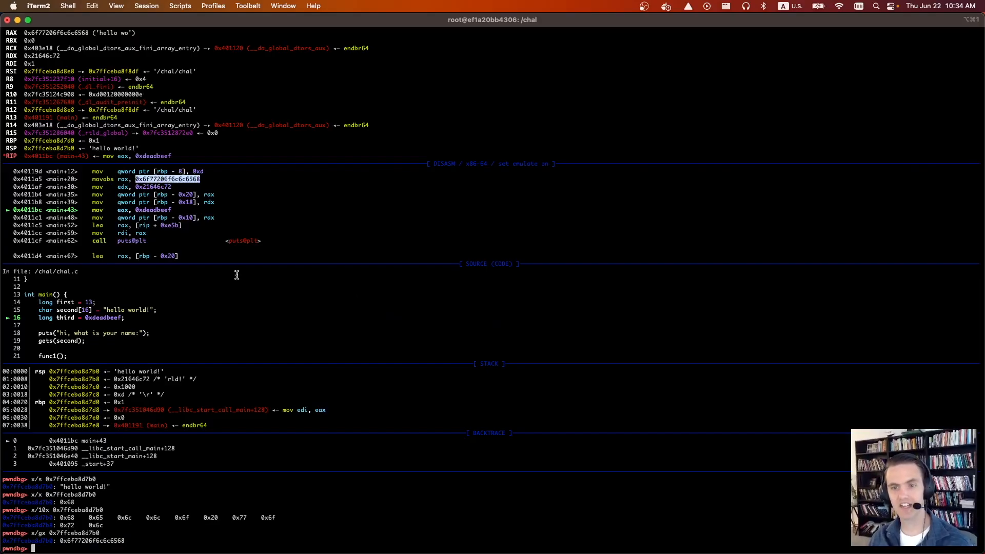
pyautogui.moveTo(98, 317)
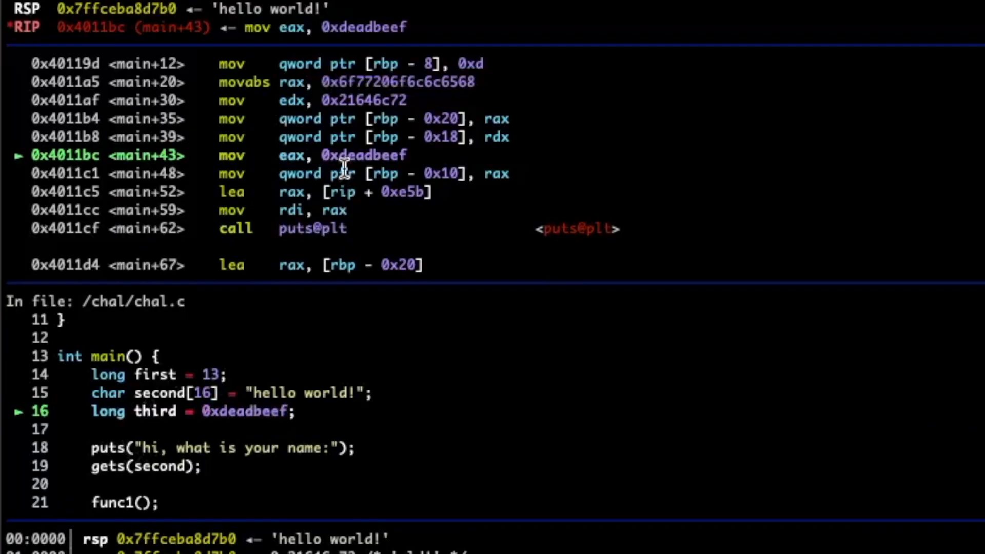
# Step: Highlight the 0xdeadbeef constant in the main+43 disassembly
pyautogui.doubleClick(362, 155)
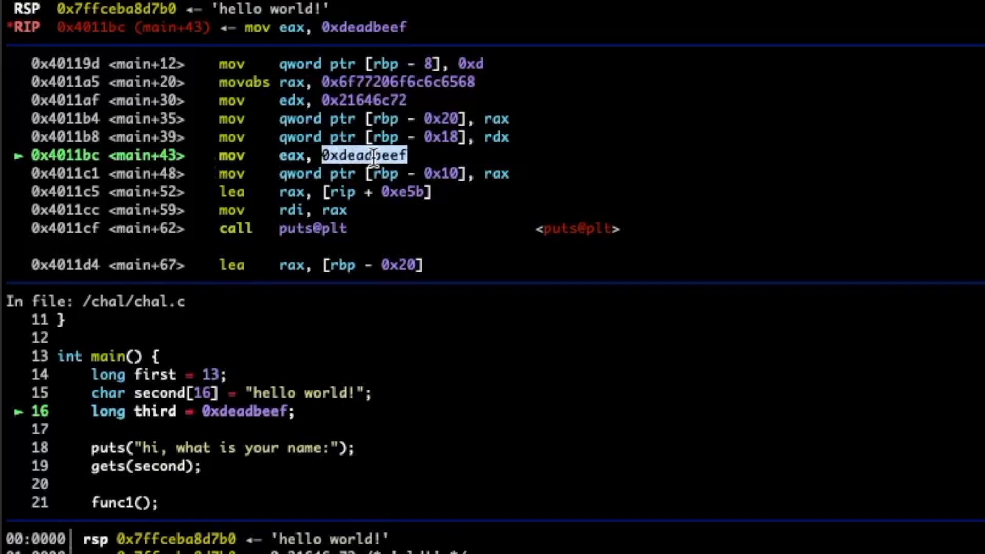
pyautogui.moveTo(496, 174)
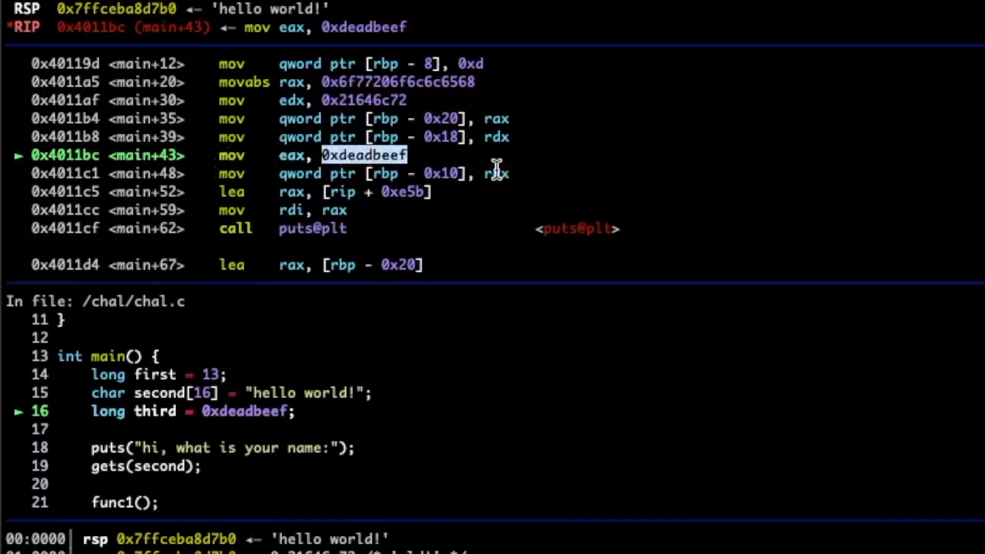
pyautogui.moveTo(499, 174)
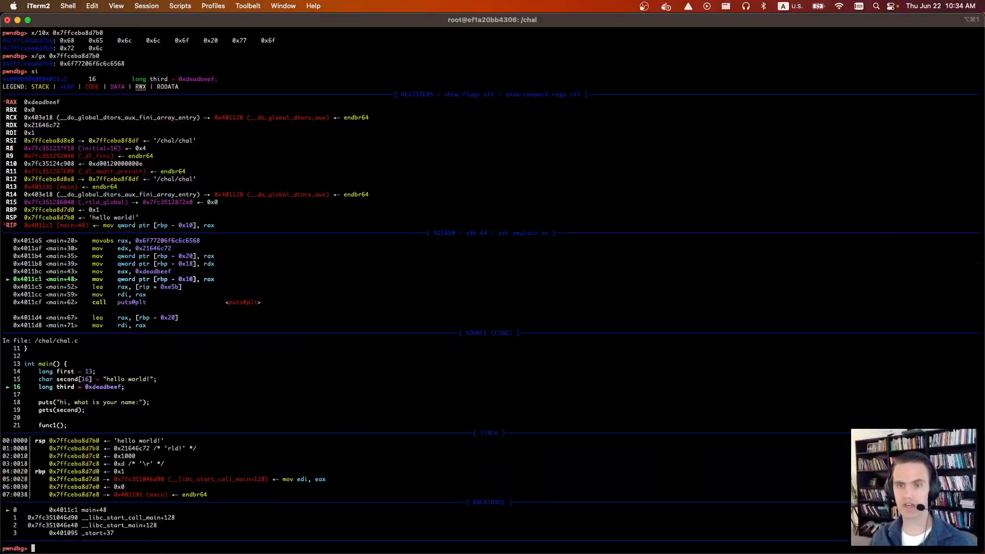
# Step: Step to the puts call at main+62 and show 0x402027 as "hi, what is your name:"
pyautogui.write('si')
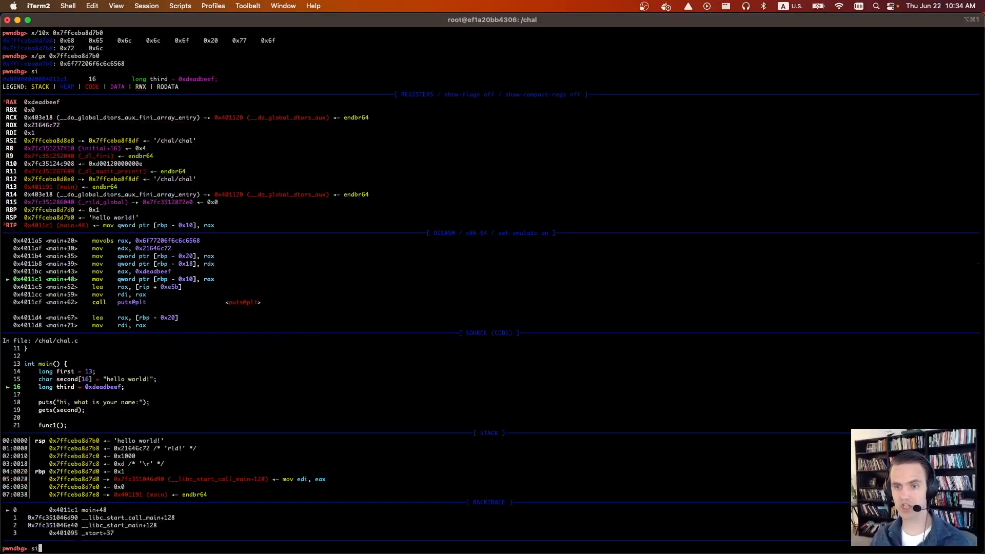
pyautogui.press('Return')
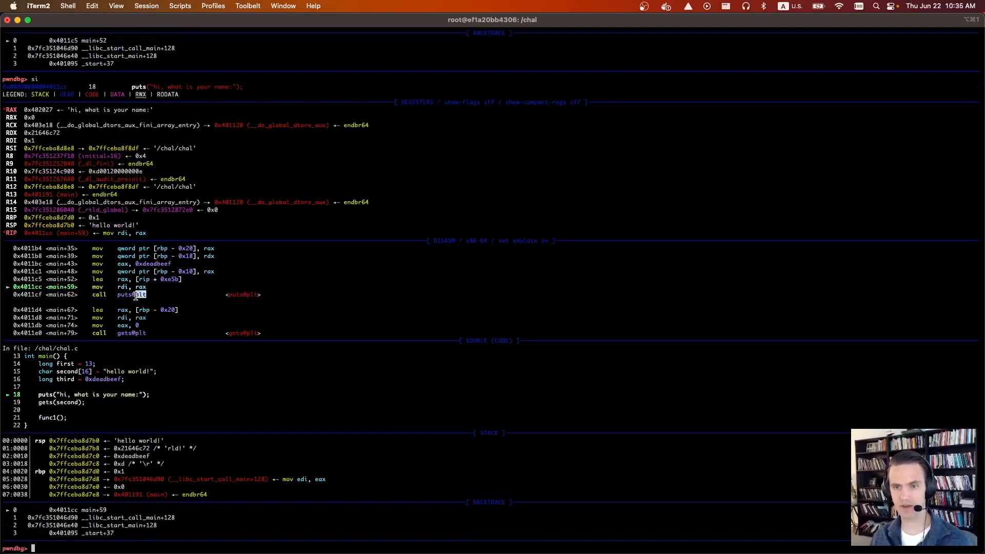
pyautogui.press('Return')
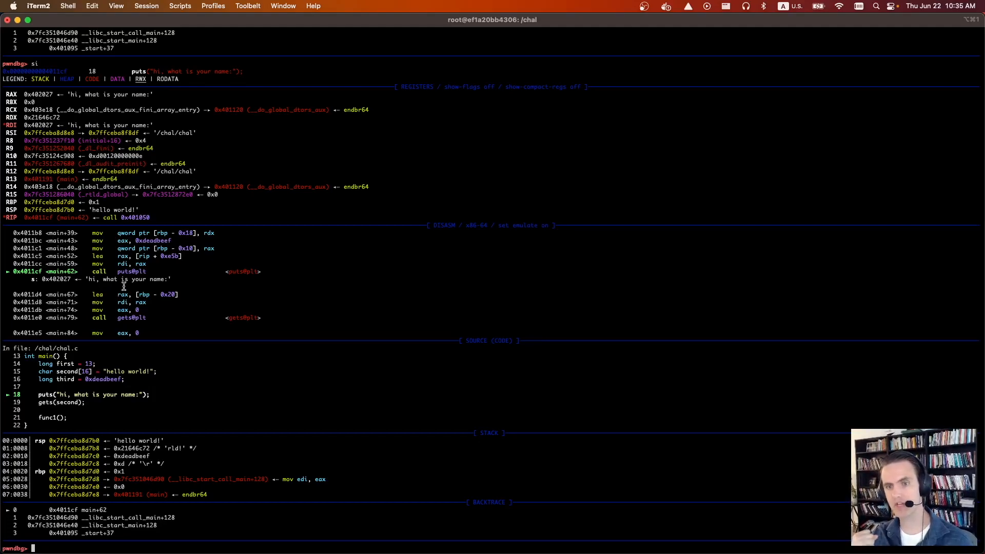
pyautogui.moveTo(34, 414)
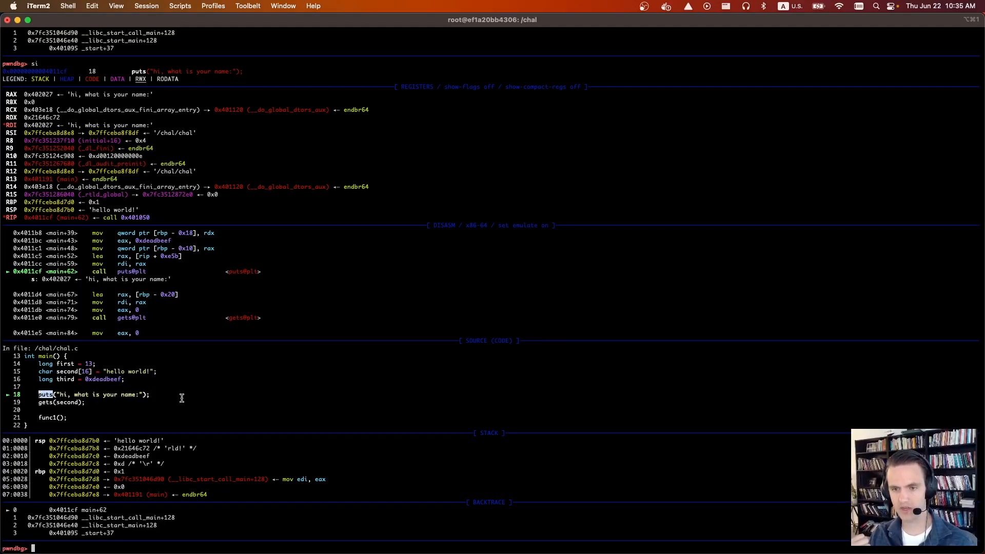
pyautogui.write('x/s 0x402027')
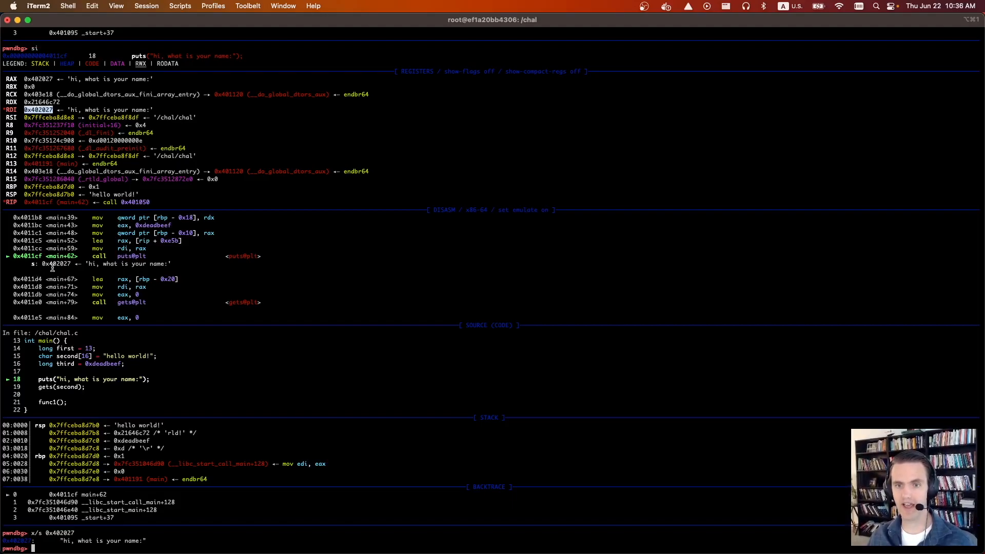
pyautogui.moveTo(196, 320)
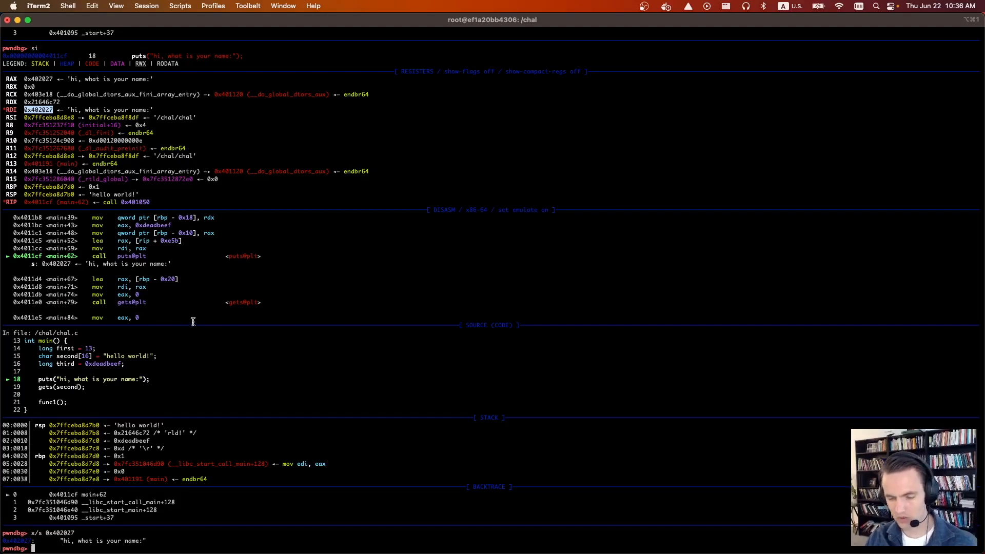
pyautogui.moveTo(101, 256)
pyautogui.write('si')
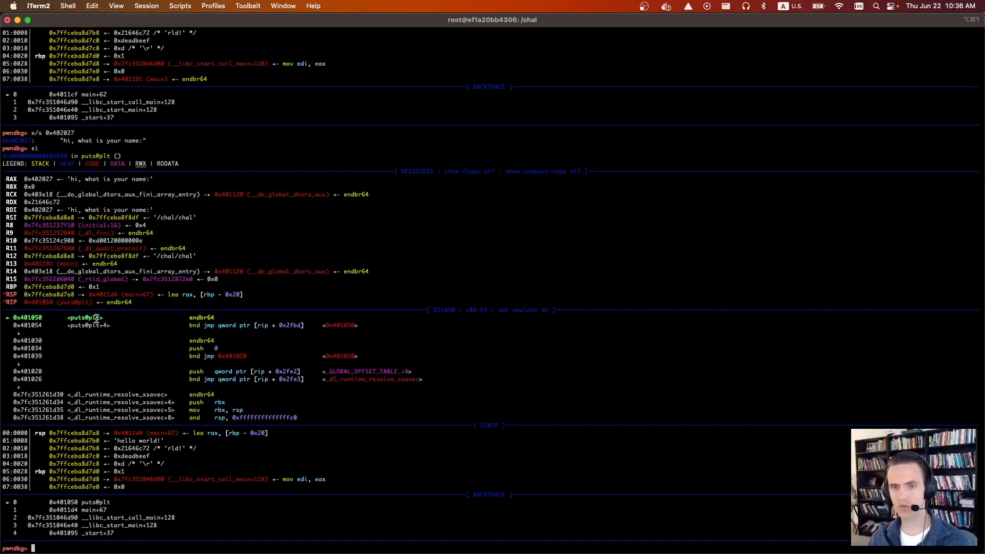
# Step: Highlight the puts@plt stub and step through puts toward the gets call
pyautogui.doubleClick(82, 317)
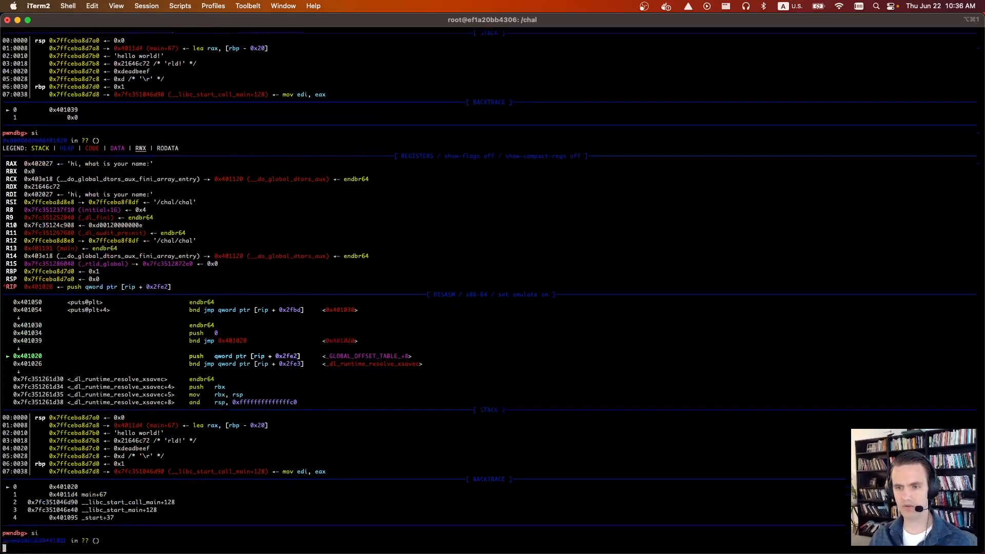
pyautogui.write('si')
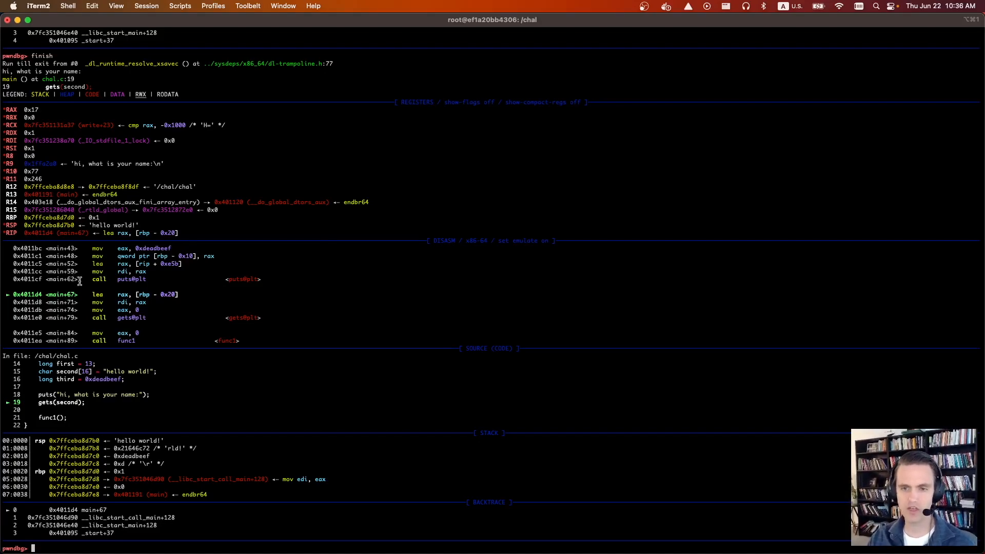
pyautogui.write('s')
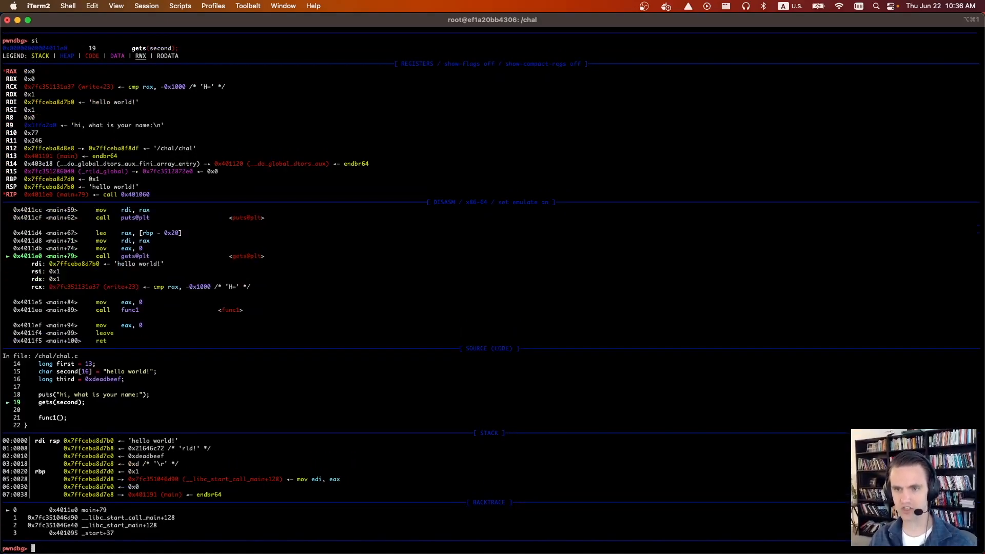
# Step: Step into gets@plt, landing in the dynamic linker at _dl_lookup_symbol_x+39
pyautogui.write('si')
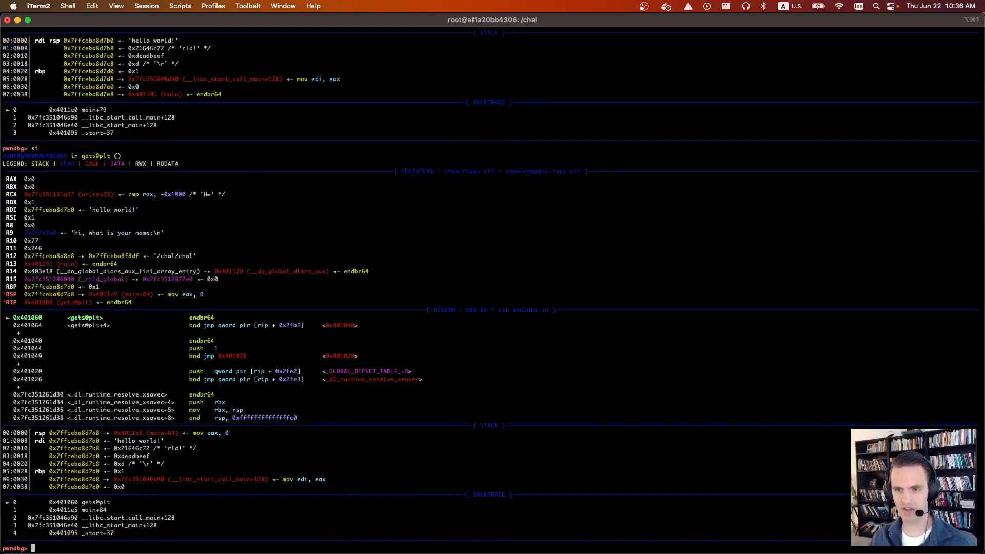
pyautogui.press('Return')
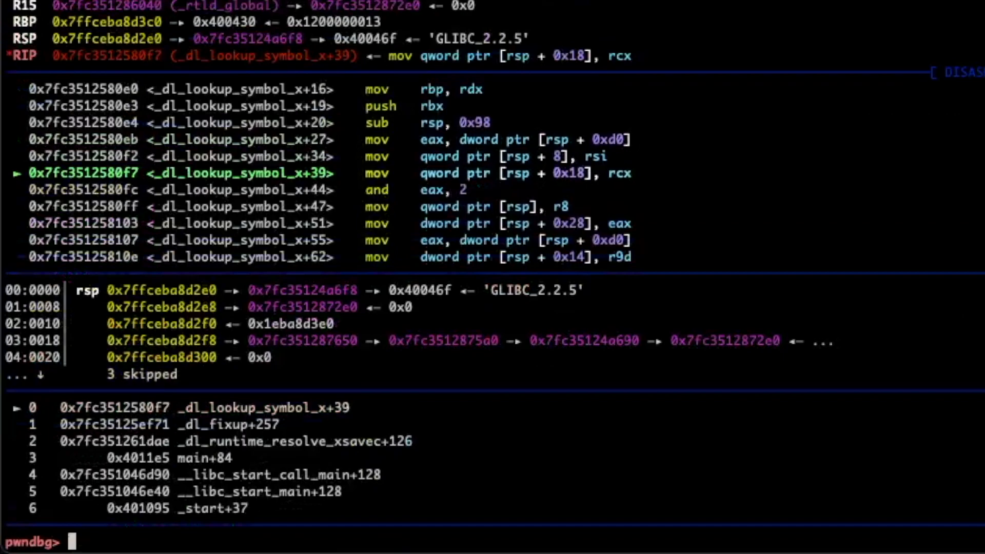
# Step: Break on gets, continue to breakpoint 2, and single-step to gets+28
pyautogui.write('break')
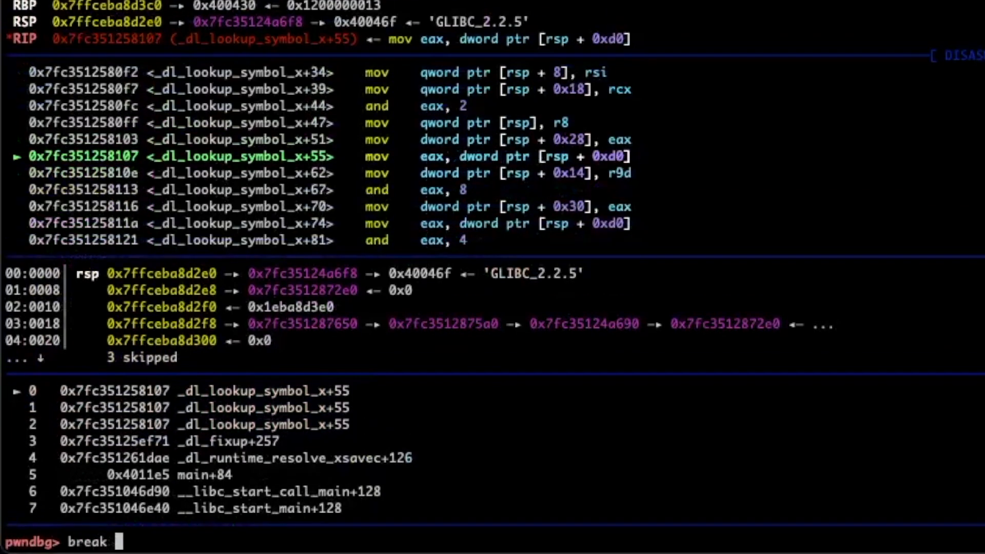
pyautogui.write('gets')
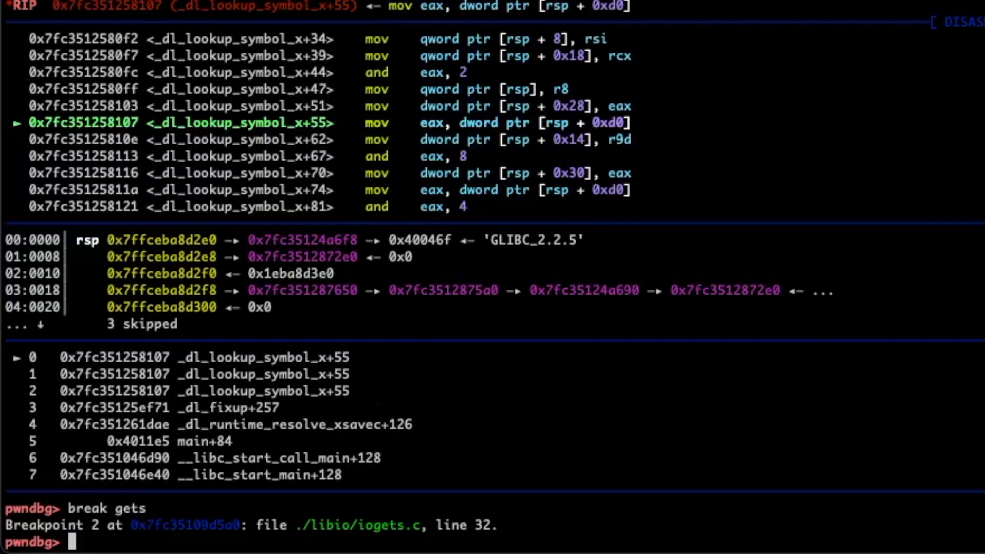
pyautogui.write('c')
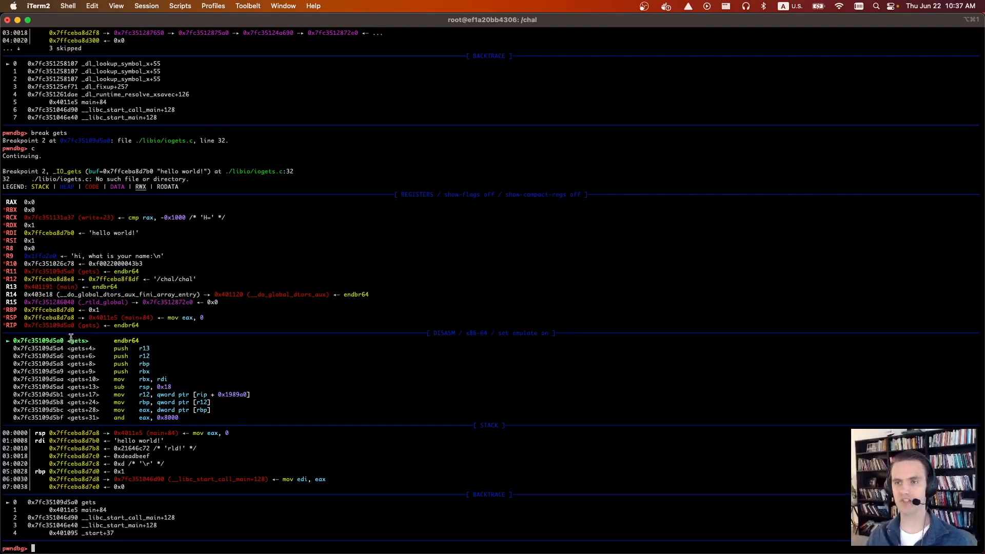
pyautogui.write('si')
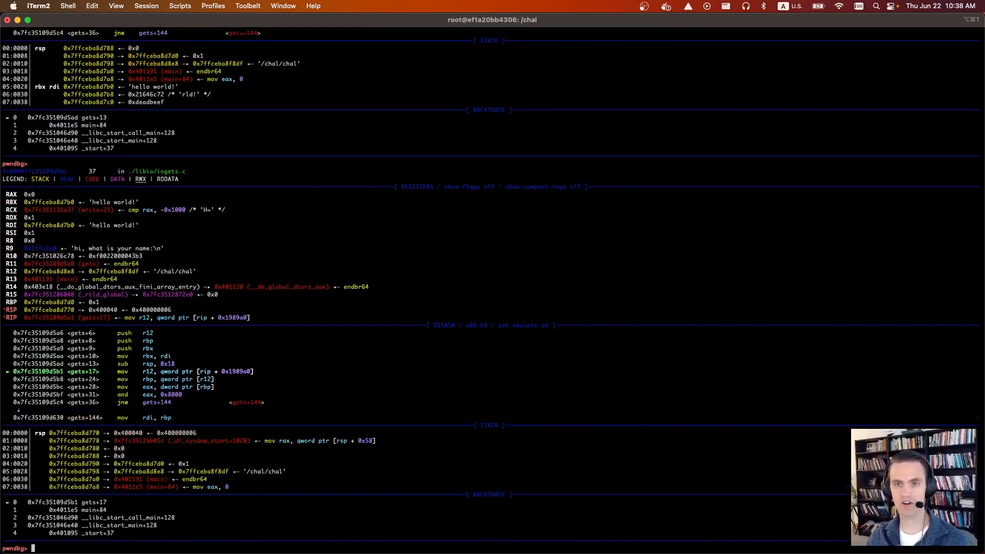
pyautogui.press('Return')
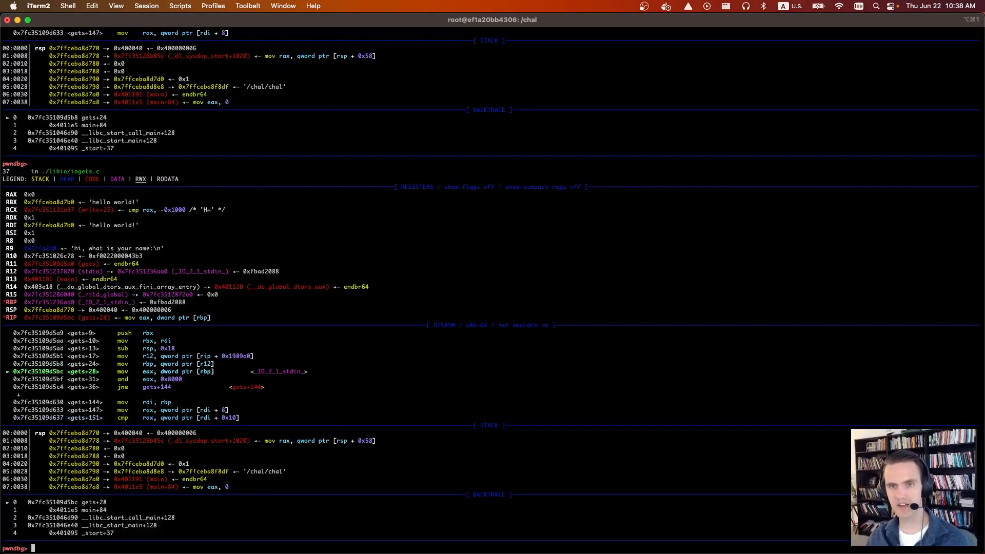
pyautogui.write('finish')
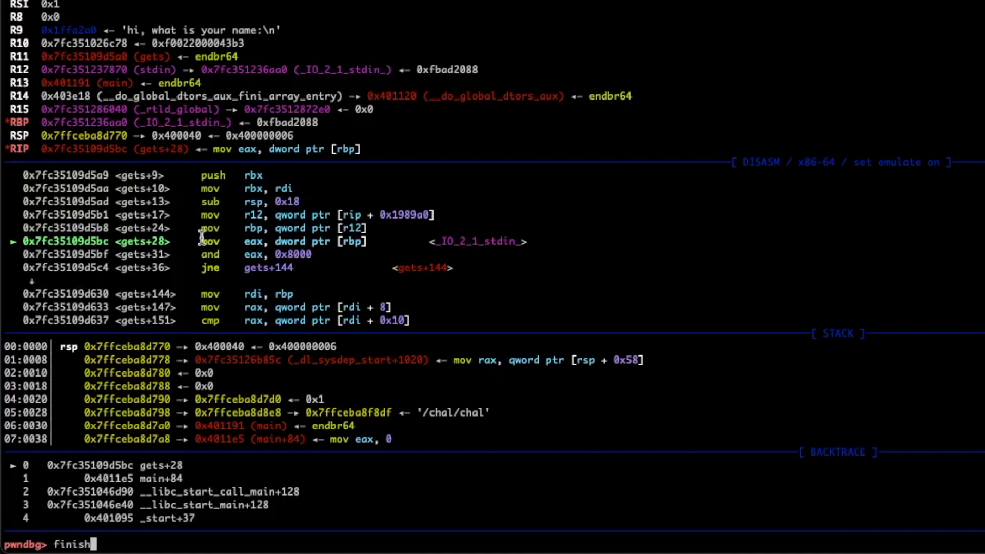
pyautogui.moveTo(125, 227)
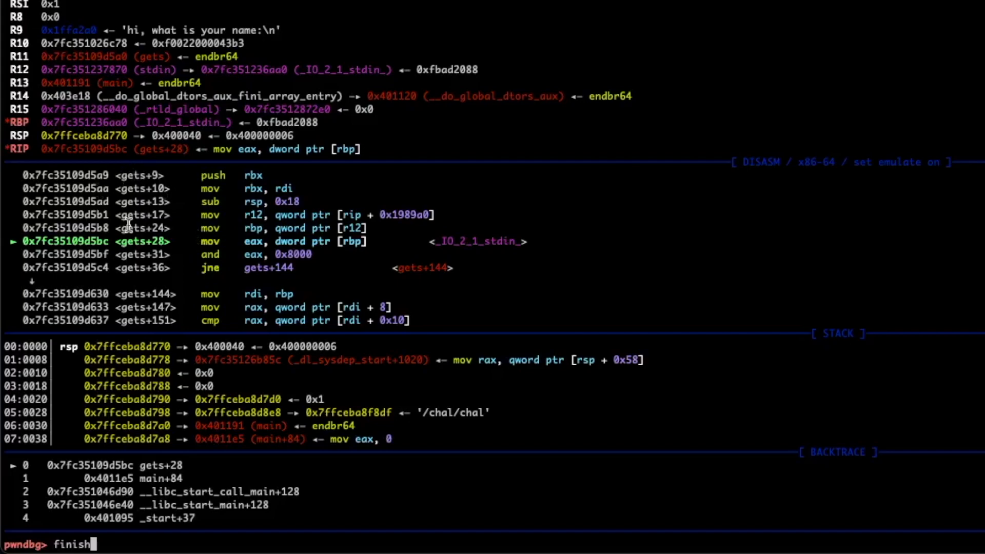
pyautogui.moveTo(182, 205)
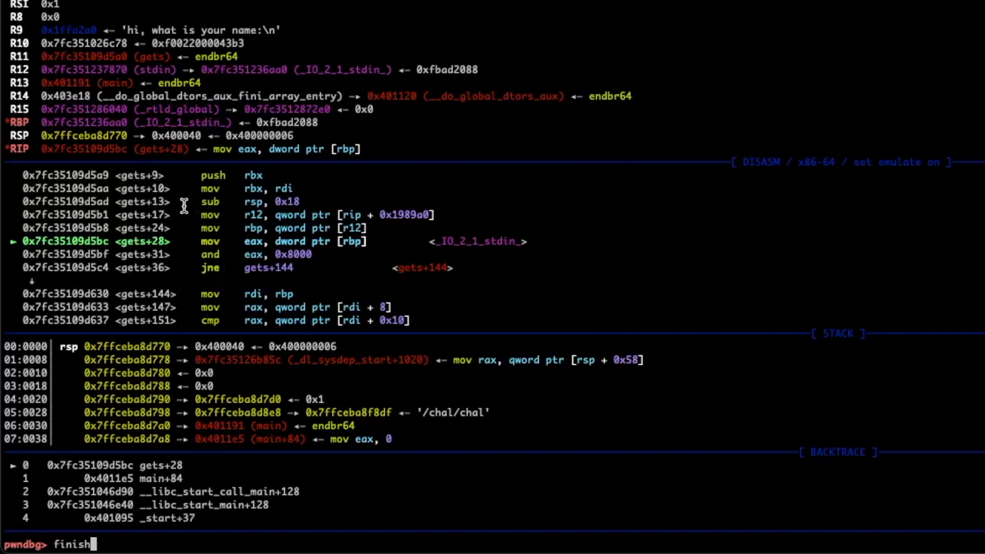
# Step: Finish gets with input 'SJP Hi', returning to main+84 at line 21
pyautogui.press('Return')
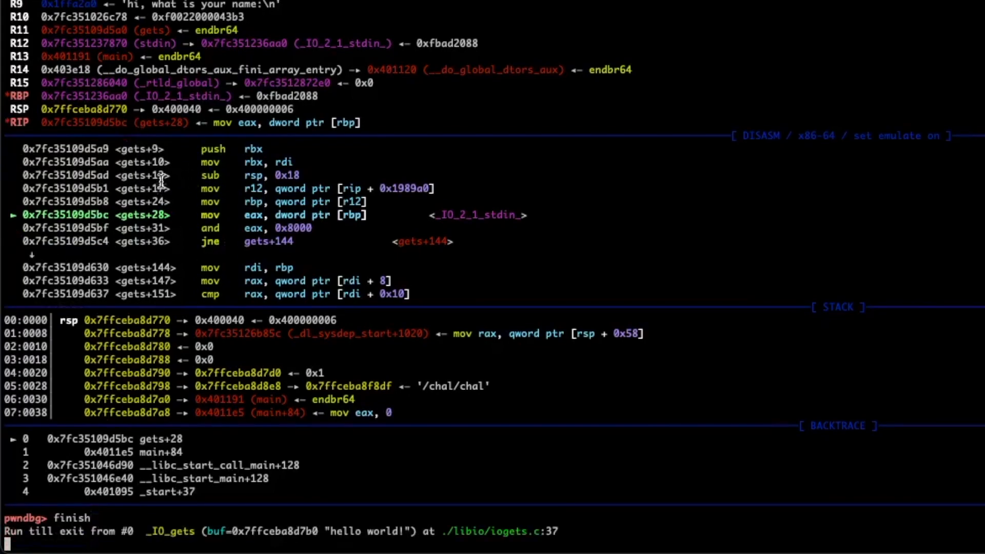
pyautogui.moveTo(134, 209)
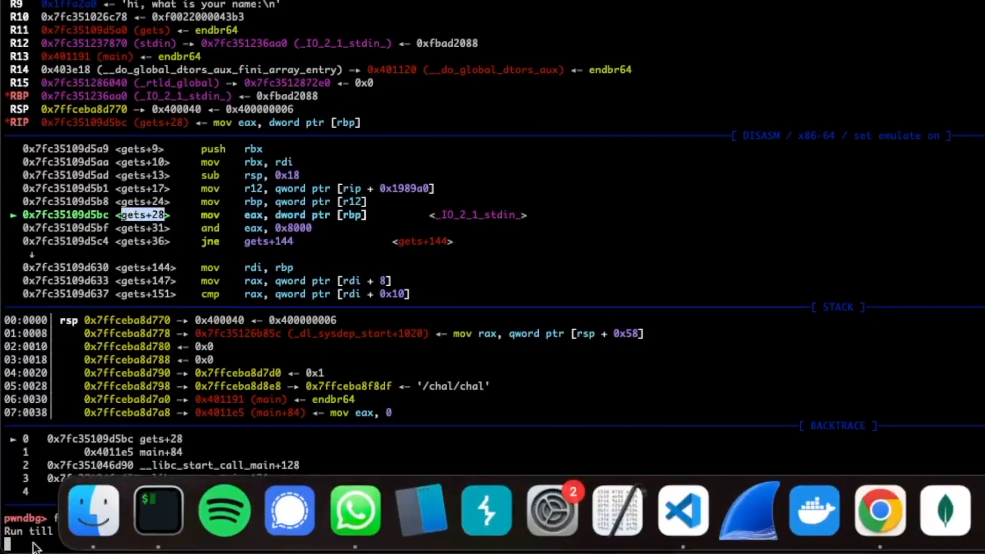
pyautogui.write('finish')
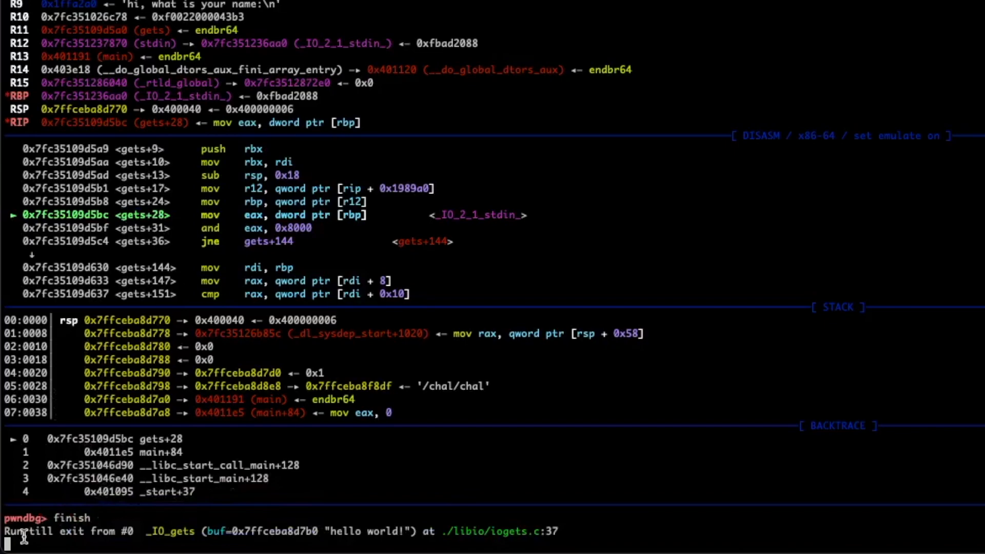
pyautogui.moveTo(505, 320)
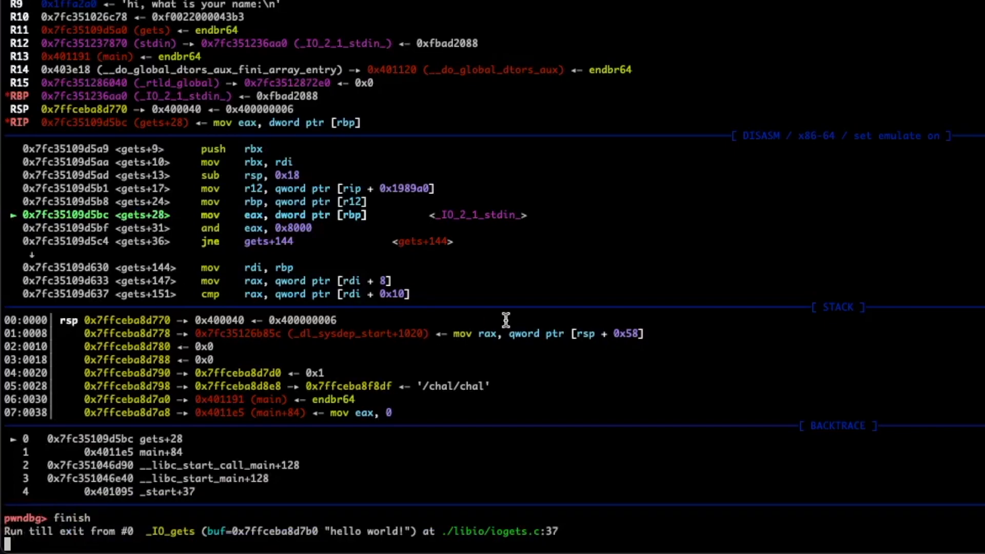
pyautogui.write('SJP')
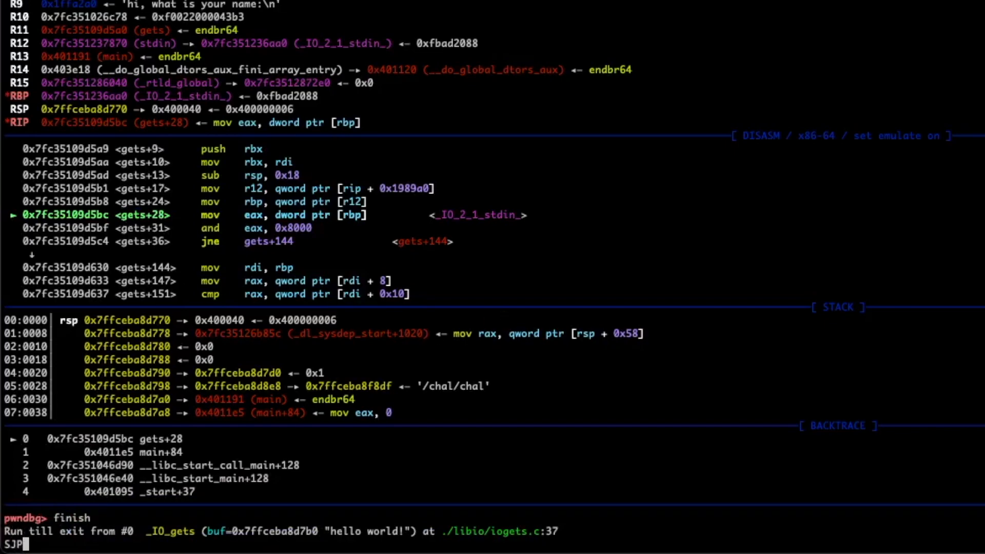
pyautogui.write('Hi')
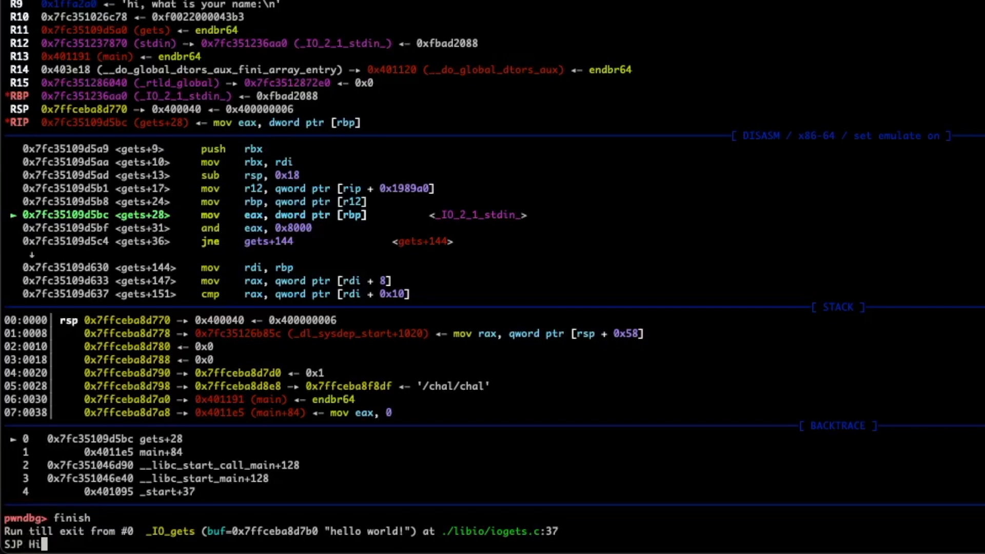
pyautogui.press('Return')
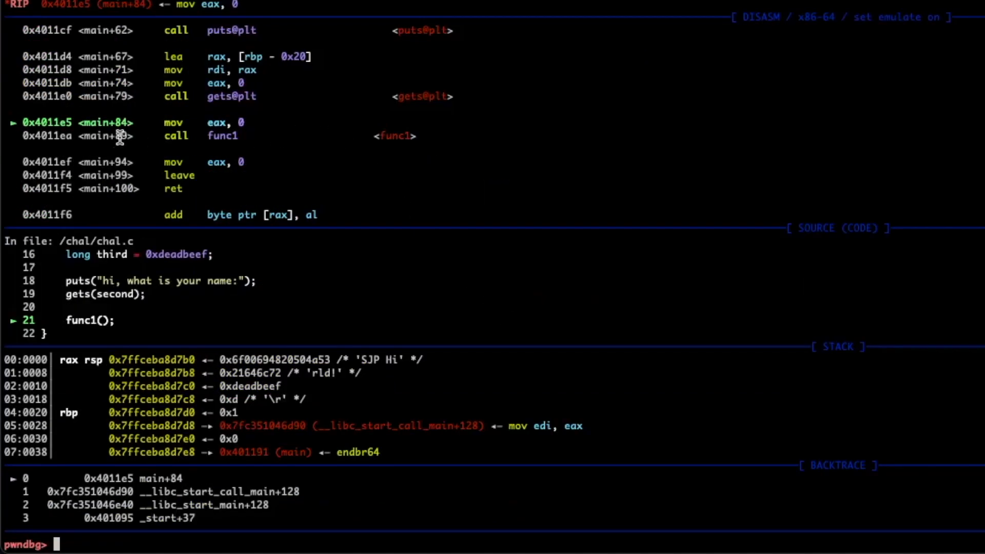
pyautogui.moveTo(124, 145)
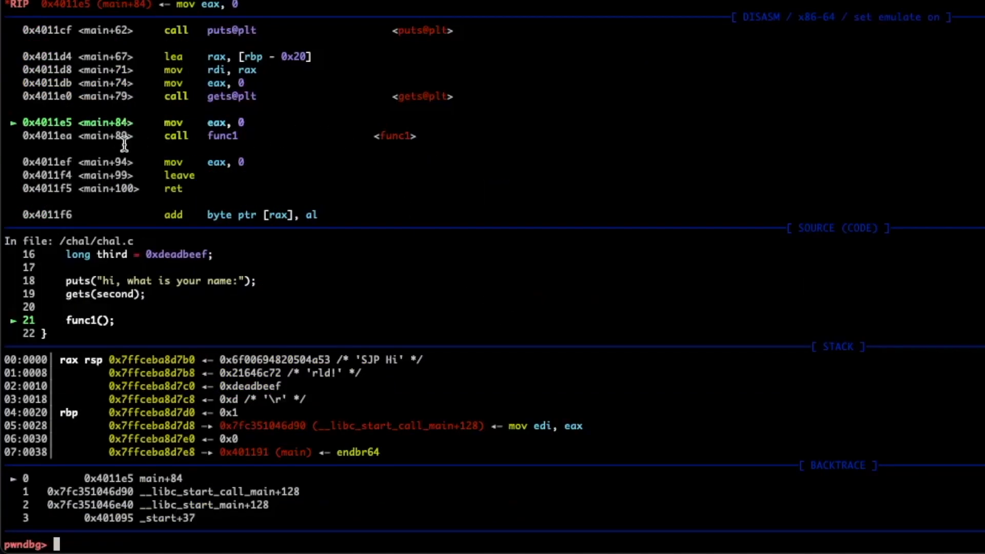
pyautogui.write('finish')
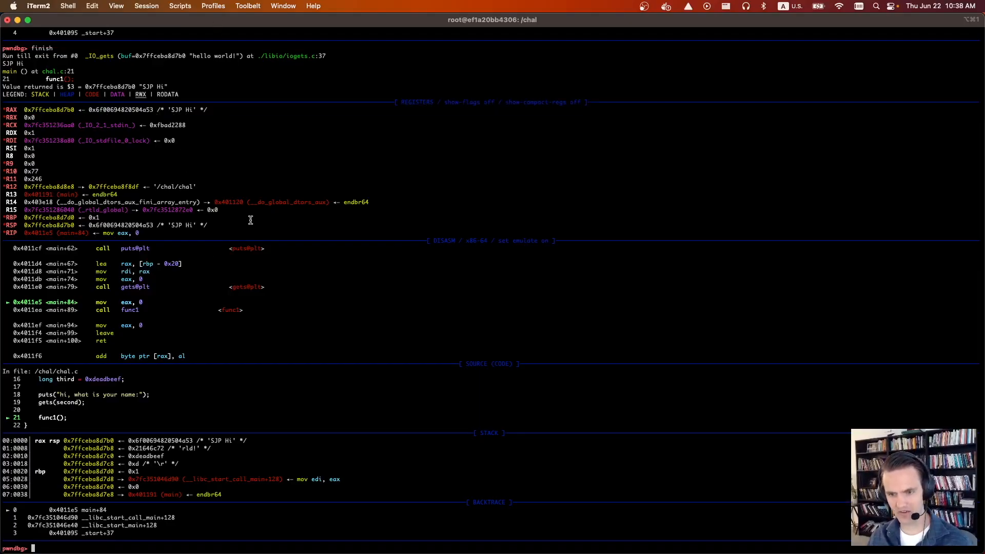
pyautogui.moveTo(22, 436)
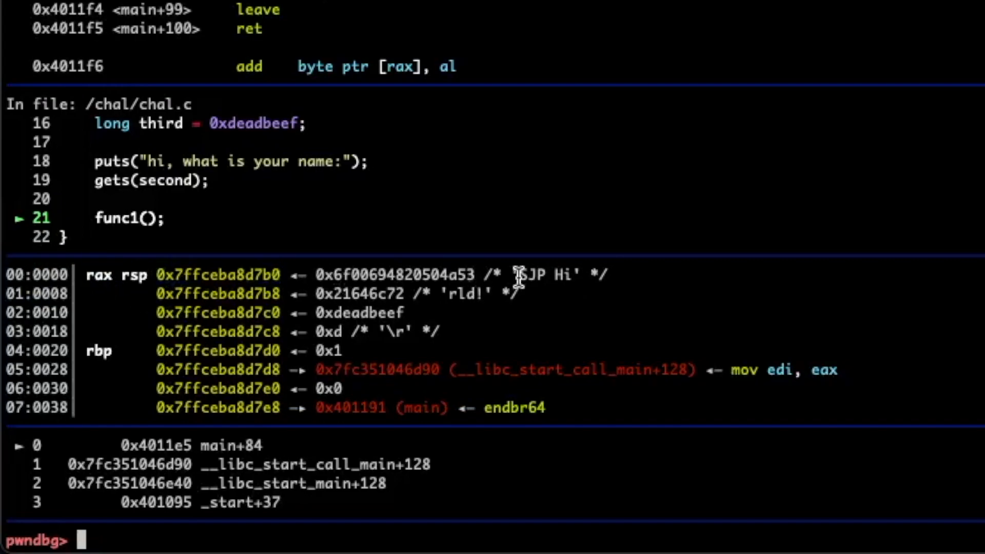
pyautogui.doubleClick(544, 274)
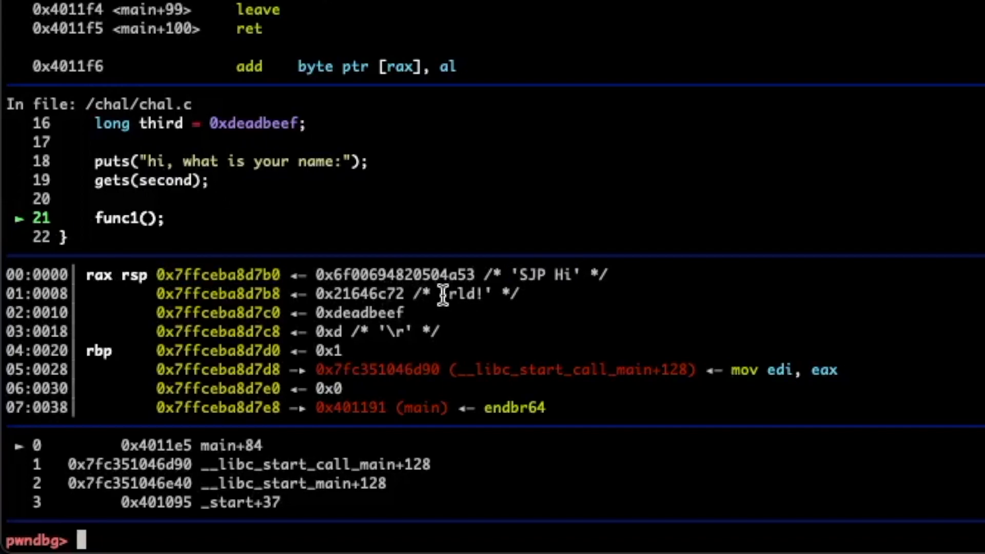
pyautogui.doubleClick(461, 293)
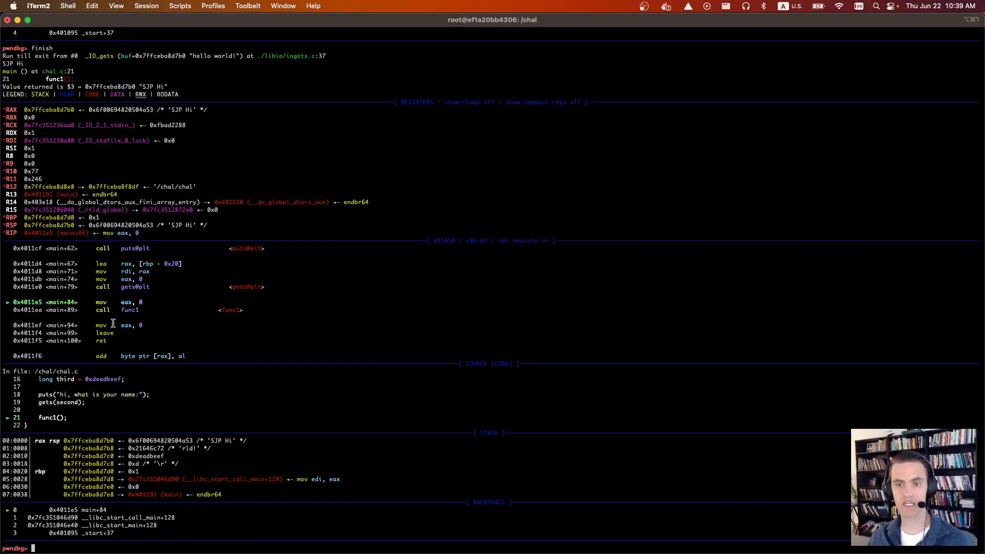
# Step: Single-step into func1, stopping at func1+8 on line 5
pyautogui.write('si')
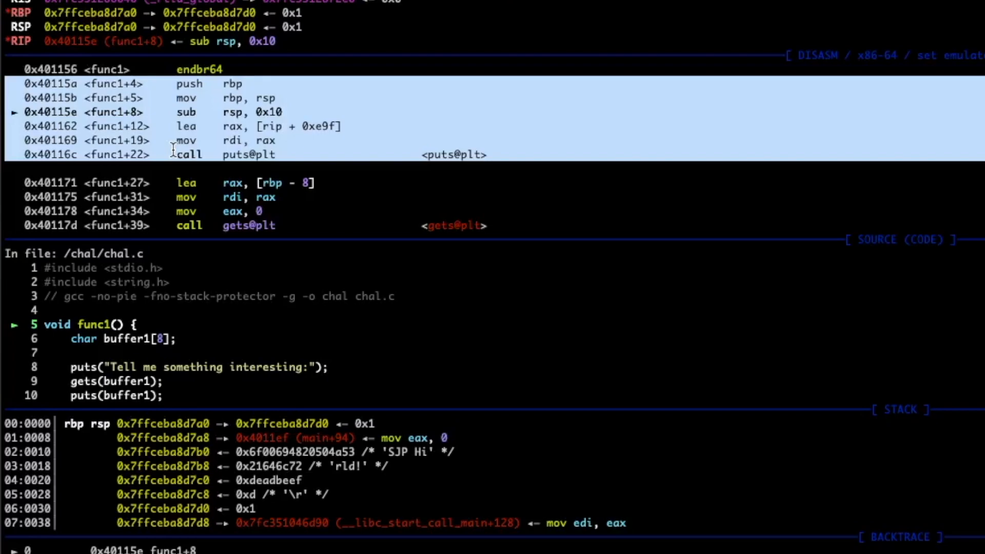
pyautogui.moveTo(193, 199)
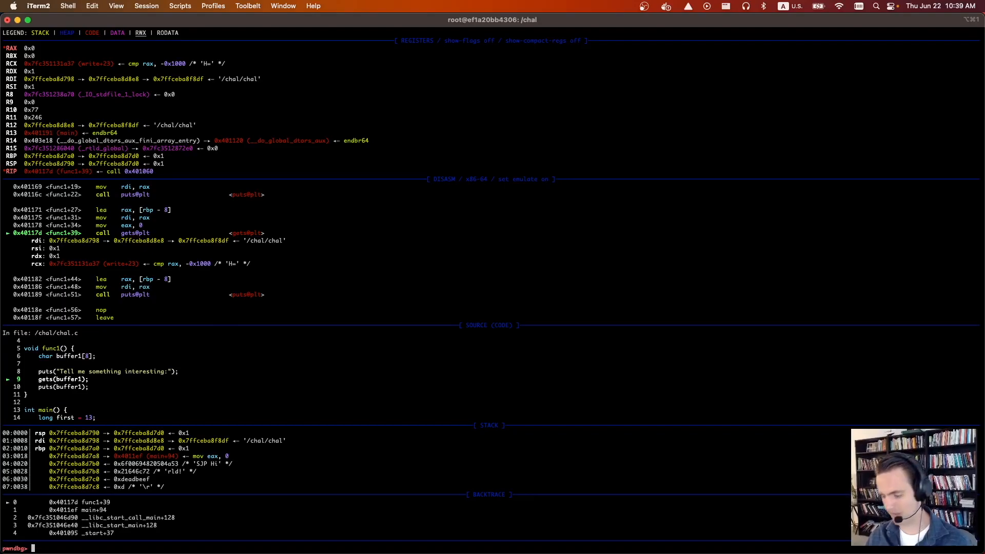
# Step: Step with n to hit breakpoint 2 in gets from func1, then delete it
pyautogui.write('n')
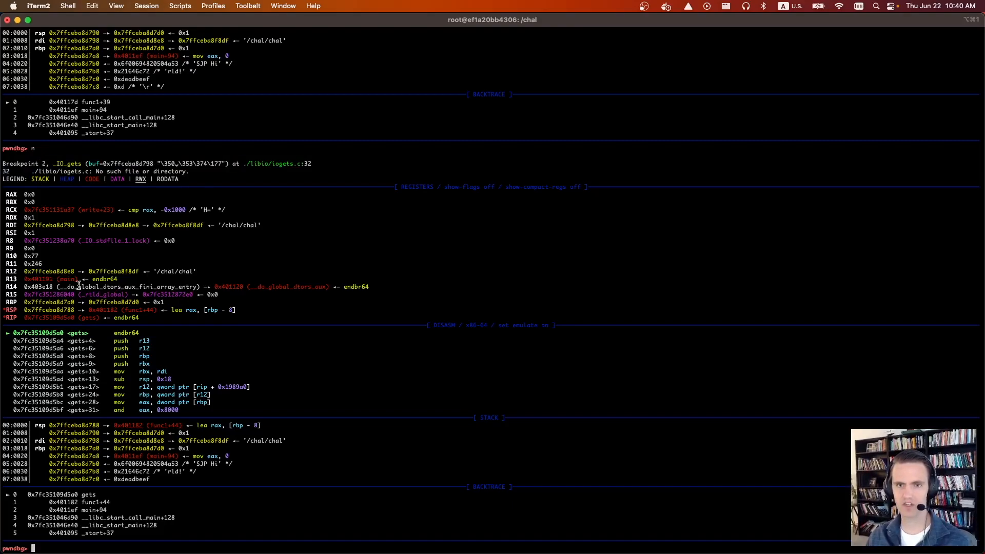
pyautogui.write('delete 2')
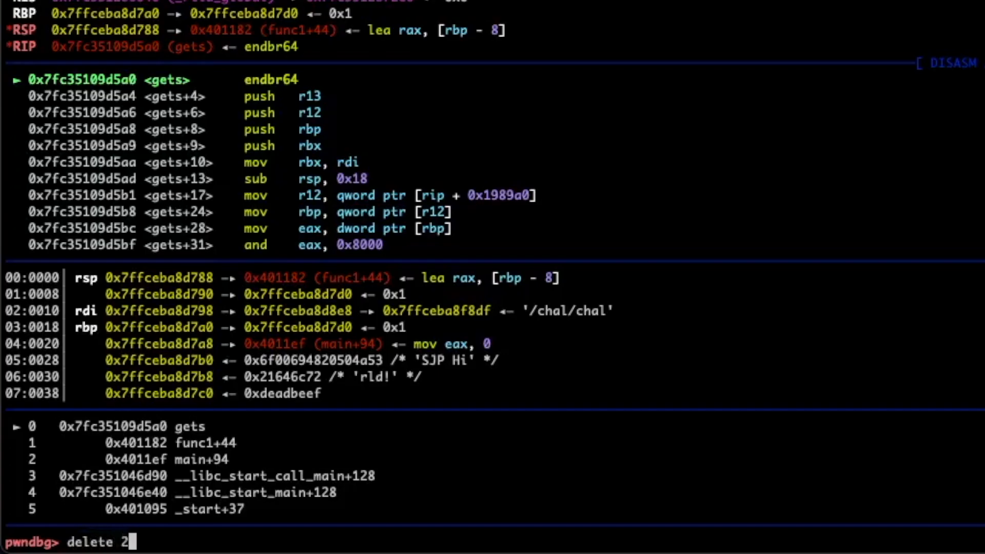
pyautogui.moveTo(166, 100)
pyautogui.write('c')
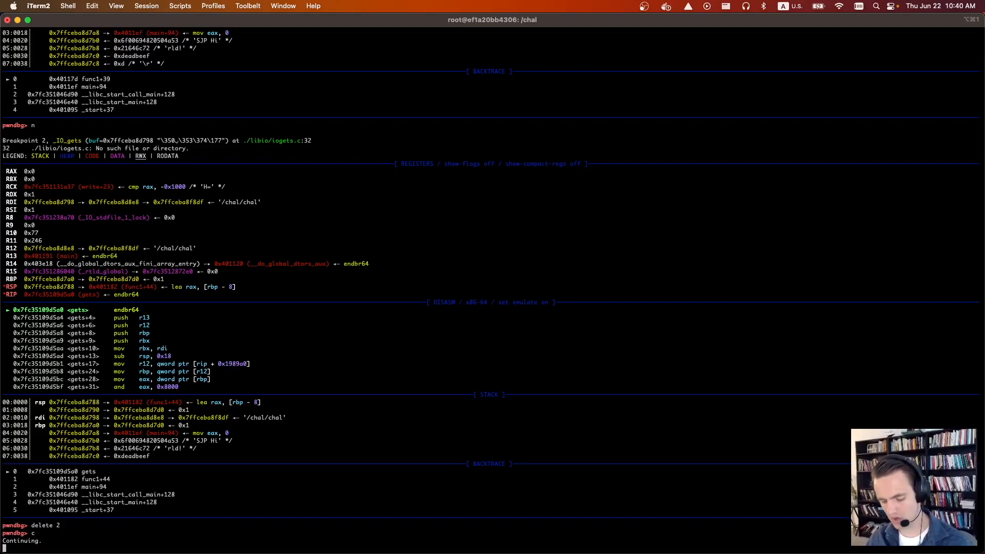
# Step: Feed a long string of a's, set breakpoint 3 at func1+44, and continue to it
pyautogui.write('aaaaaaaaaaaaa')
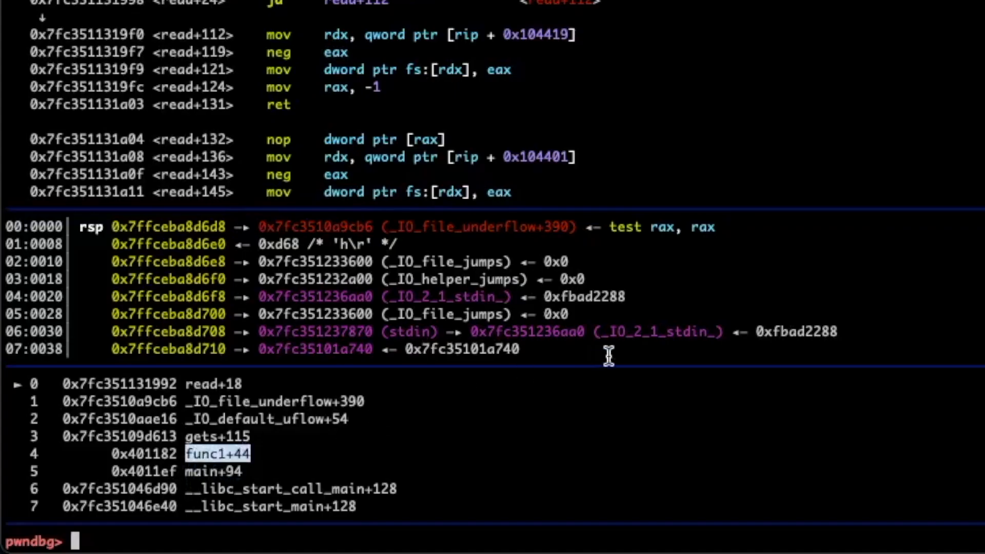
pyautogui.moveTo(181, 489)
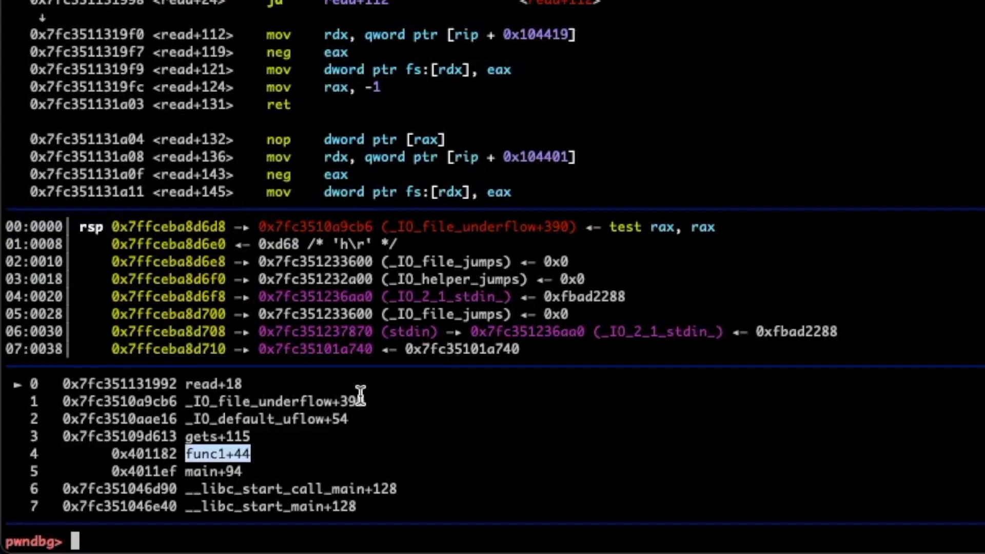
pyautogui.moveTo(352, 400)
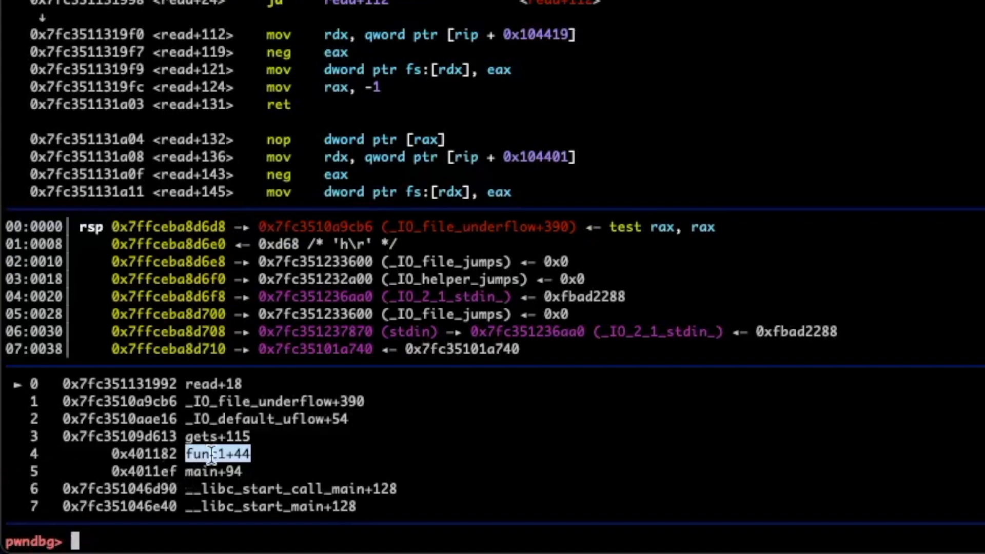
pyautogui.moveTo(308, 450)
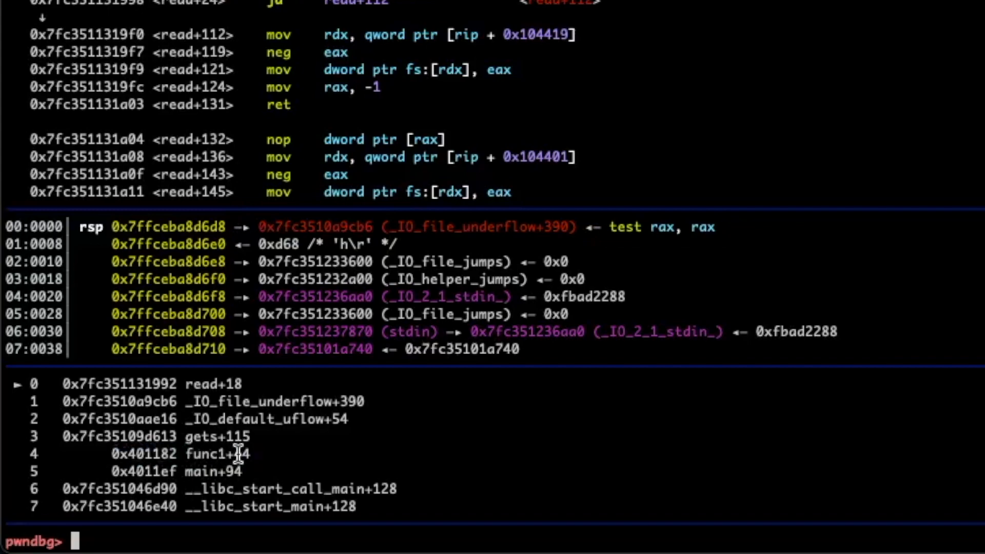
pyautogui.write('break *')
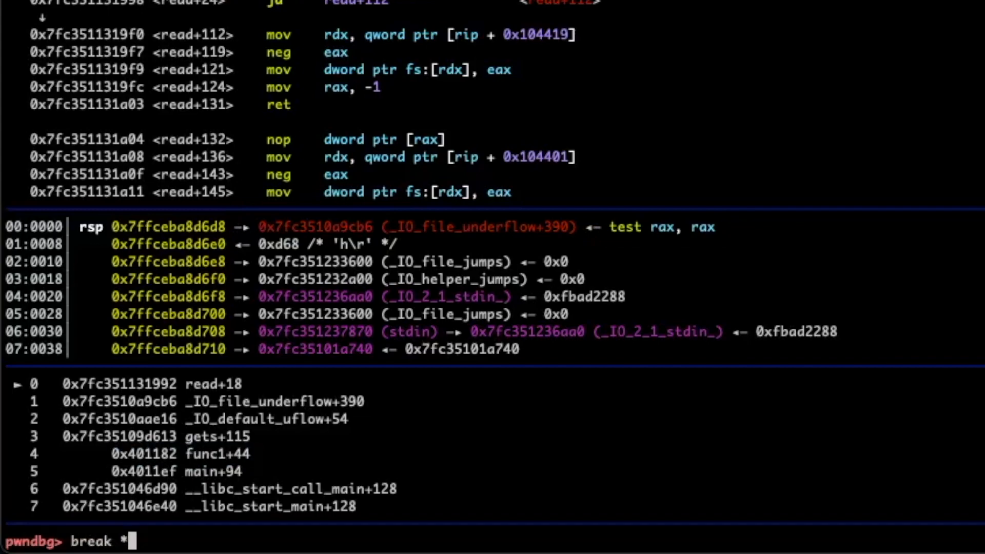
pyautogui.write('0x401182')
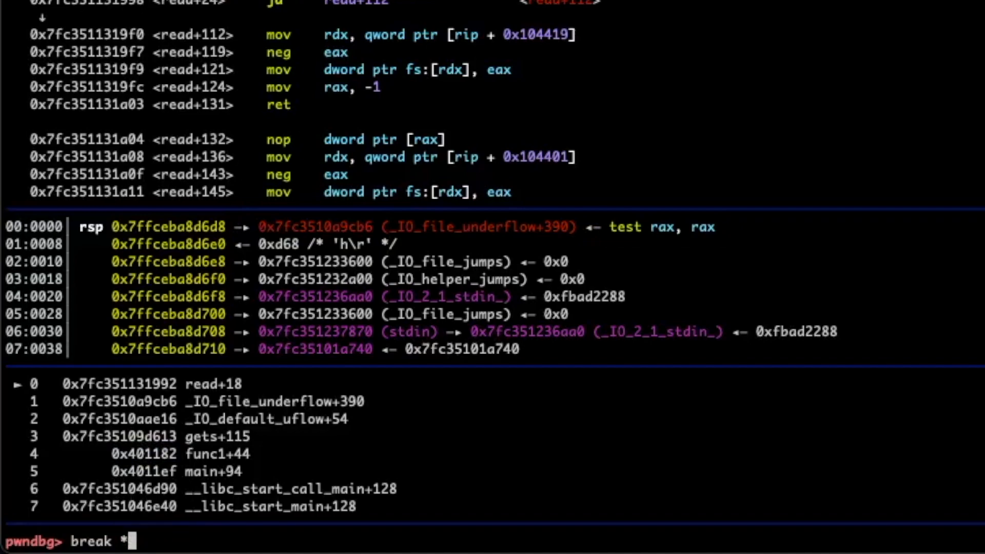
pyautogui.doubleClick(216, 453)
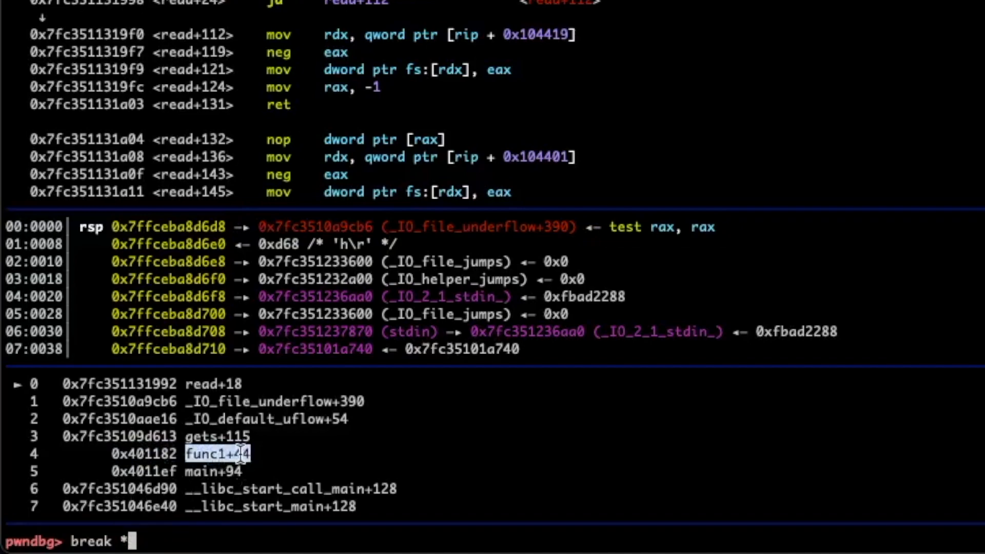
pyautogui.write('func1+44')
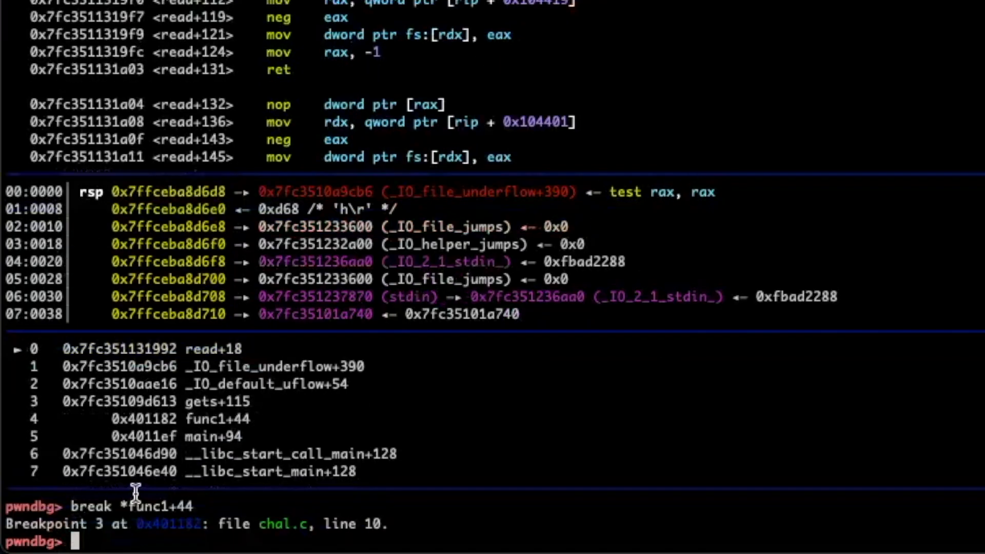
pyautogui.write('c')
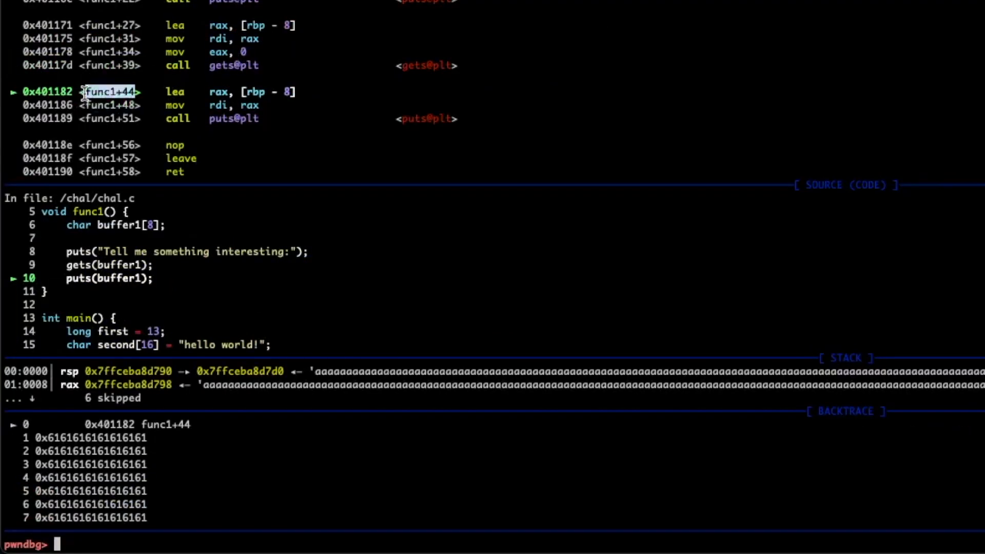
pyautogui.moveTo(244, 369)
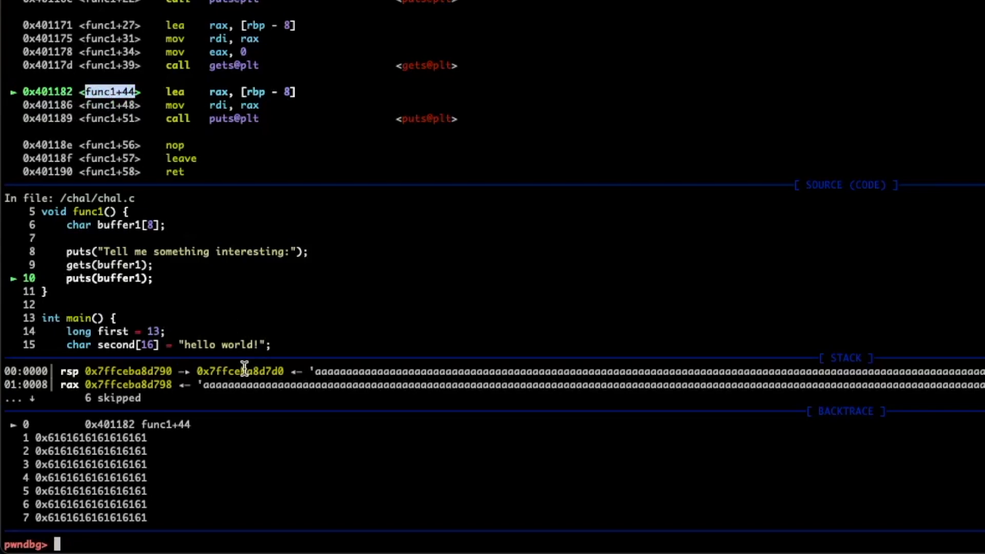
pyautogui.moveTo(295, 79)
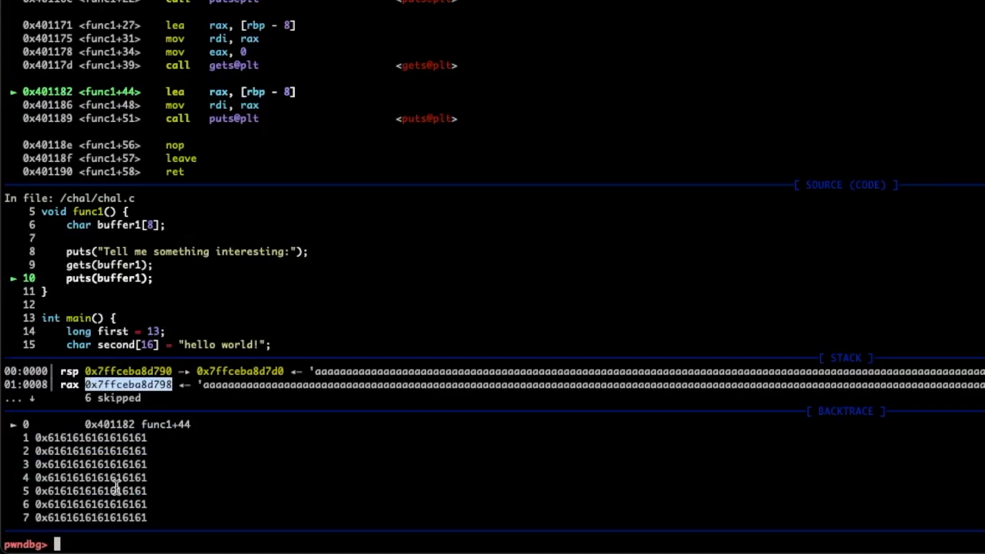
pyautogui.moveTo(146, 408)
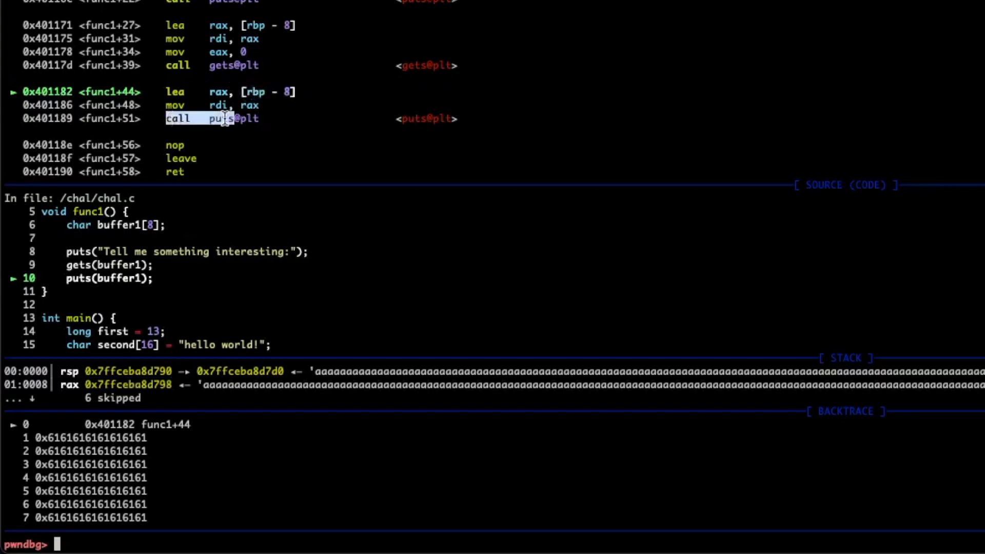
pyautogui.write('si')
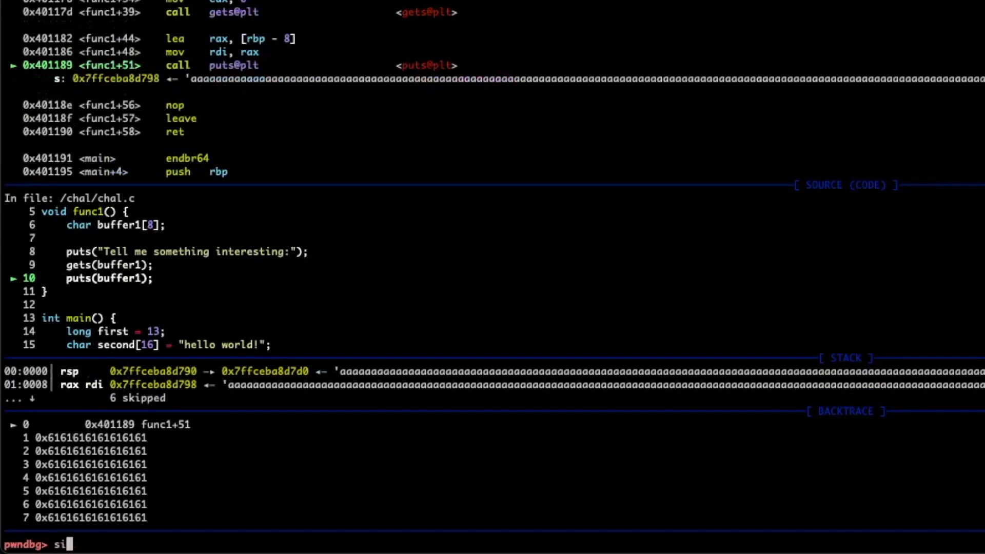
pyautogui.press('Return')
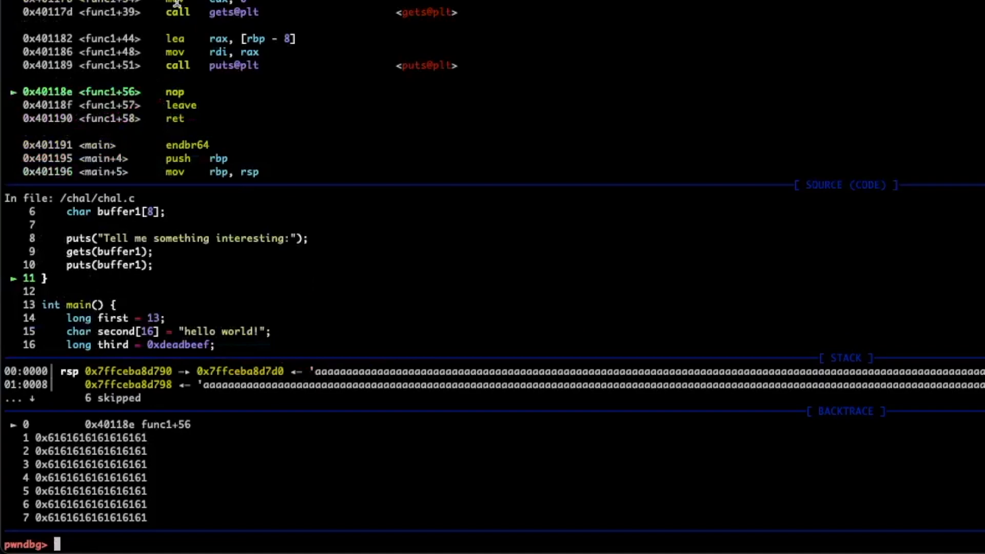
pyautogui.moveTo(129, 91)
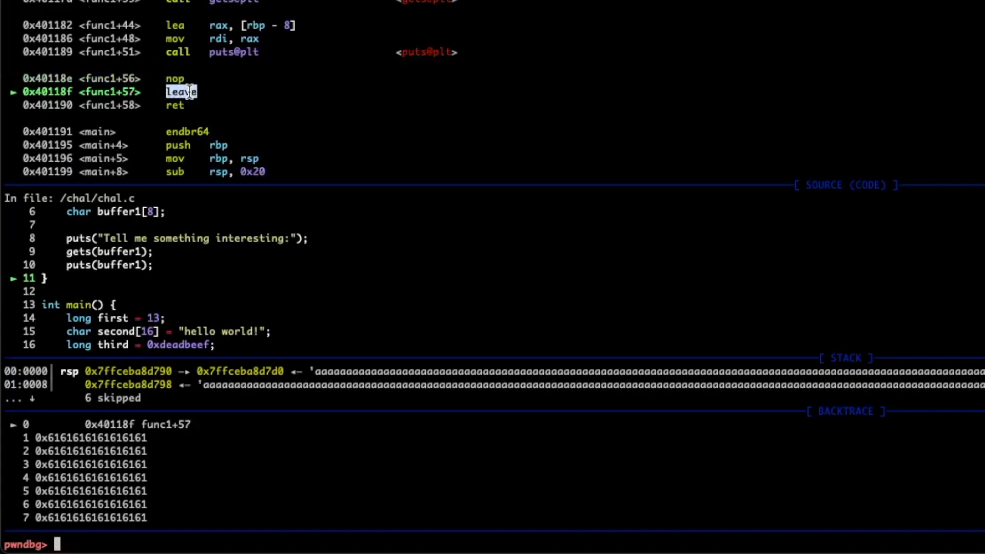
pyautogui.moveTo(93, 76)
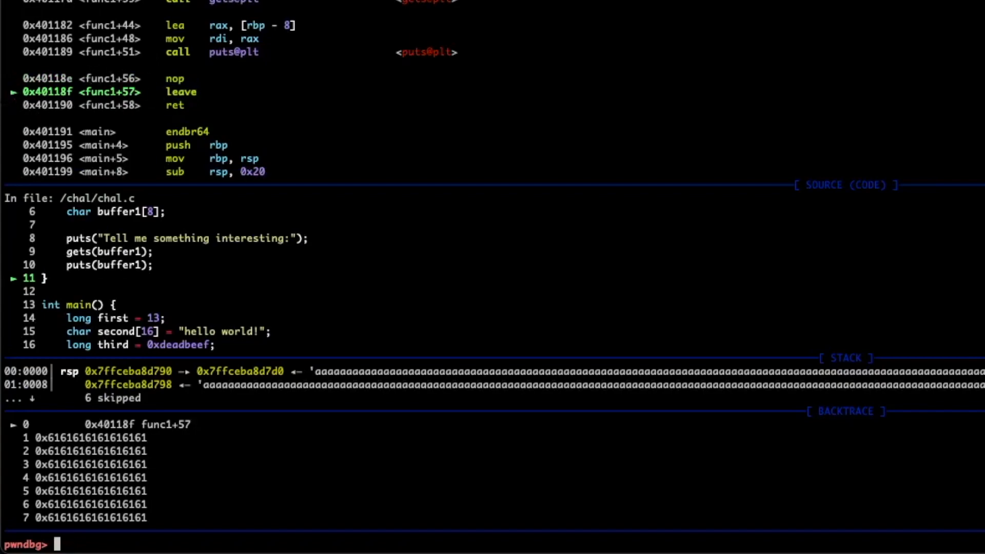
pyautogui.write('si')
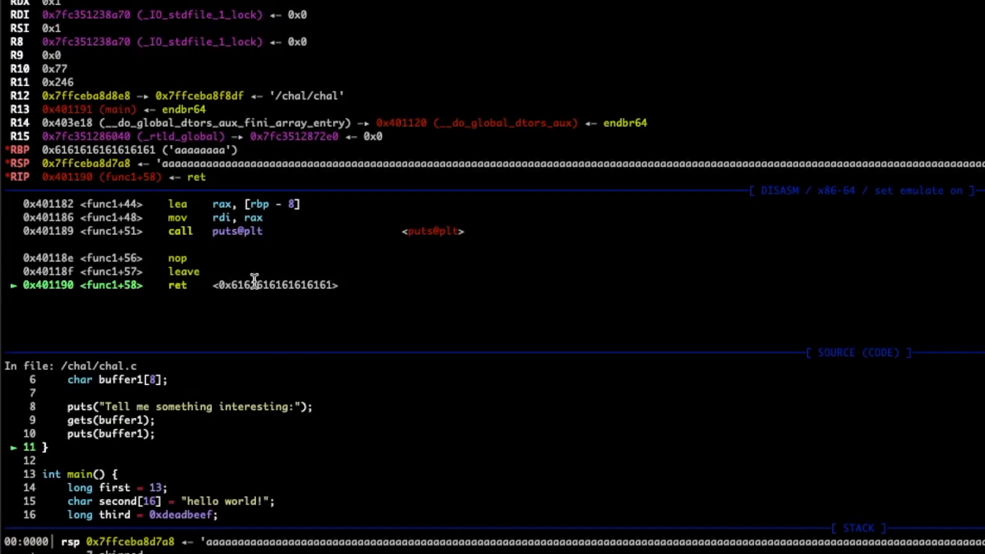
pyautogui.moveTo(232, 284); pyautogui.dragTo(337, 285)
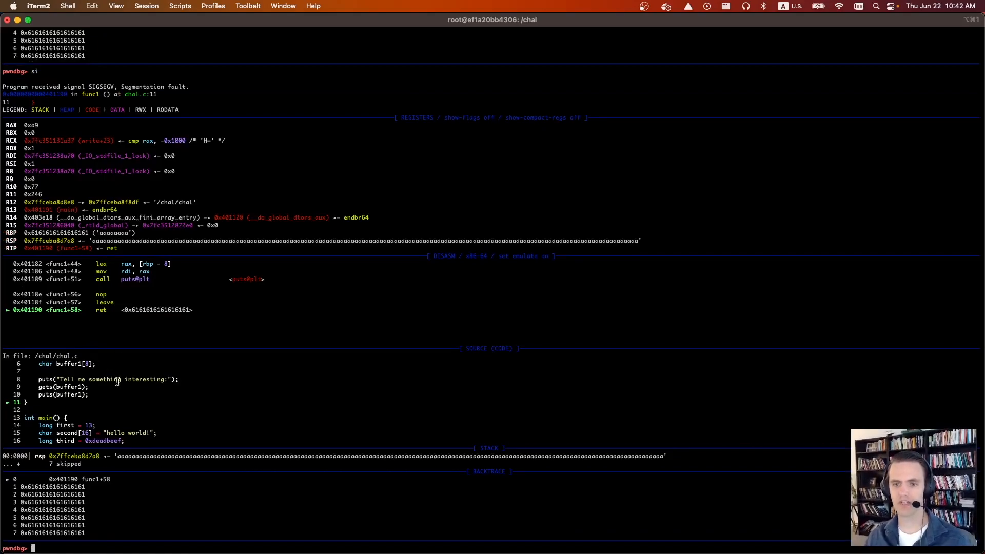
pyautogui.moveTo(90, 369)
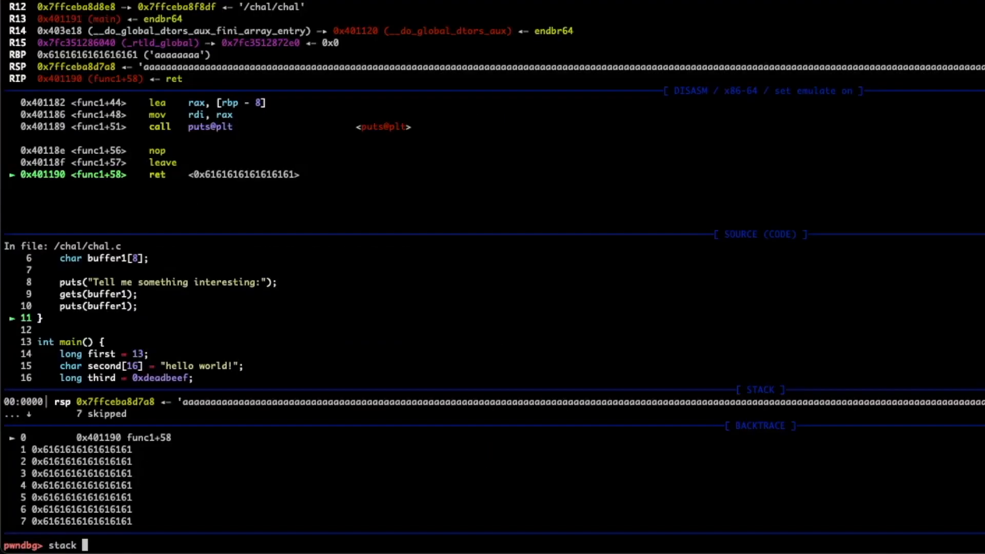
# Step: Dump 20 and then 50 stack entries, then restart chal with run
pyautogui.write('stack 20')
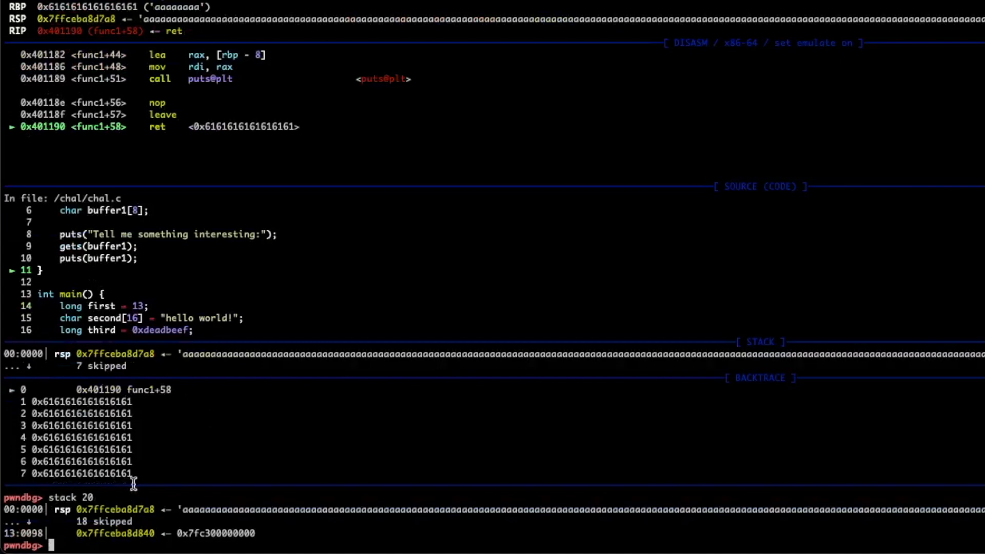
pyautogui.write('stack 50')
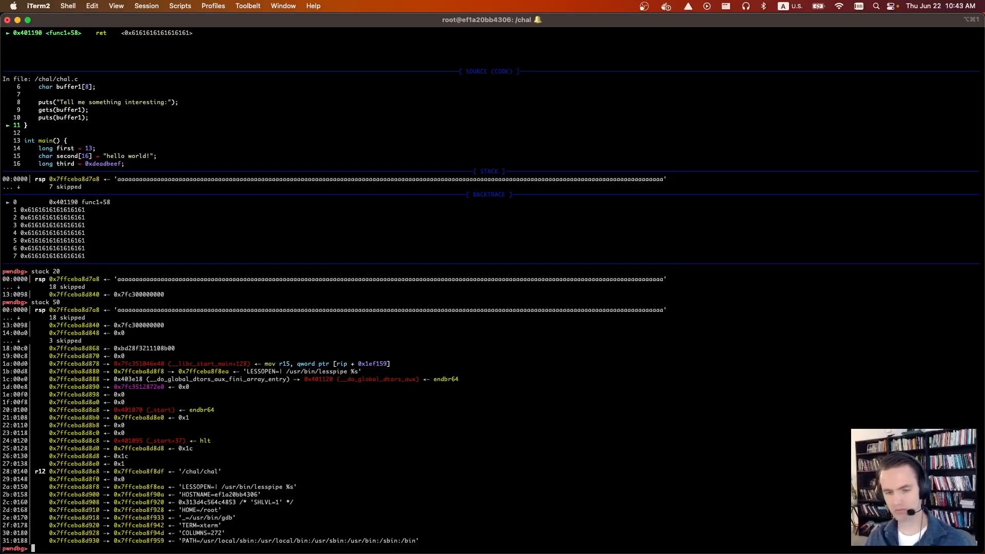
pyautogui.write('run')
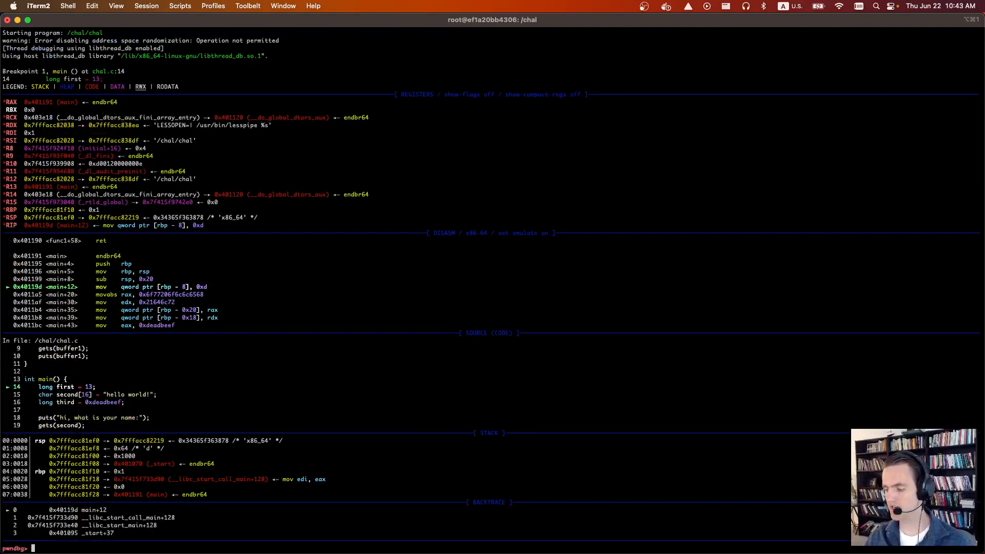
# Step: Print 0x3-1 and the offset 0x7fffacc81f18 - 0x7fffacc81ef0
pyautogui.write('p')
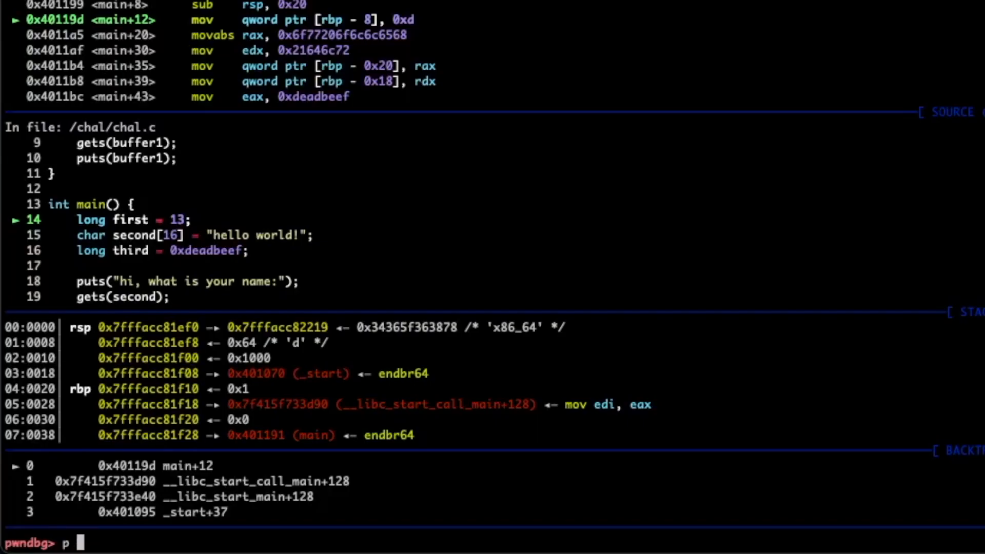
pyautogui.write('0x3-1')
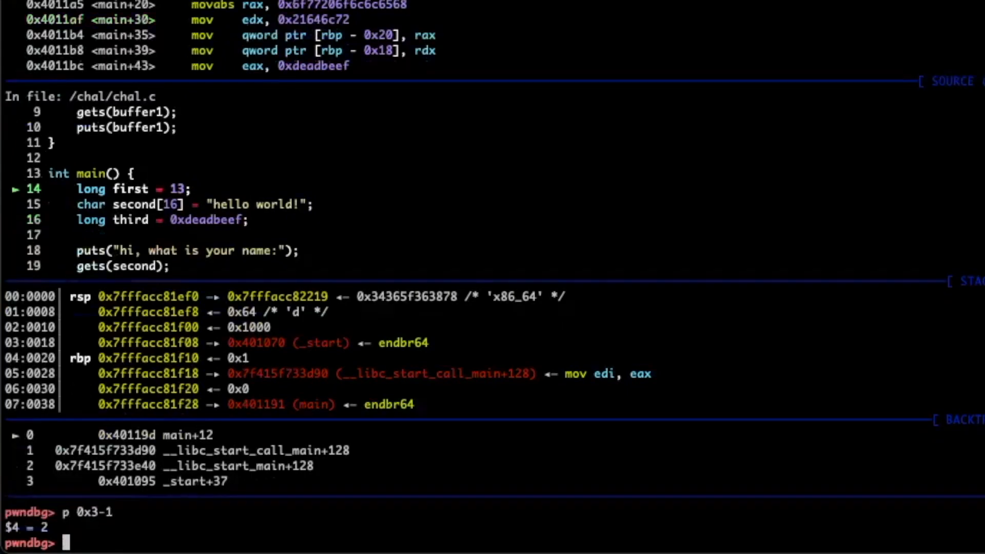
pyautogui.moveTo(167, 296)
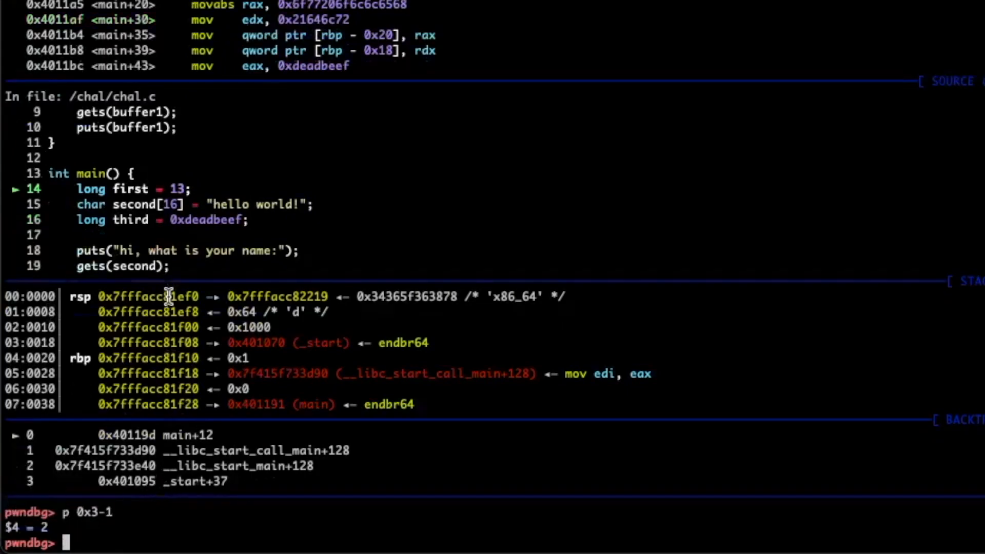
pyautogui.write('p')
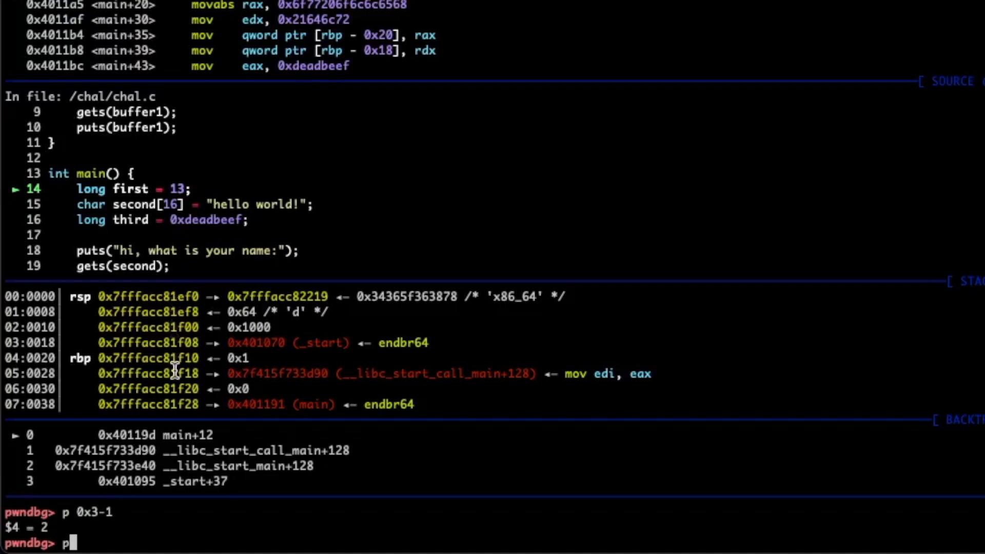
pyautogui.write('0x7fffacc81f18')
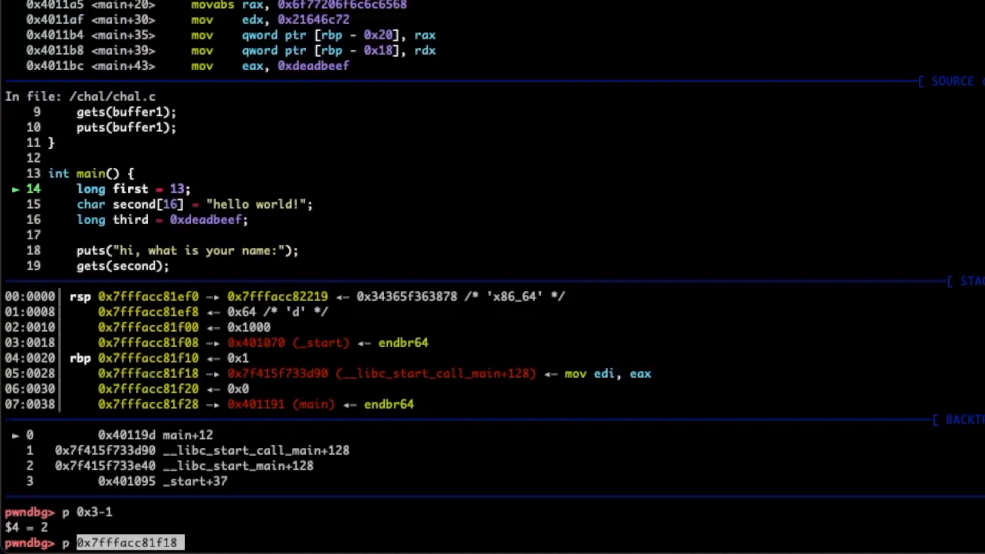
pyautogui.write('- 0x7fffacc81ef0')
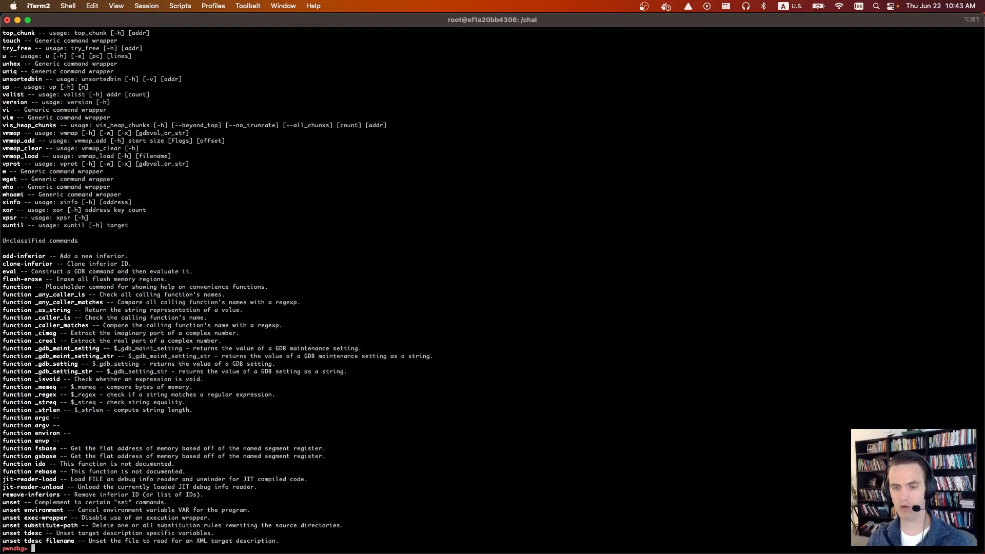
# Step: Scroll through the help output, then print the GOT and vmmap memory map
pyautogui.scroll(-3)
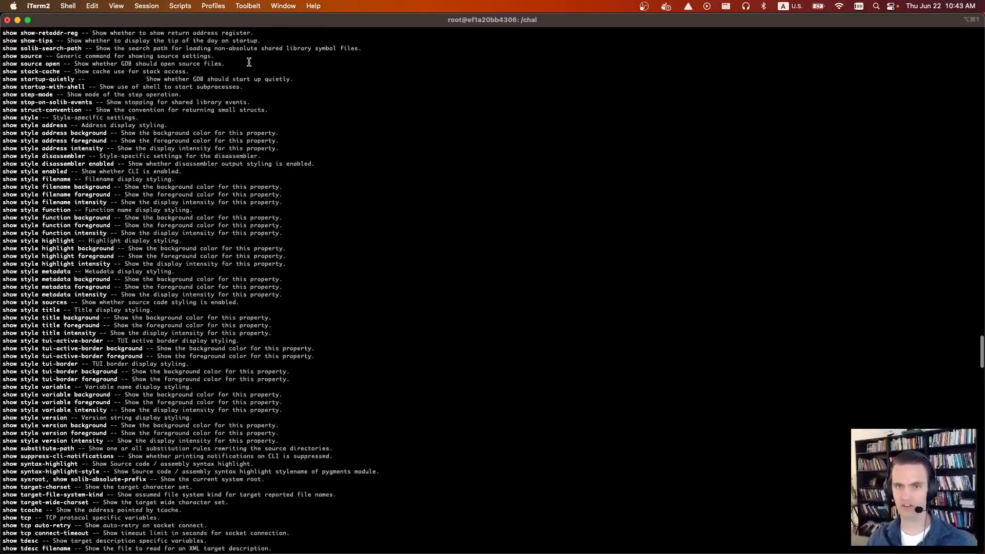
pyautogui.scroll(-3)
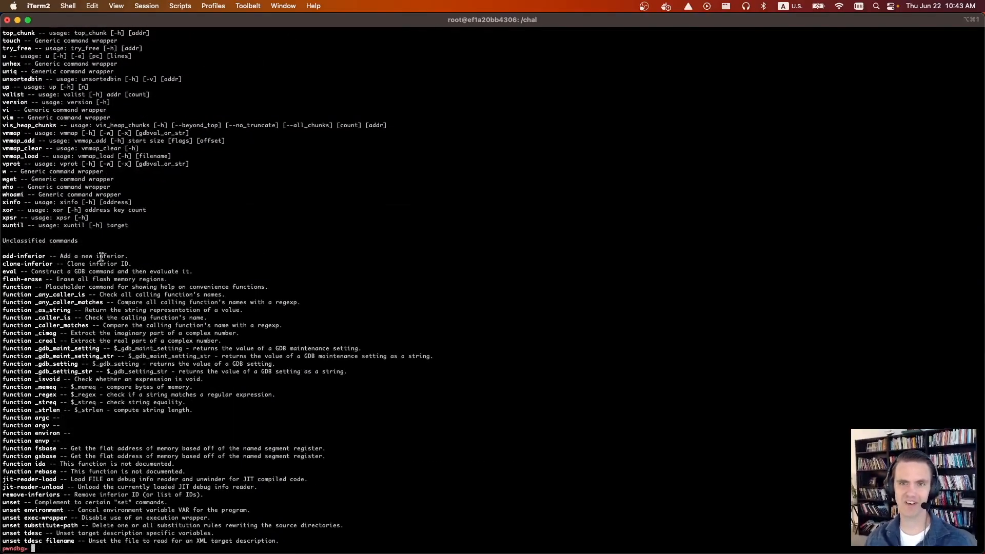
pyautogui.moveTo(118, 295)
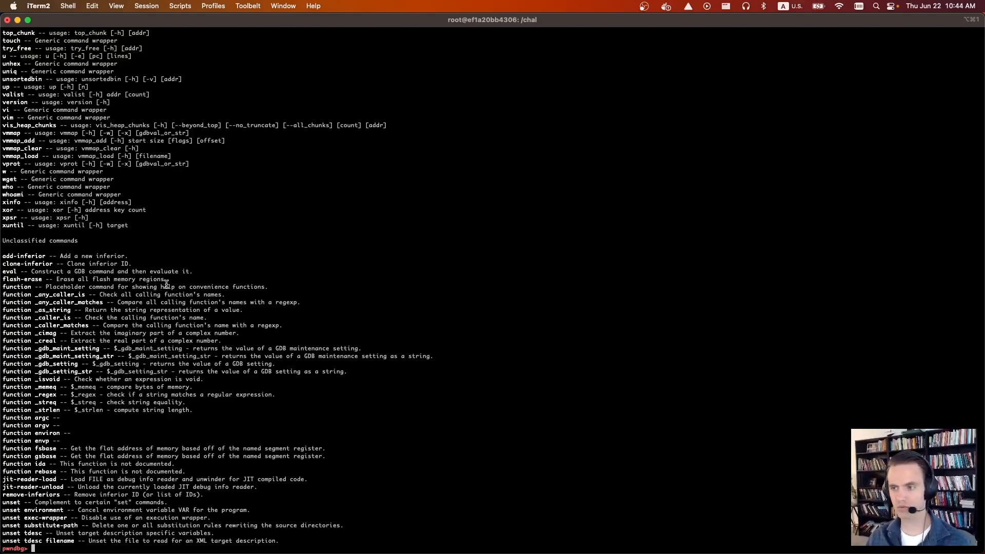
pyautogui.write('got')
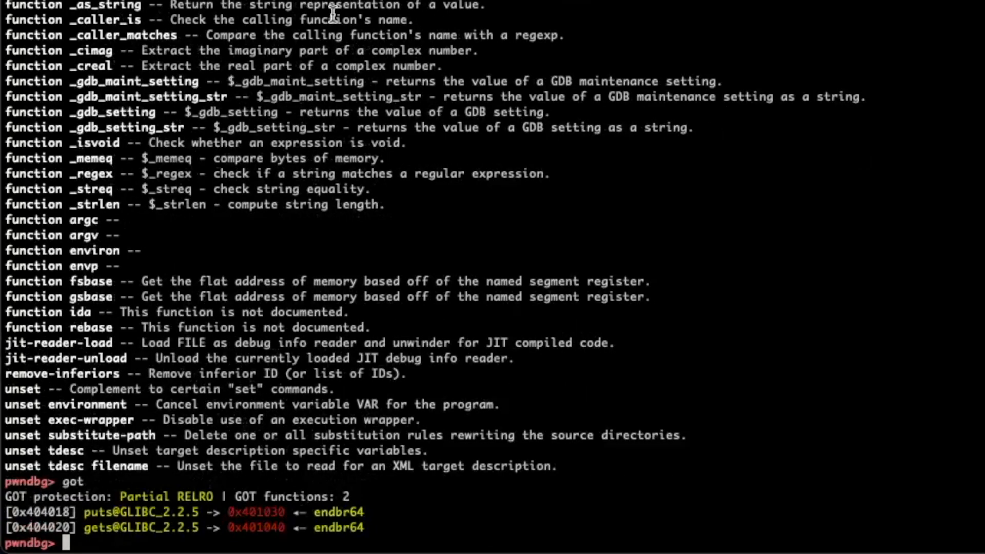
pyautogui.write('vmmap')
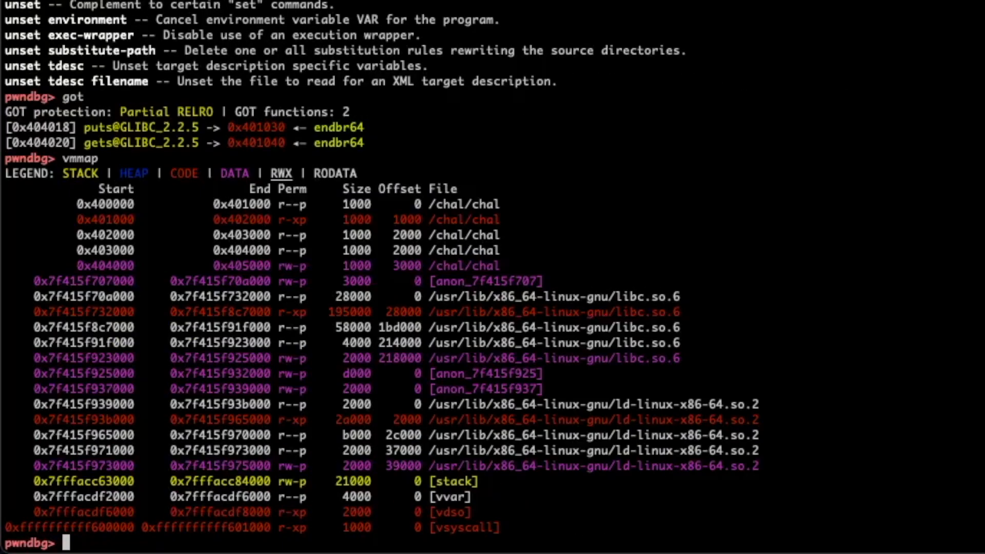